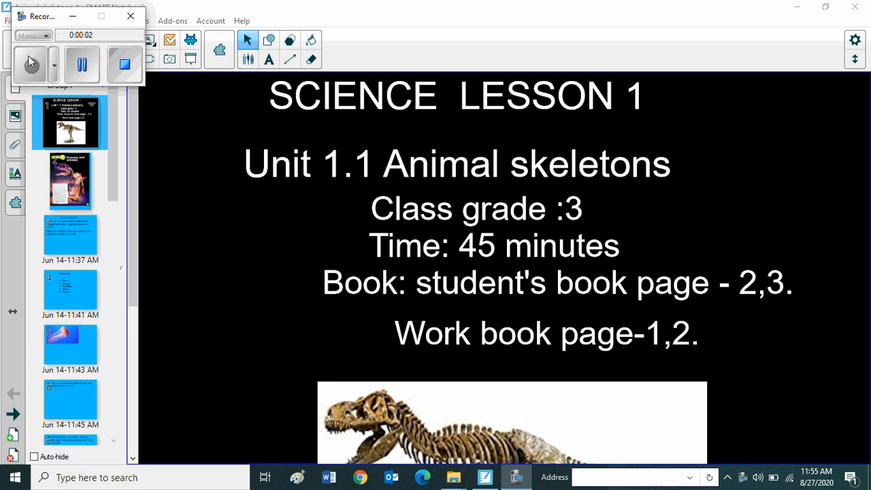
# Step: Bring the T. rex skeleton photo on the Science Lesson 1 title page into view
pyautogui.click(32, 61)
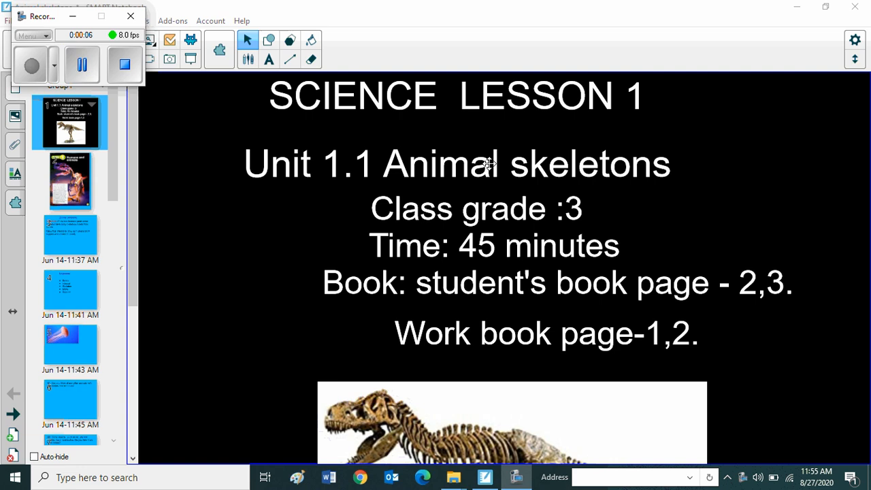
pyautogui.moveTo(452, 197)
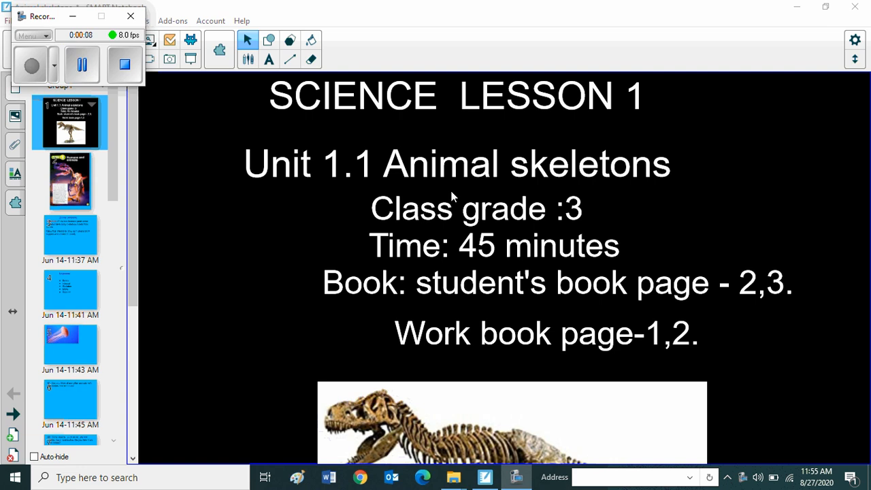
pyautogui.moveTo(352, 219)
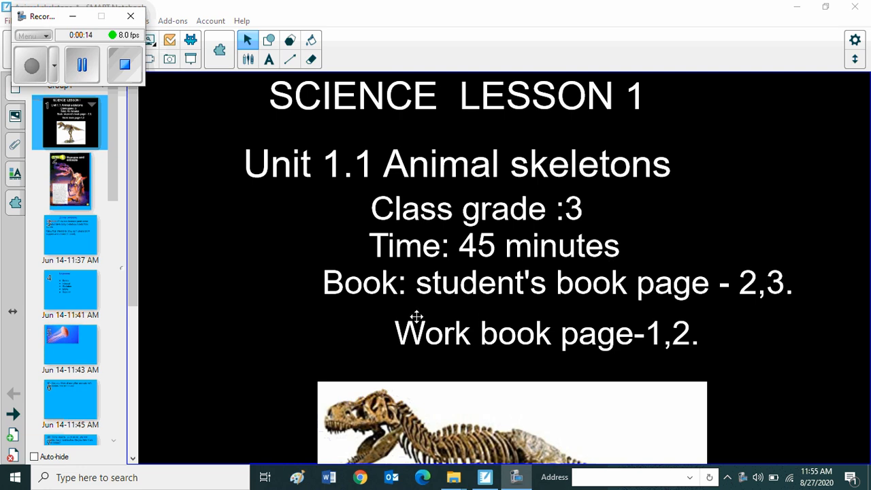
pyautogui.moveTo(812, 312)
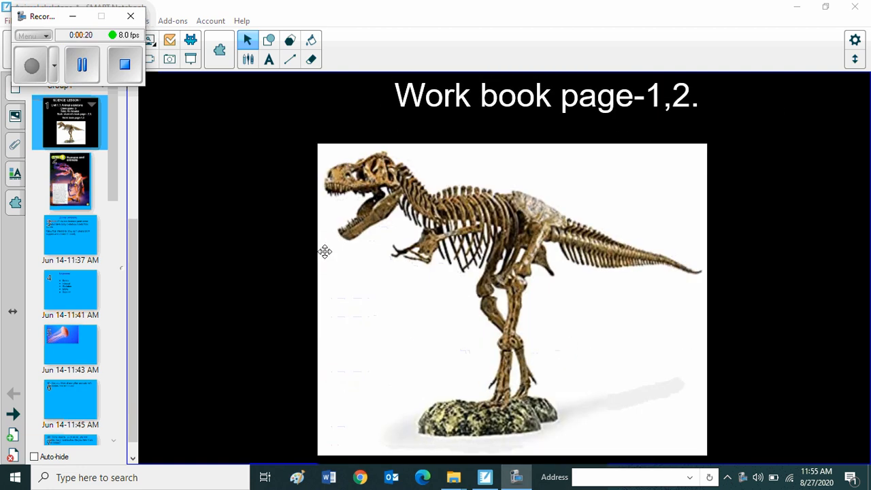
# Step: Go to the Topic 1 'Humans and animals' cover page with the skeleton photo
pyautogui.click(68, 180)
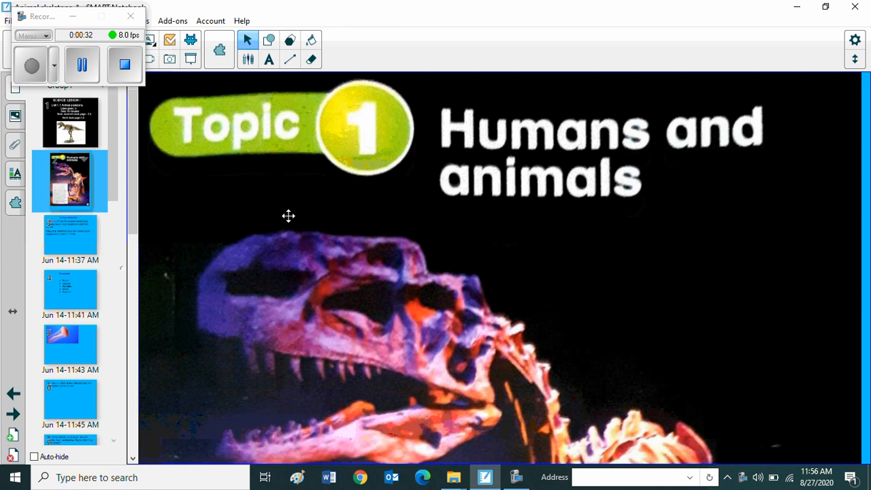
pyautogui.moveTo(291, 231)
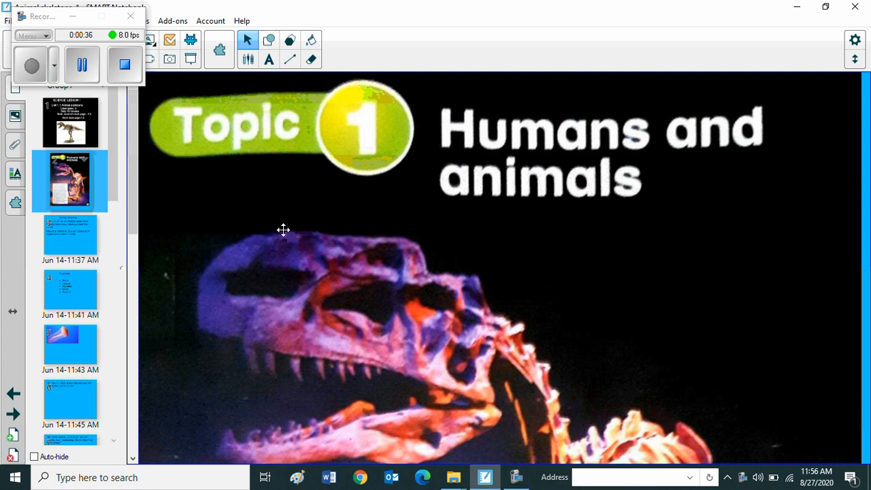
pyautogui.moveTo(289, 224)
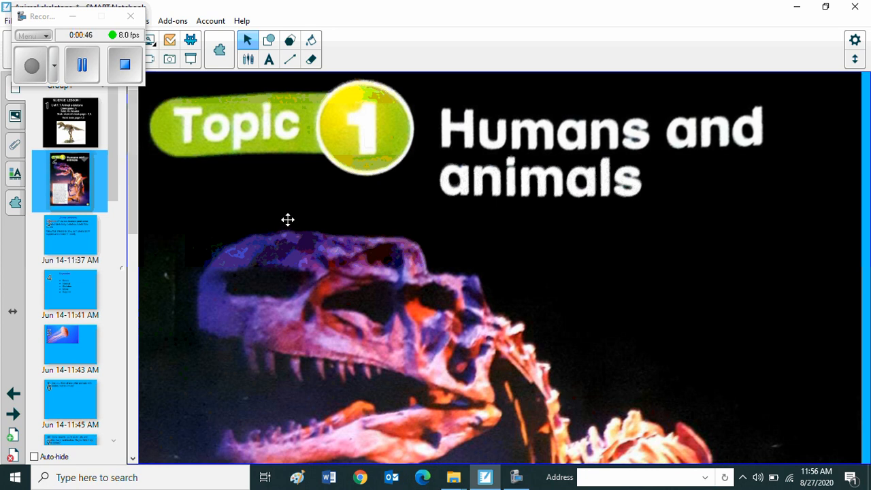
pyautogui.moveTo(285, 217)
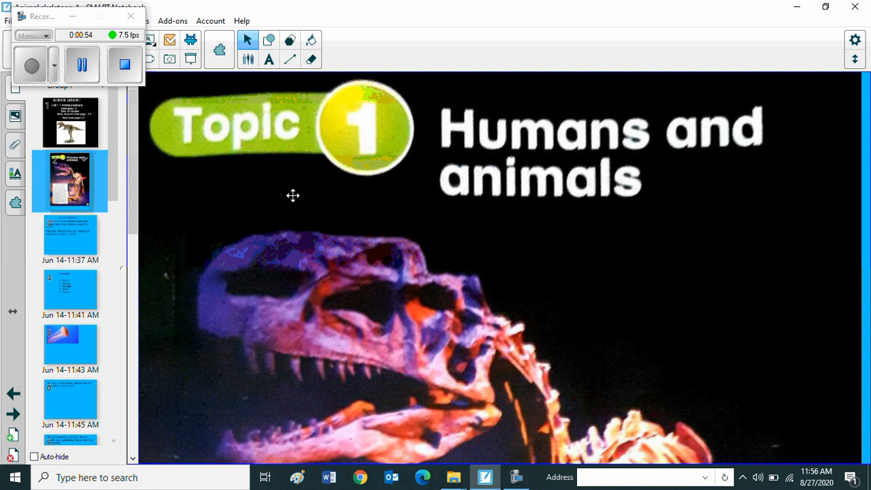
pyautogui.moveTo(288, 196)
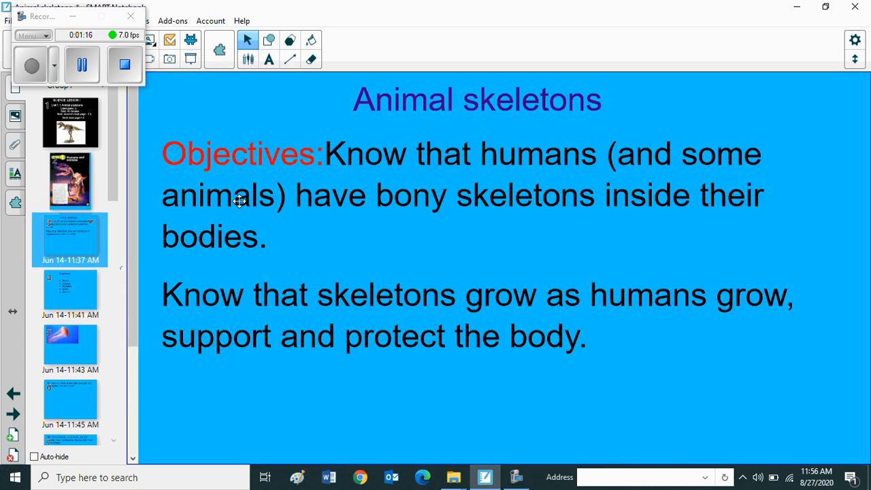
pyautogui.moveTo(324, 183)
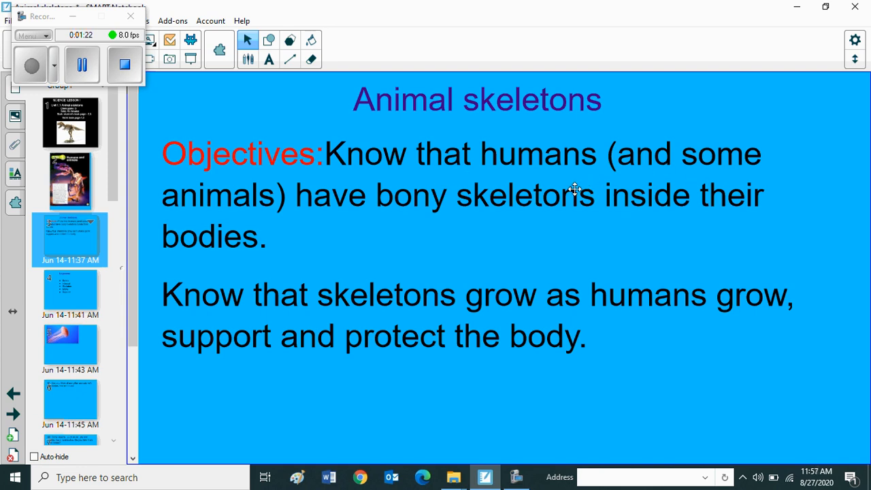
pyautogui.moveTo(552, 222)
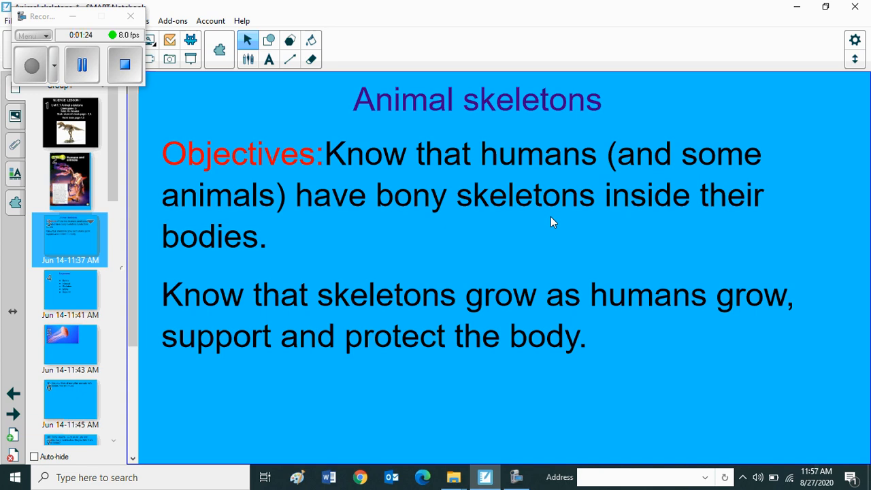
pyautogui.moveTo(54, 250)
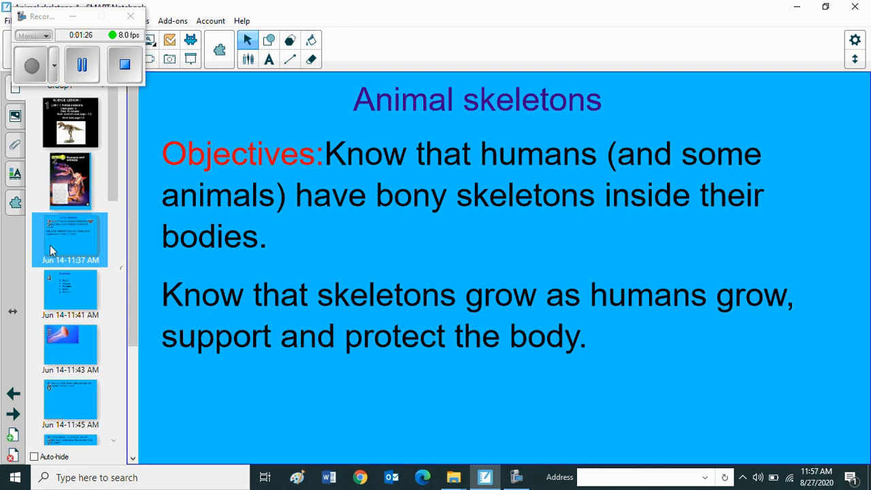
pyautogui.moveTo(308, 321)
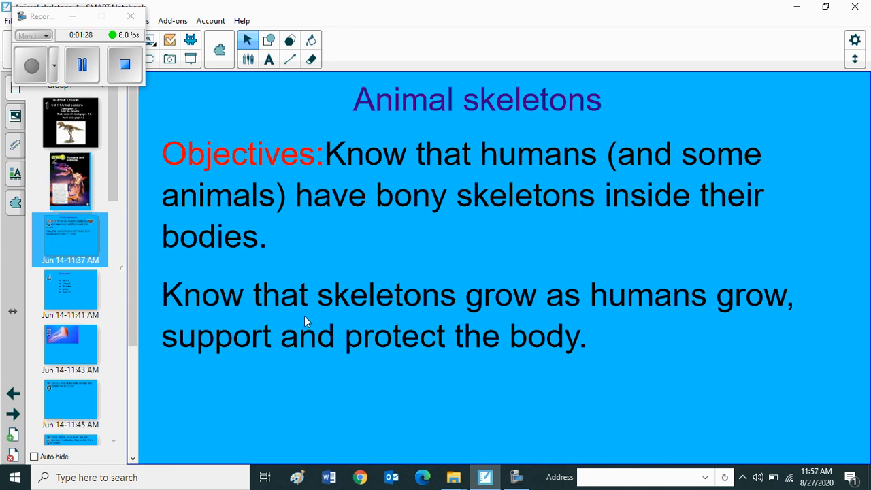
pyautogui.moveTo(516, 321)
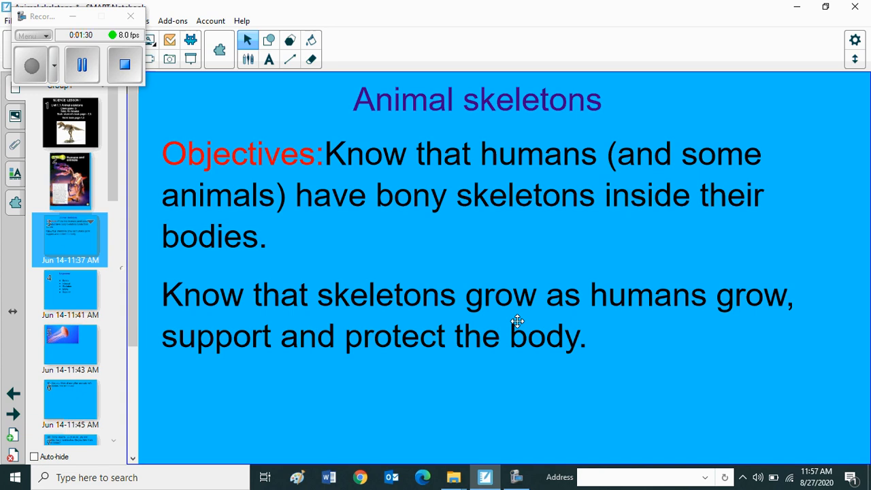
pyautogui.moveTo(620, 321)
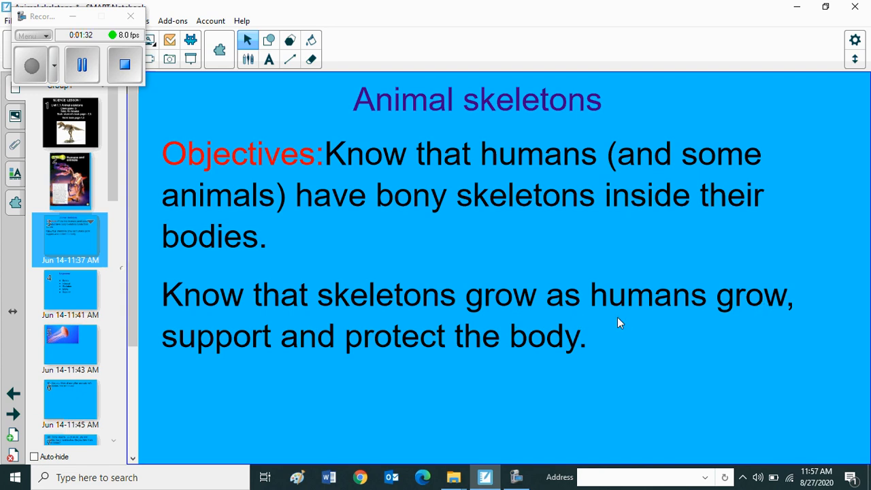
pyautogui.moveTo(504, 351)
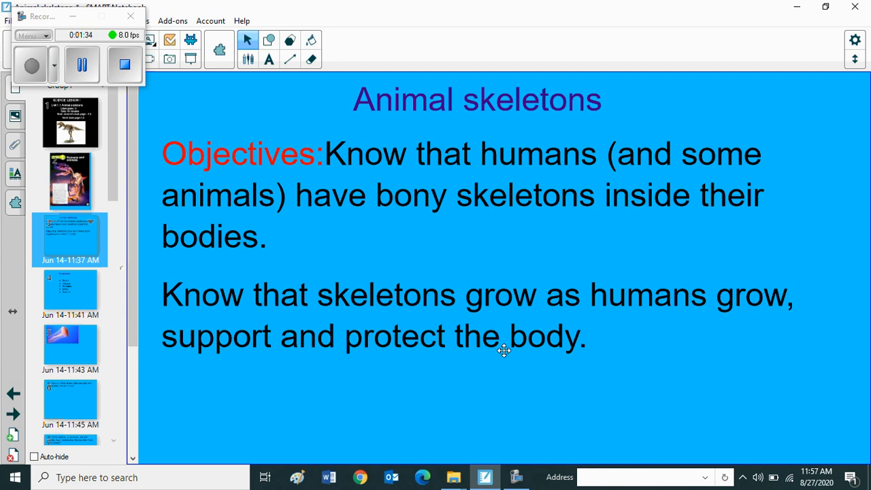
# Step: Go to the Keywords page listing Bones, Internal, Skeleton, Move and Support
pyautogui.click(68, 292)
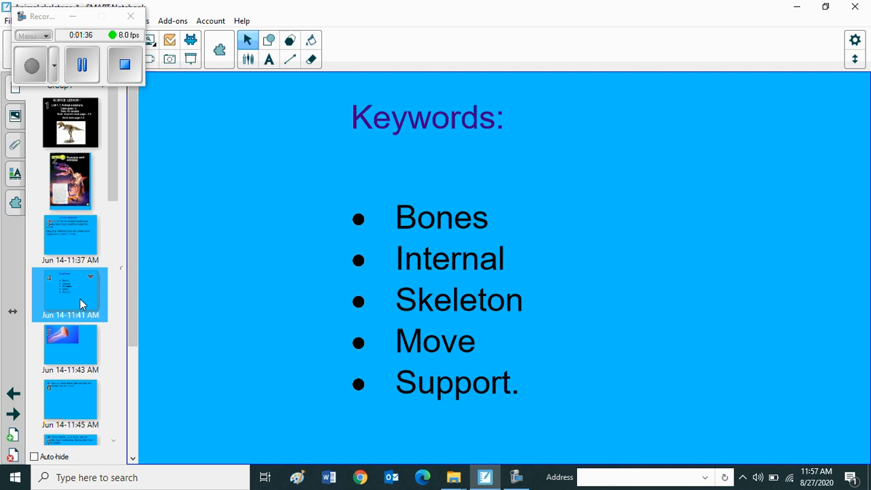
pyautogui.moveTo(365, 297)
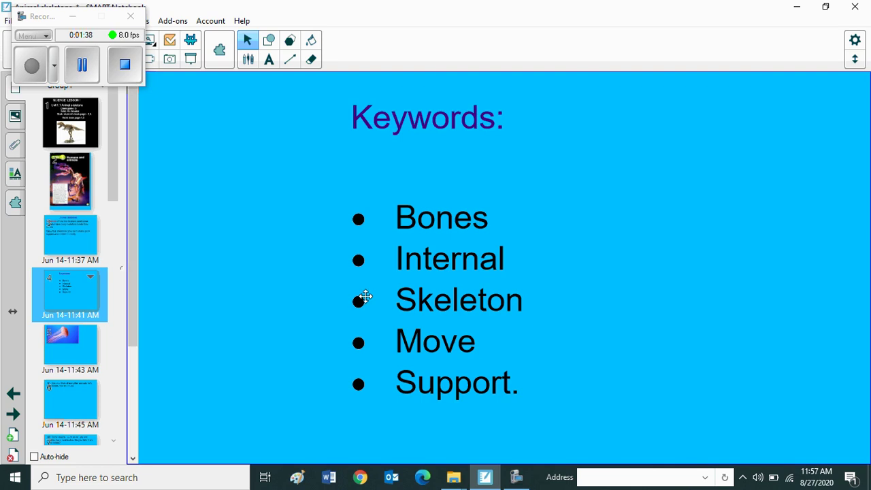
pyautogui.moveTo(456, 302)
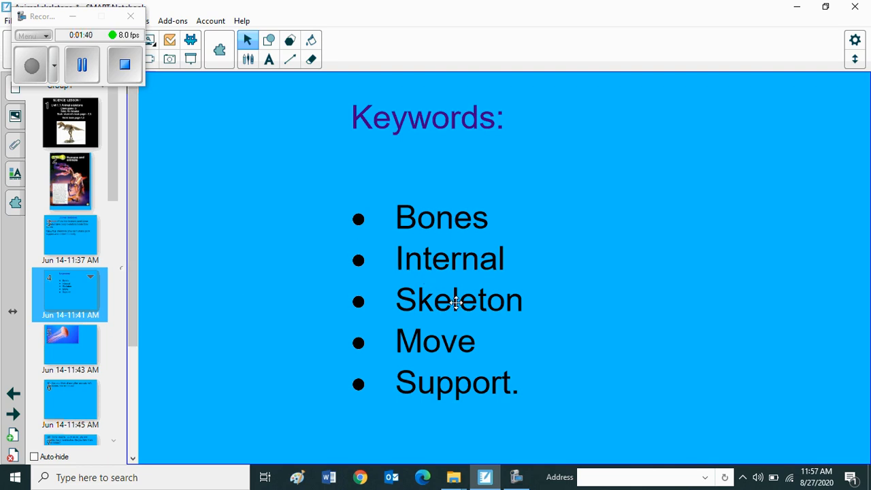
pyautogui.moveTo(465, 357)
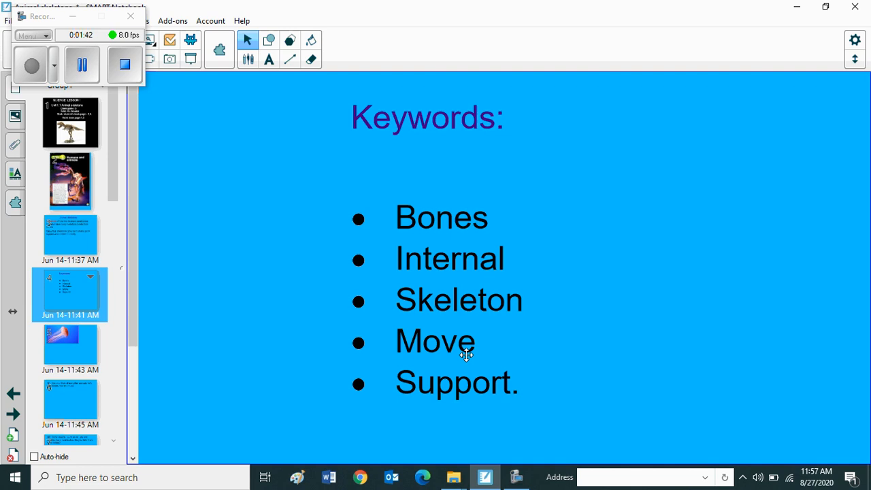
pyautogui.moveTo(462, 375)
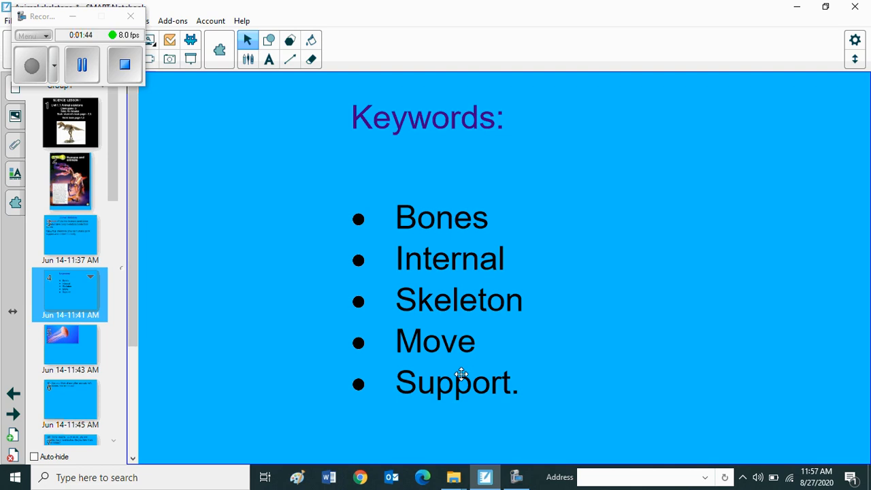
pyautogui.moveTo(75, 351)
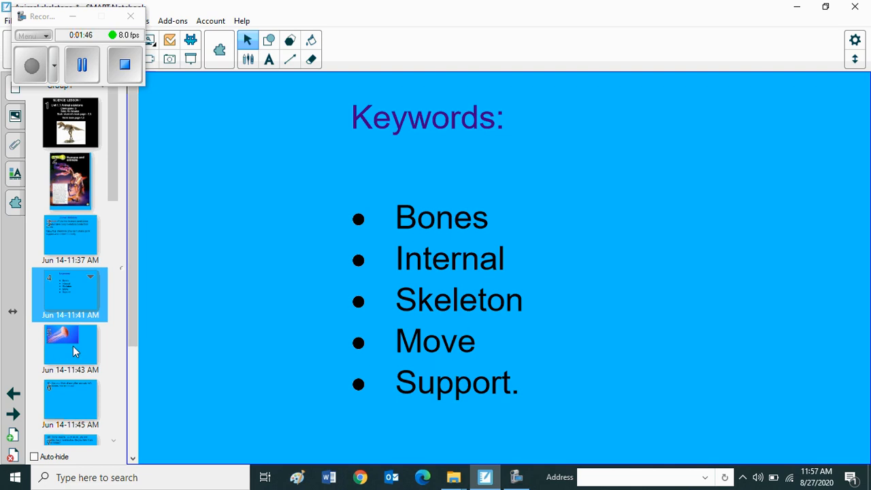
pyautogui.click(71, 348)
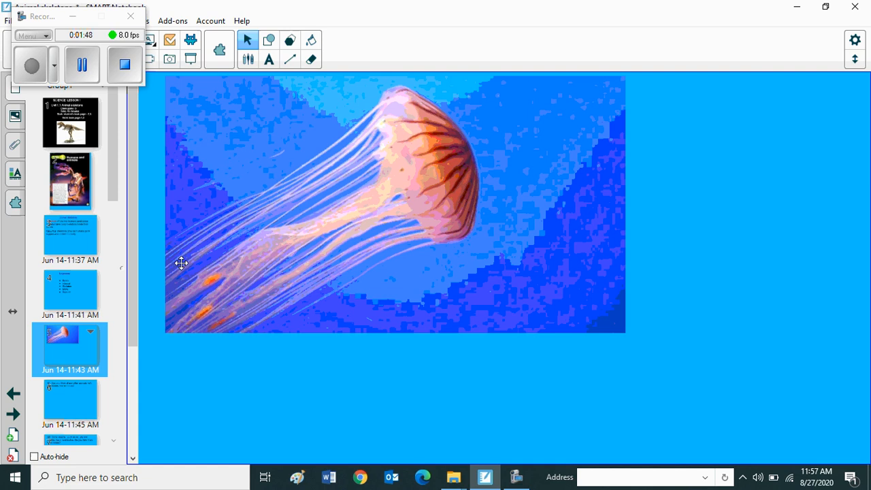
pyautogui.moveTo(170, 254)
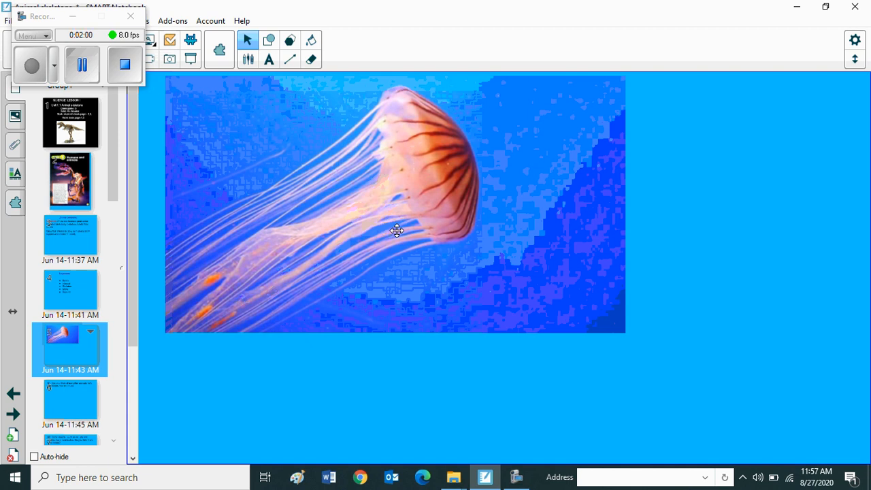
pyautogui.moveTo(400, 228)
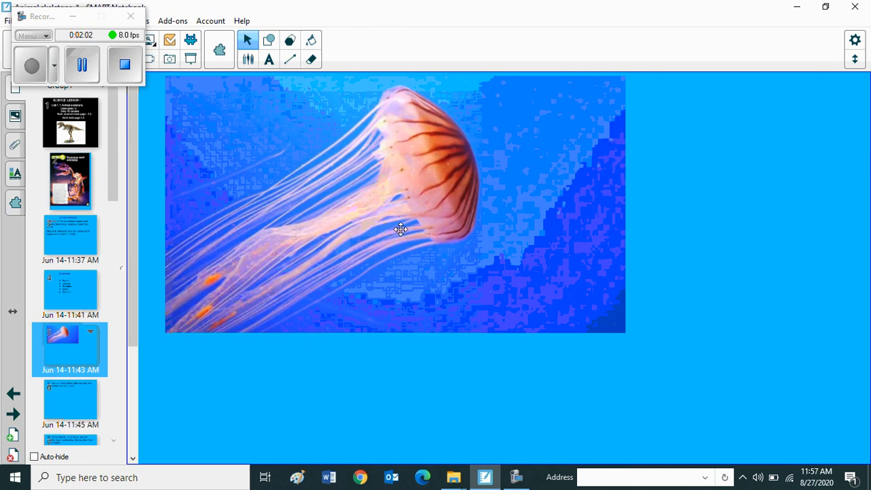
pyautogui.moveTo(250, 148)
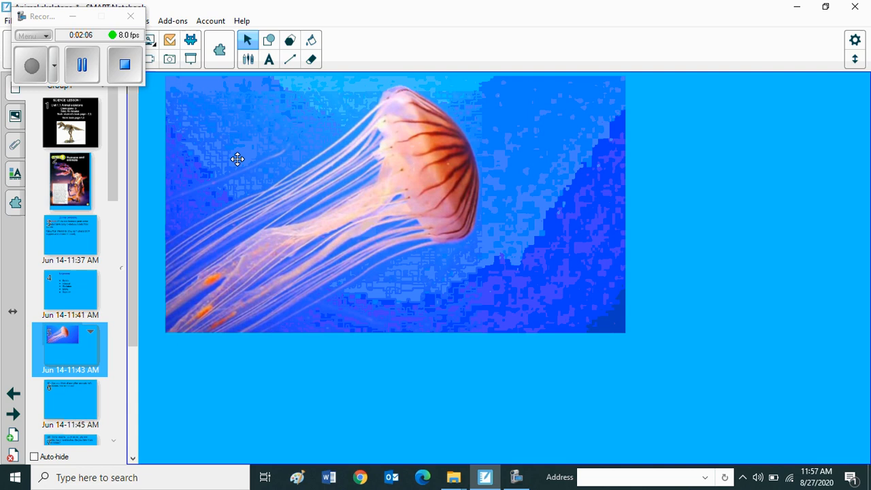
pyautogui.moveTo(255, 123)
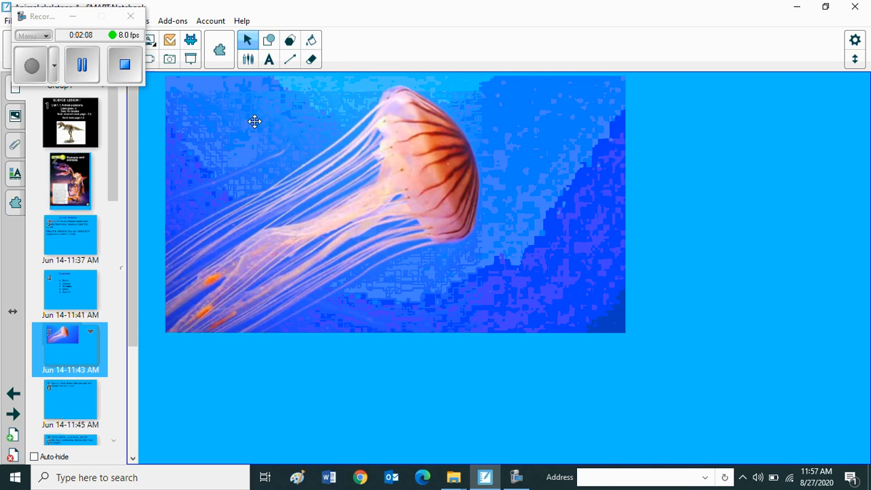
pyautogui.moveTo(300, 223)
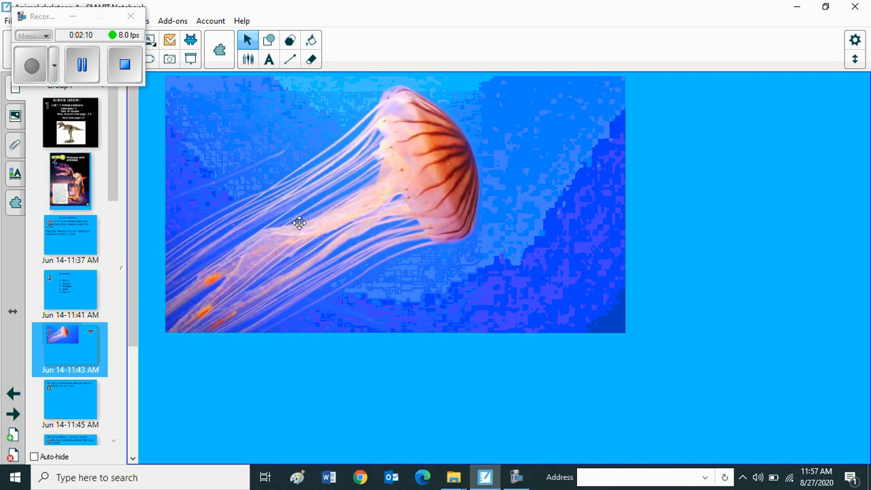
pyautogui.moveTo(239, 210)
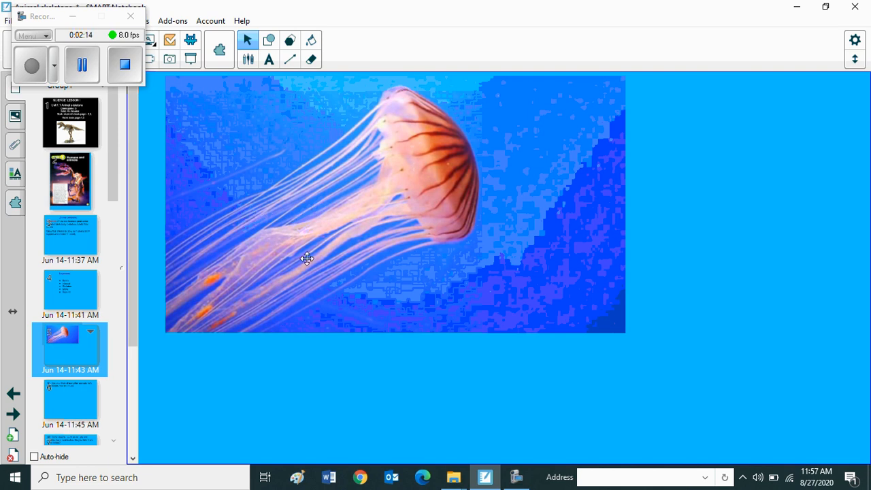
pyautogui.moveTo(305, 252)
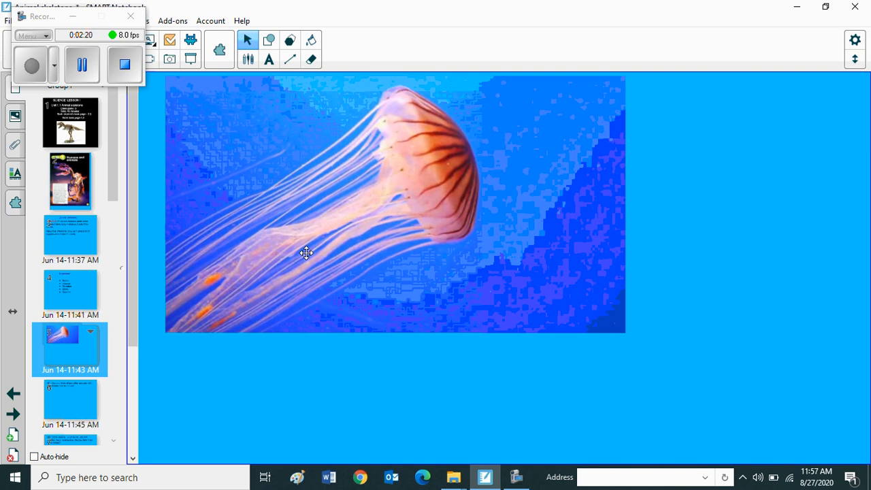
pyautogui.moveTo(307, 256)
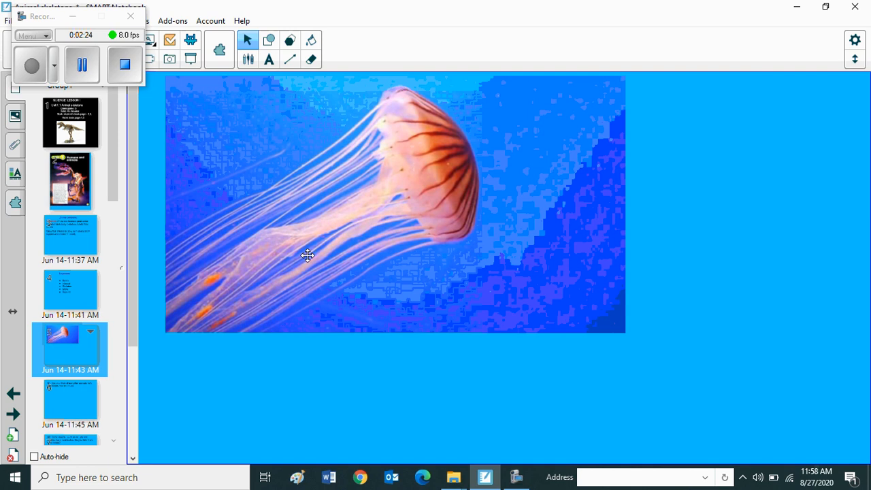
pyautogui.moveTo(302, 256)
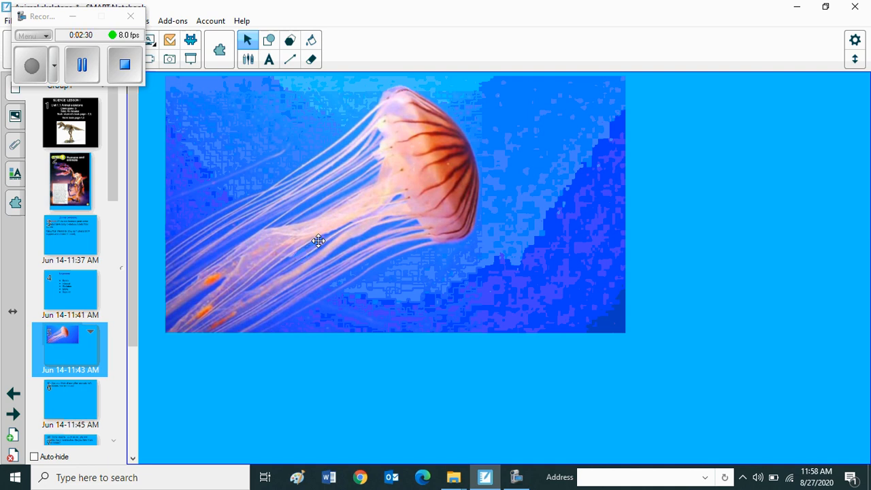
pyautogui.moveTo(155, 343)
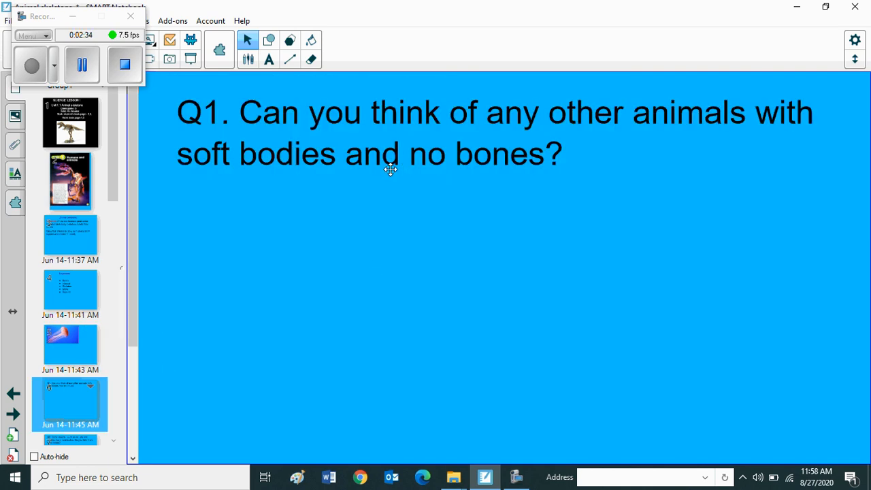
pyautogui.moveTo(751, 158)
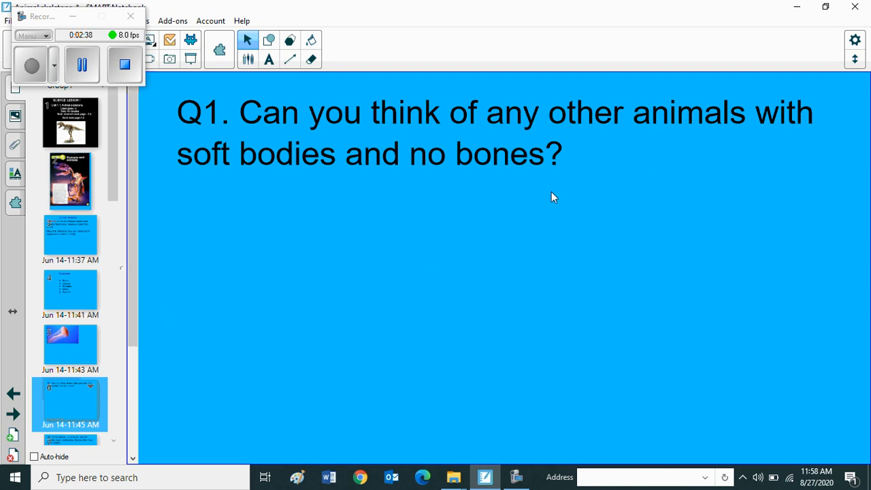
pyautogui.moveTo(563, 182)
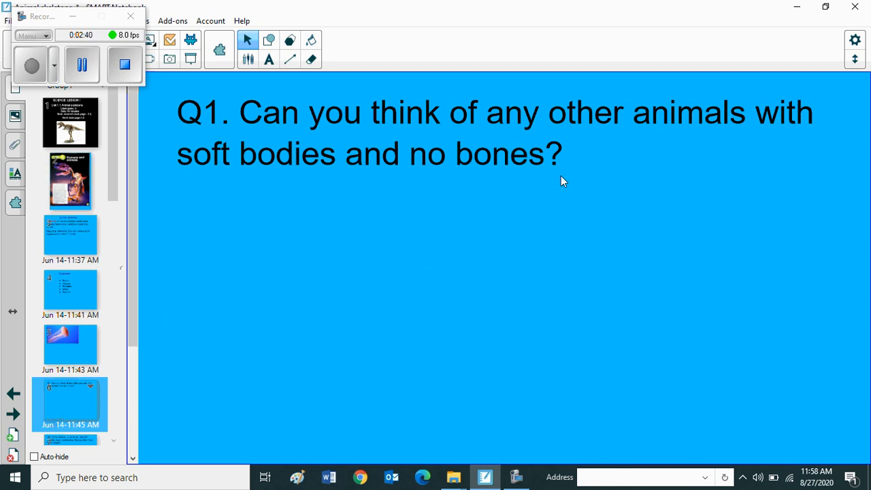
pyautogui.moveTo(551, 188)
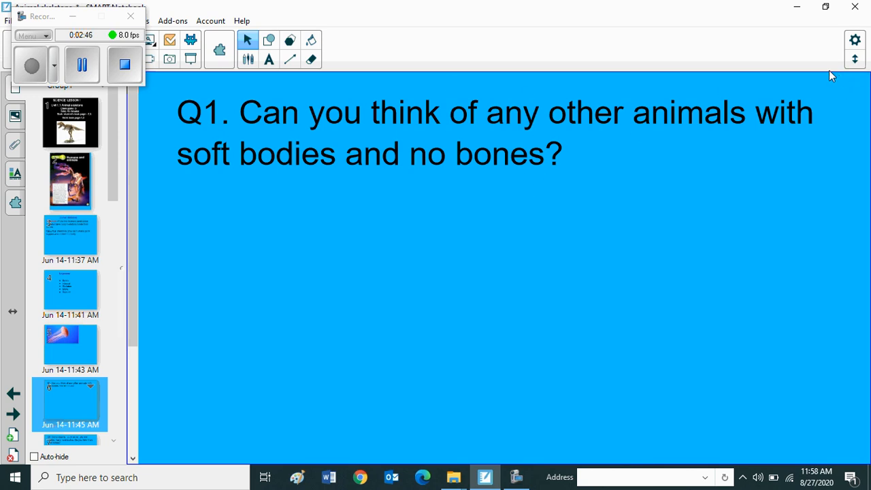
pyautogui.moveTo(779, 90)
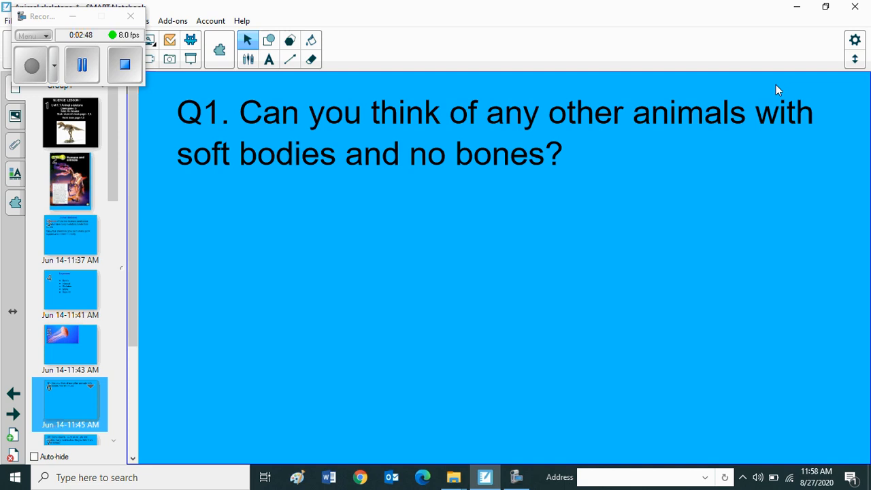
pyautogui.moveTo(763, 96)
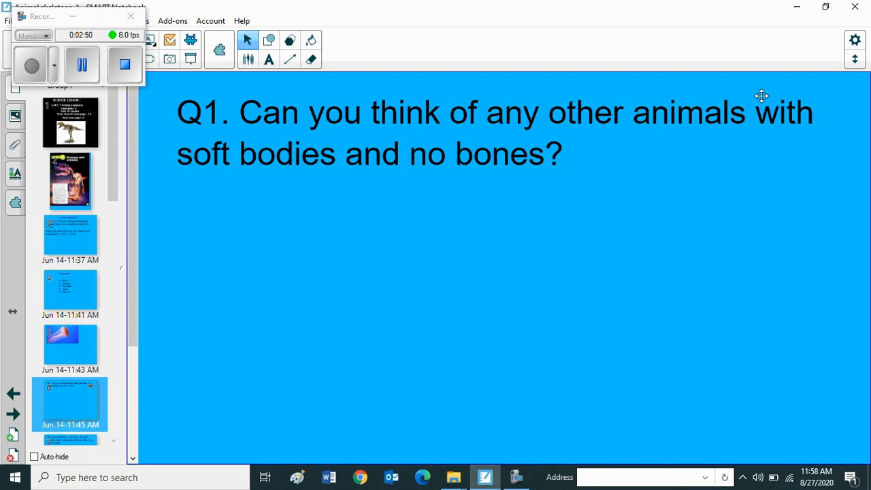
pyautogui.moveTo(621, 131)
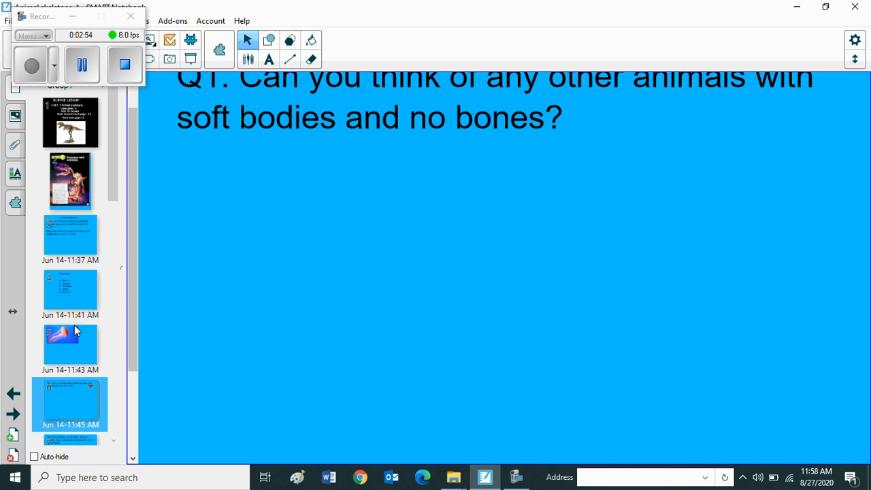
# Step: Advance through the Q2 hard-bodied insects question to the ENDO endoskeleton definition page
pyautogui.click(71, 397)
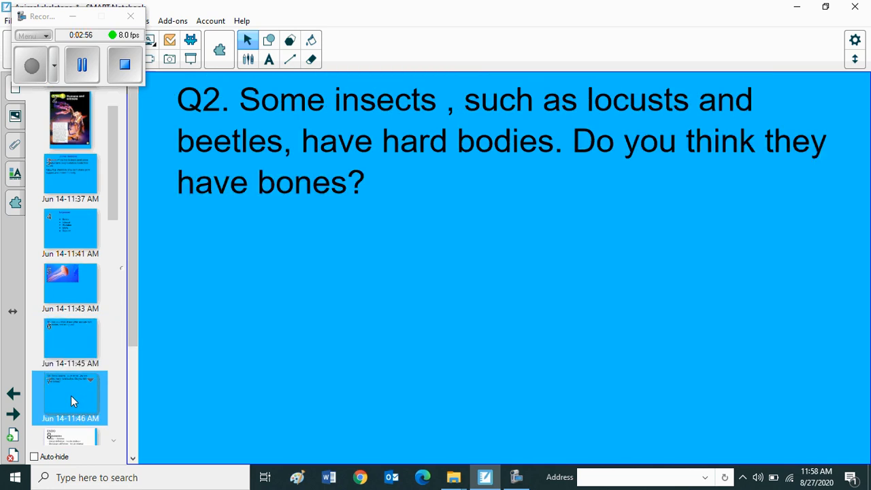
pyautogui.moveTo(487, 155)
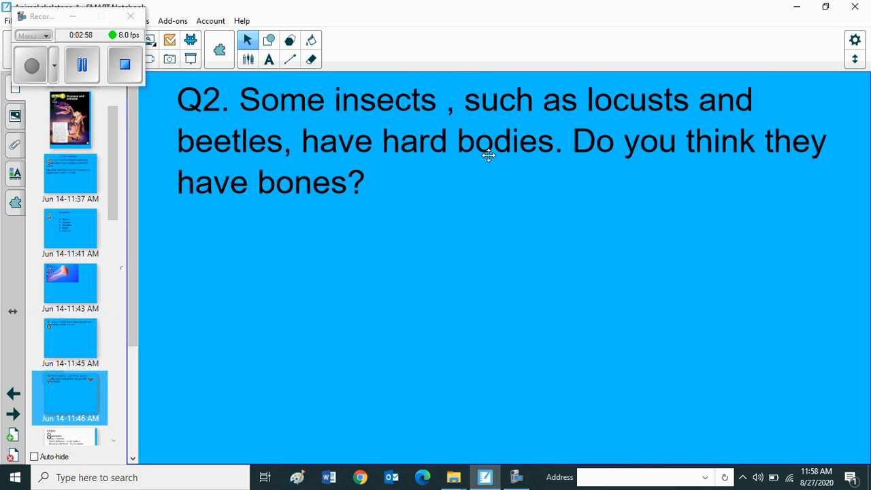
pyautogui.moveTo(727, 109)
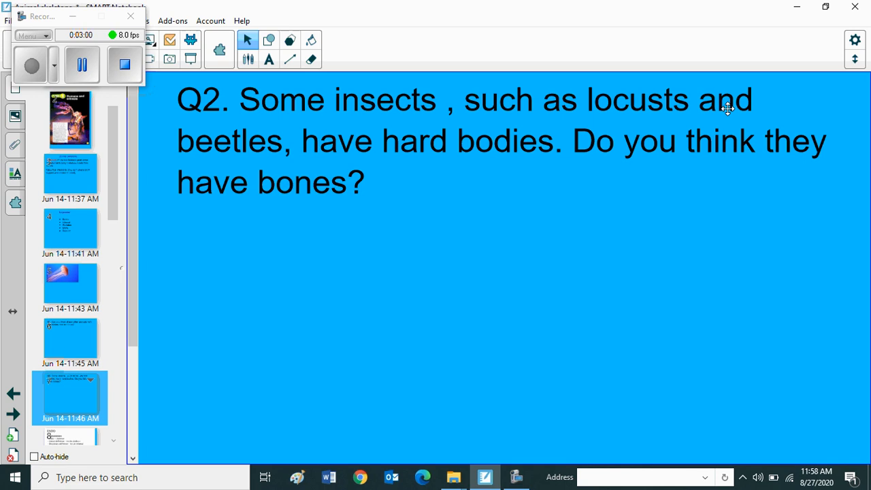
pyautogui.moveTo(438, 193)
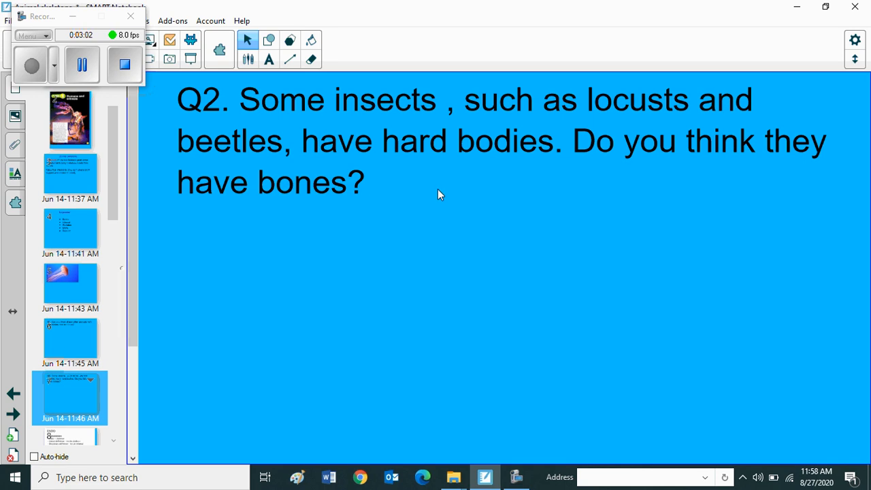
pyautogui.moveTo(583, 172)
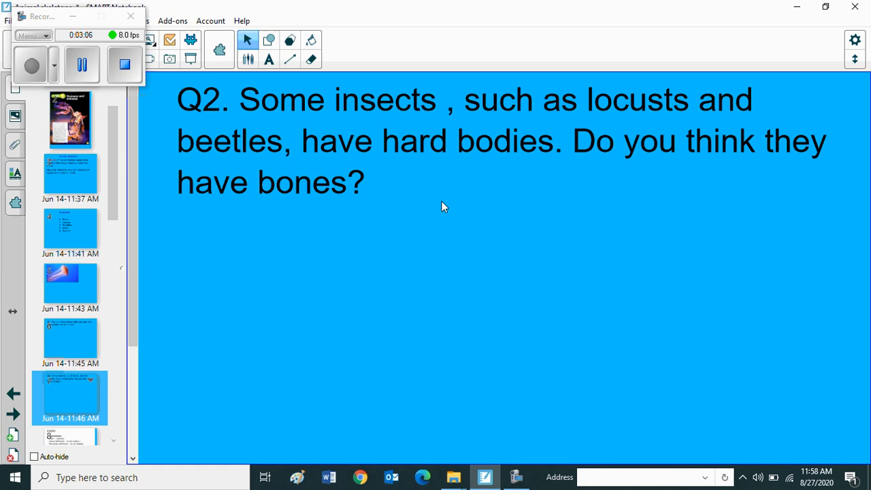
pyautogui.moveTo(452, 196)
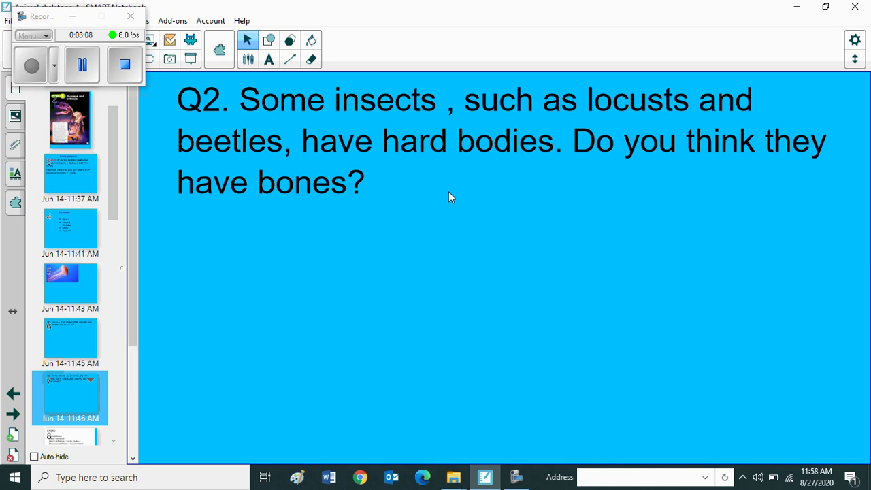
pyautogui.moveTo(452, 208)
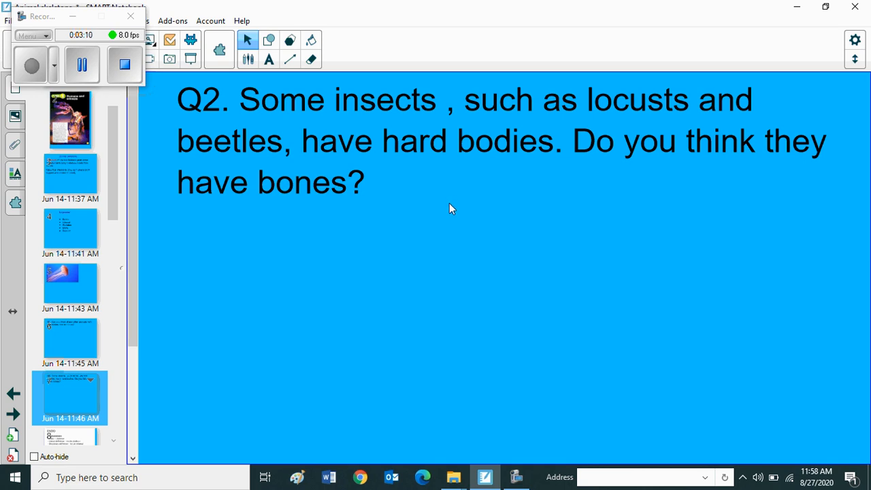
pyautogui.moveTo(449, 213)
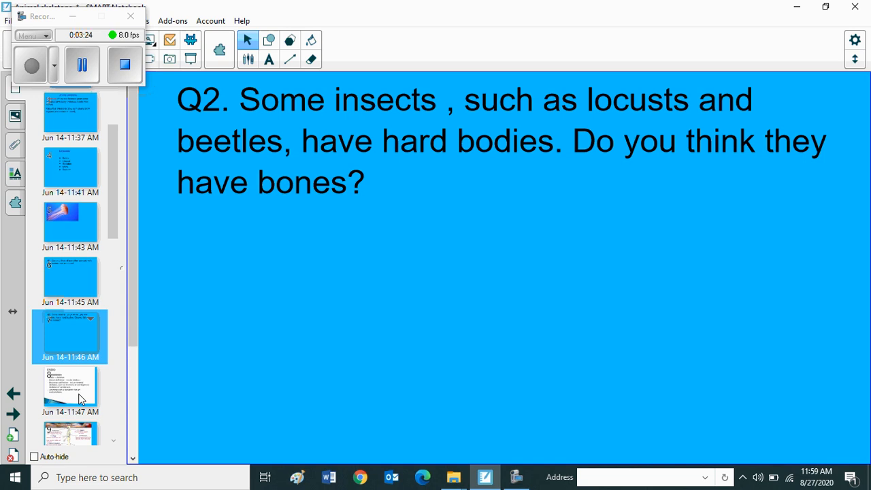
pyautogui.click(69, 387)
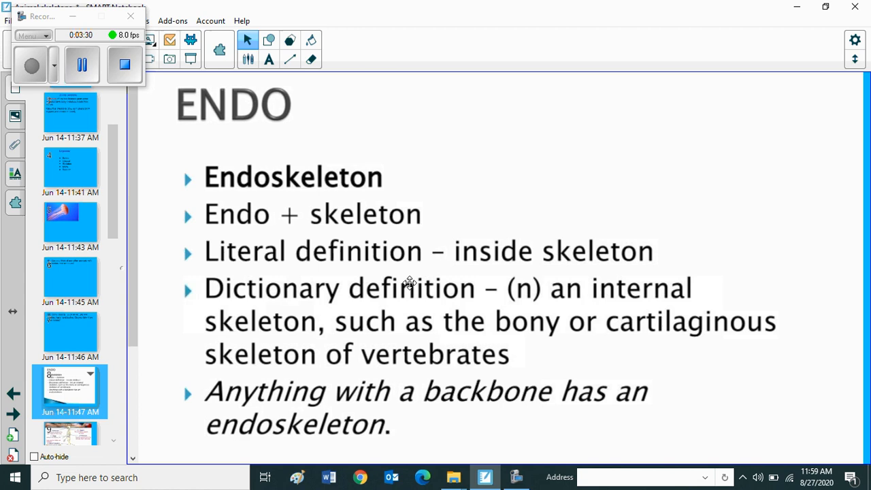
pyautogui.moveTo(460, 278)
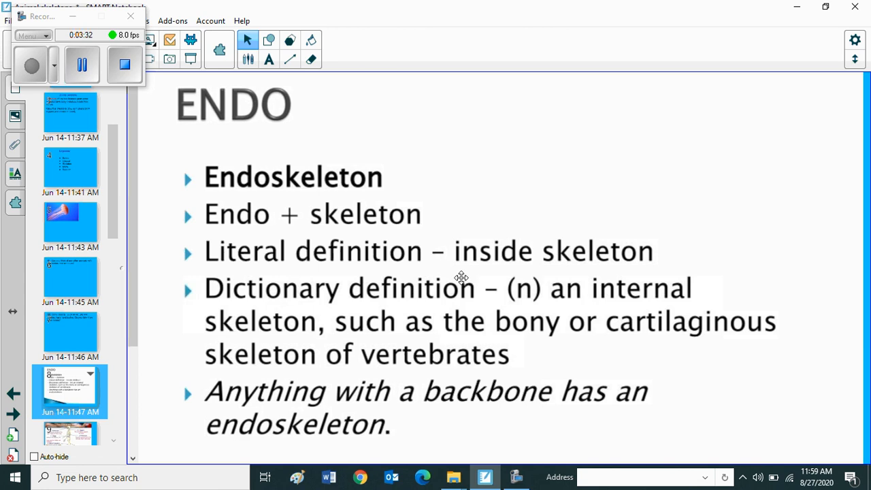
pyautogui.moveTo(591, 324)
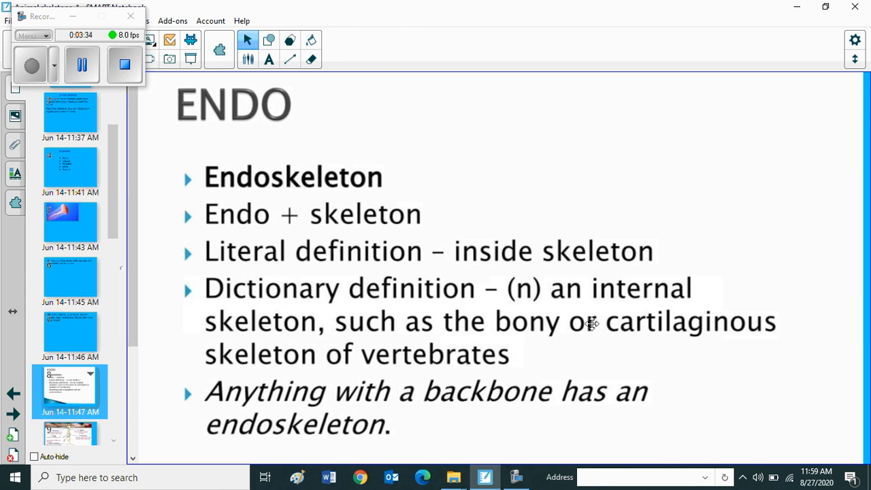
pyautogui.moveTo(318, 365)
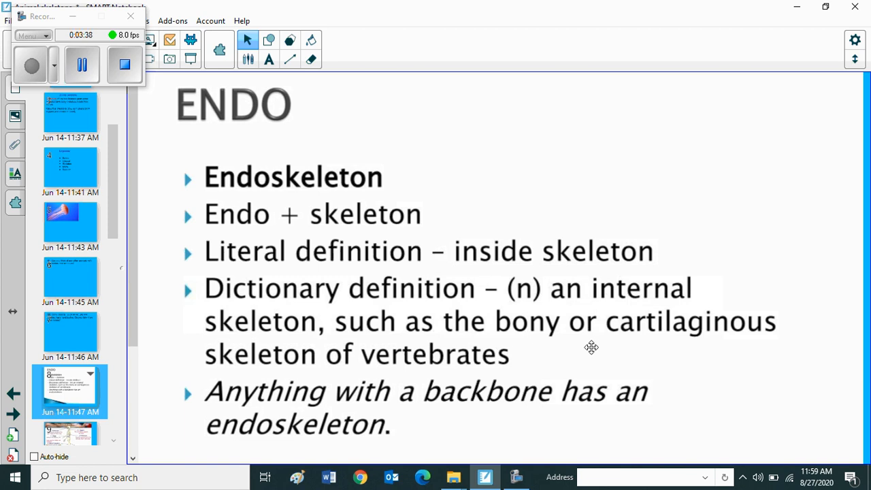
pyautogui.moveTo(302, 392)
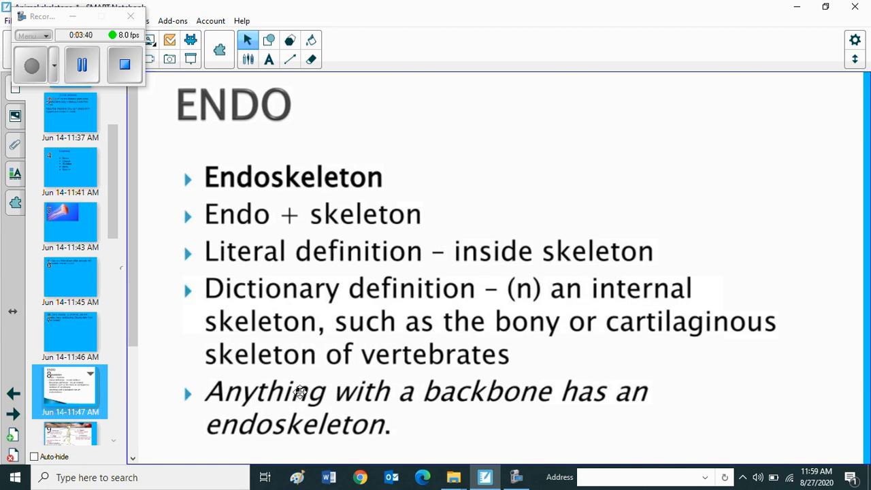
pyautogui.moveTo(477, 378)
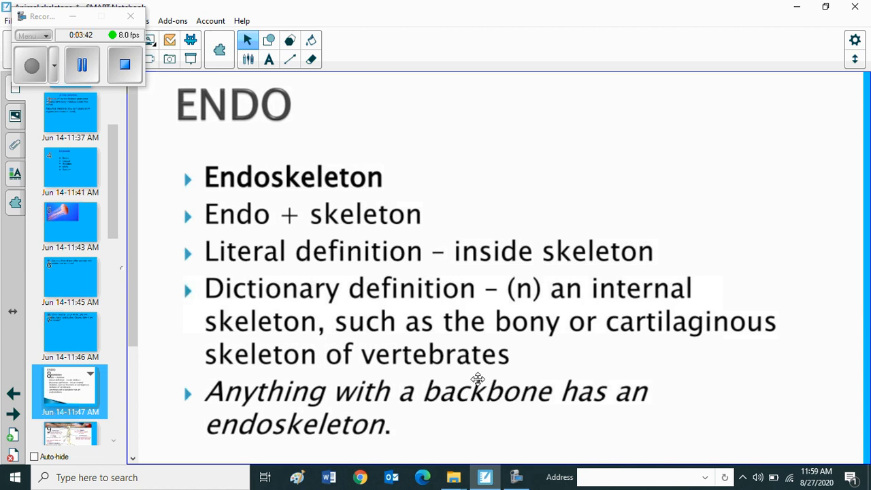
pyautogui.moveTo(400, 416)
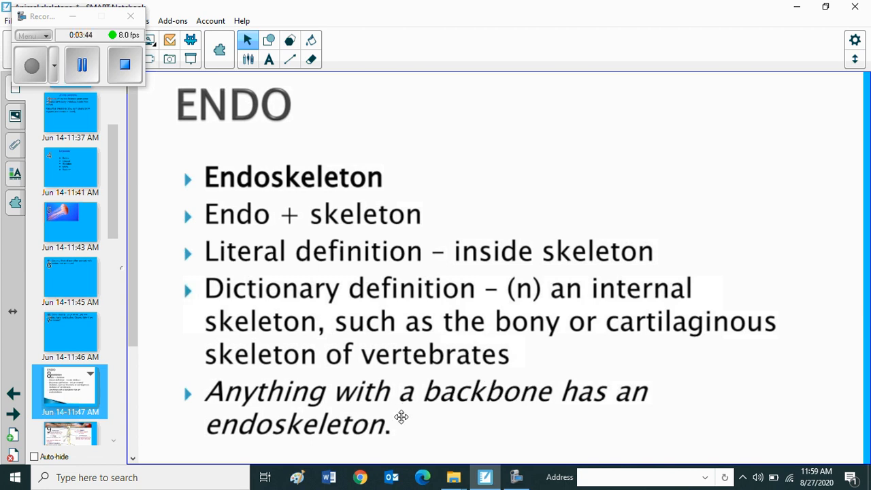
pyautogui.moveTo(549, 413)
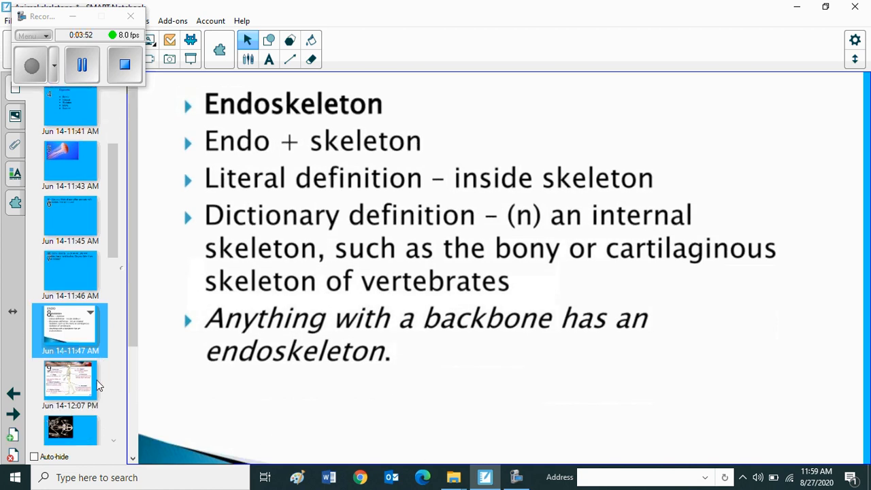
# Step: Go to the Functions of the Skeleton page with the labelled skeleton diagram
pyautogui.click(68, 381)
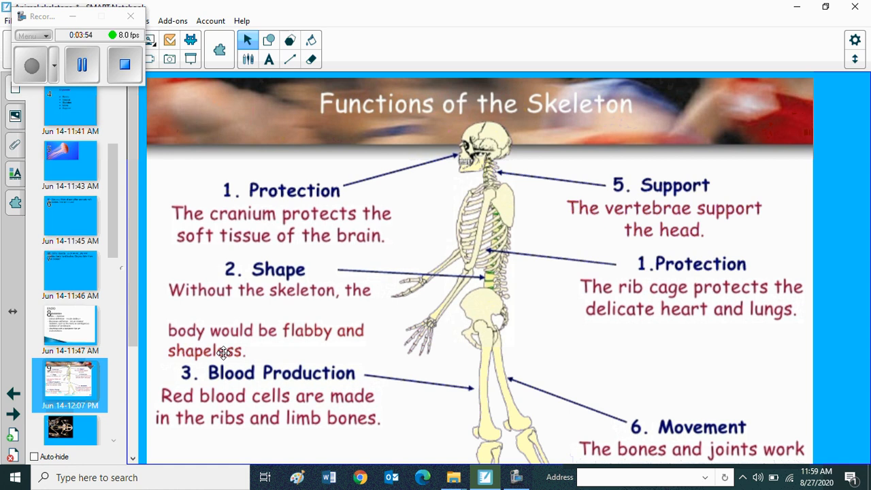
pyautogui.moveTo(648, 324)
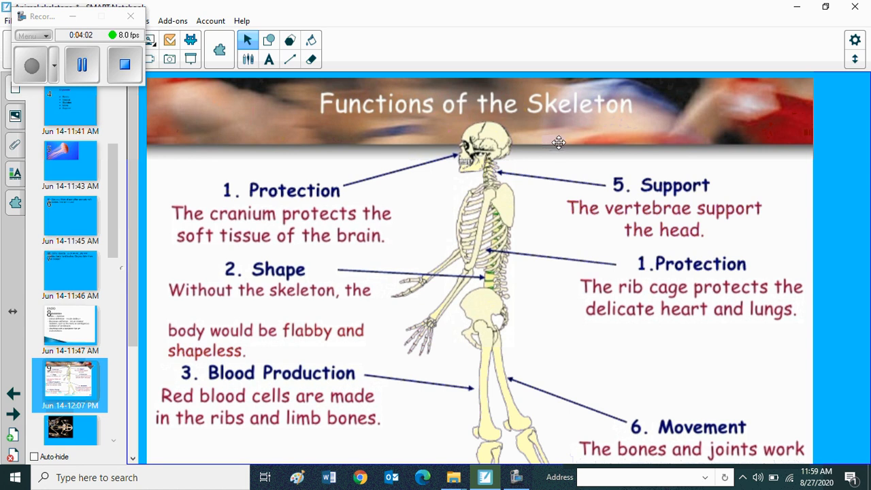
pyautogui.moveTo(599, 121)
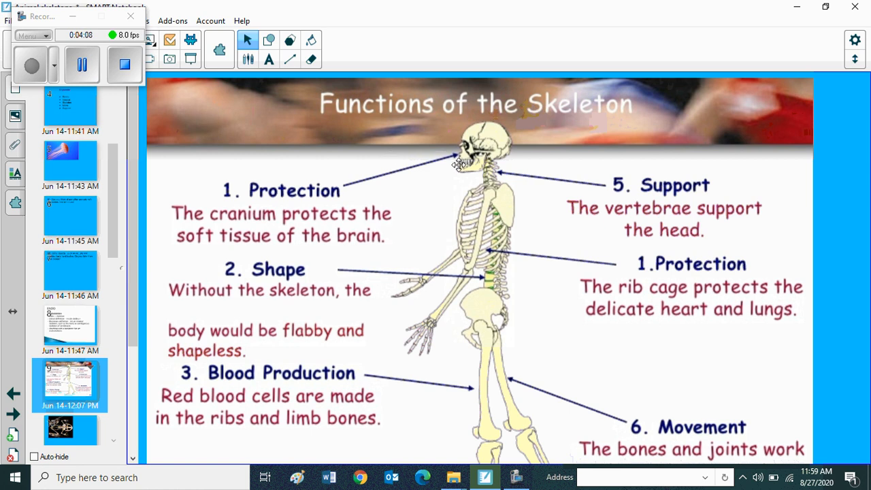
pyautogui.moveTo(479, 161)
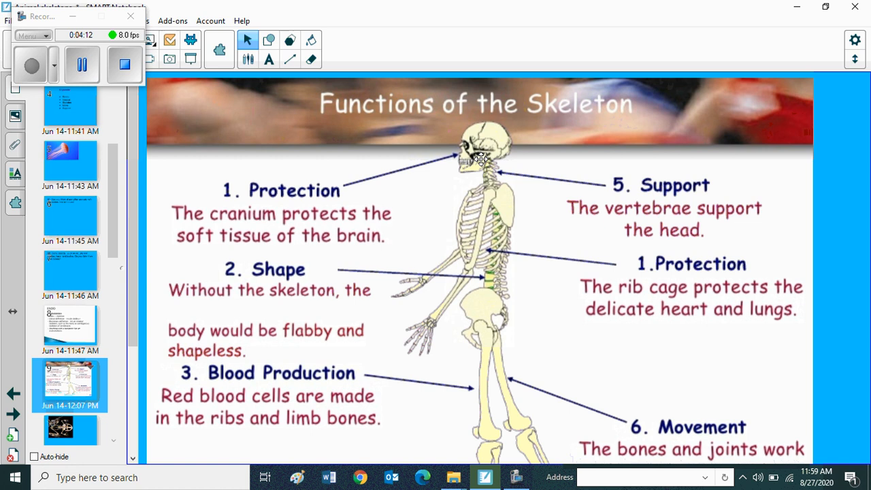
pyautogui.moveTo(490, 145)
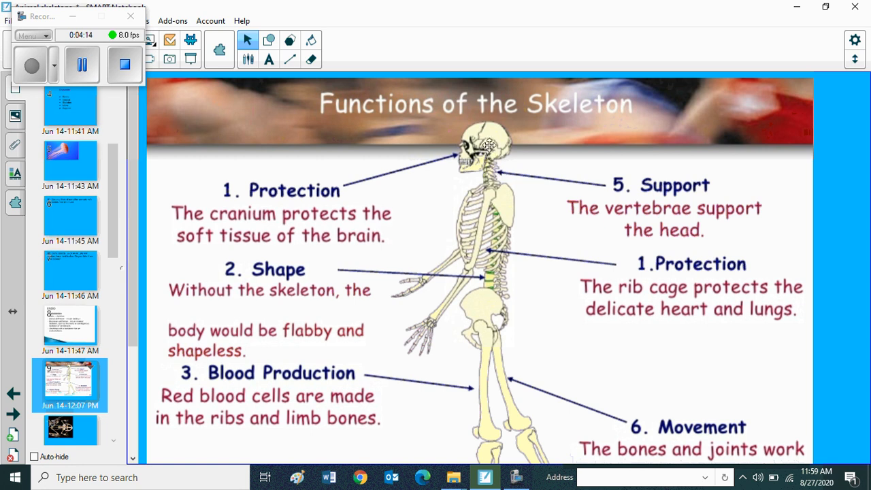
pyautogui.moveTo(487, 135)
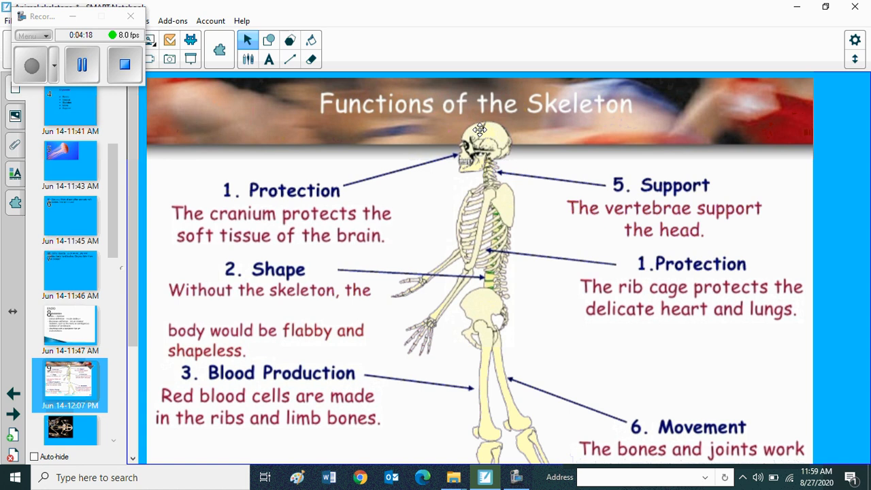
pyautogui.moveTo(478, 131)
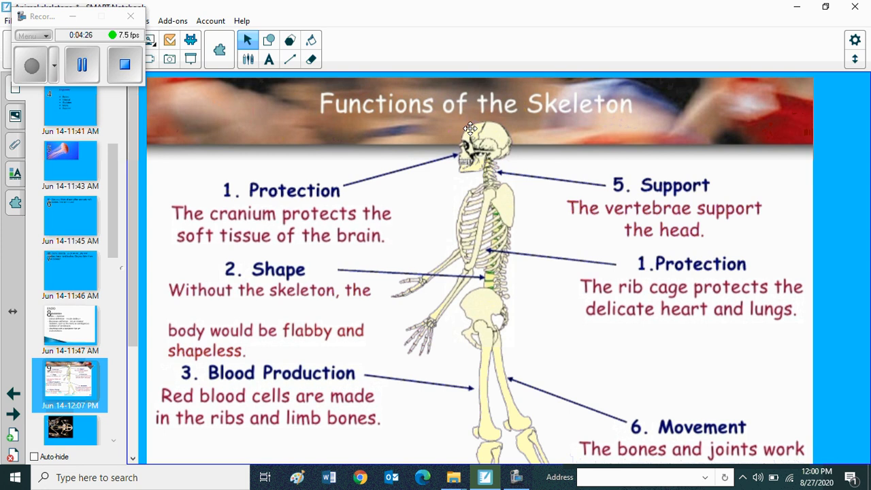
pyautogui.moveTo(467, 133)
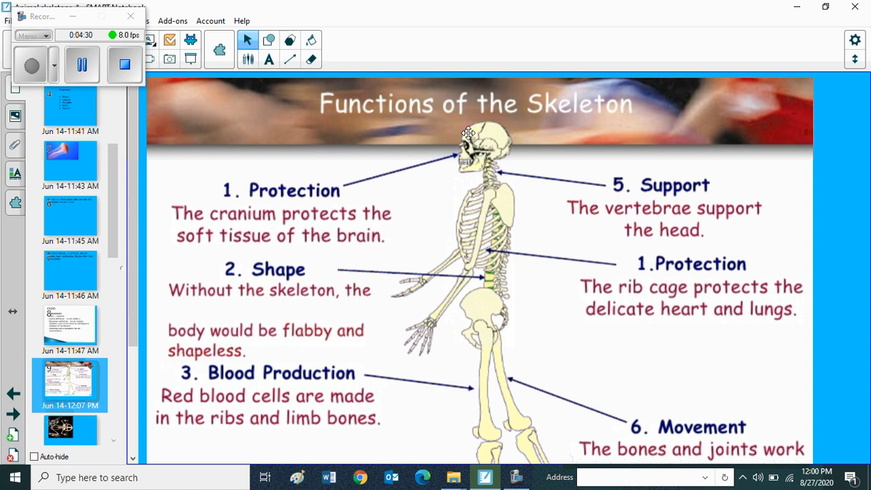
pyautogui.moveTo(465, 128)
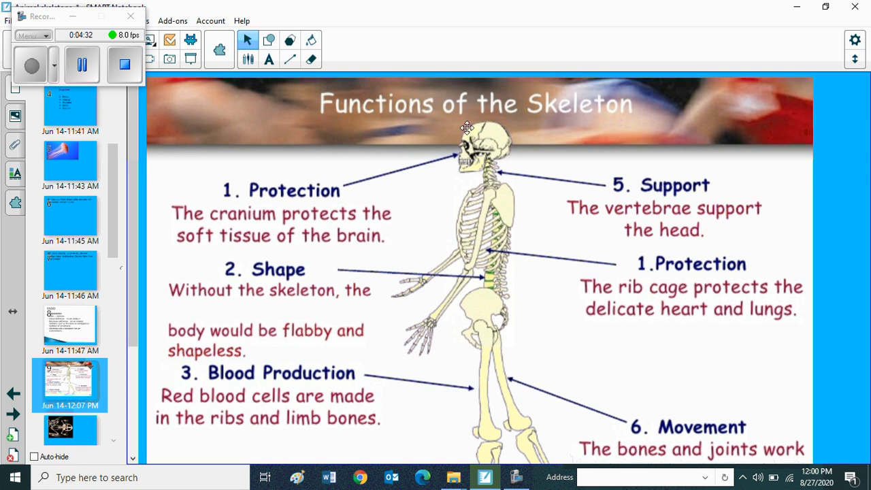
pyautogui.moveTo(461, 128)
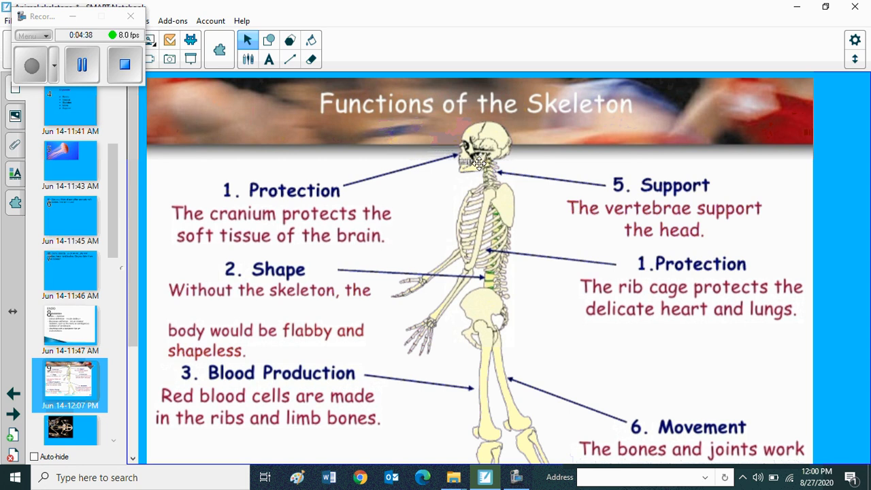
pyautogui.moveTo(464, 172)
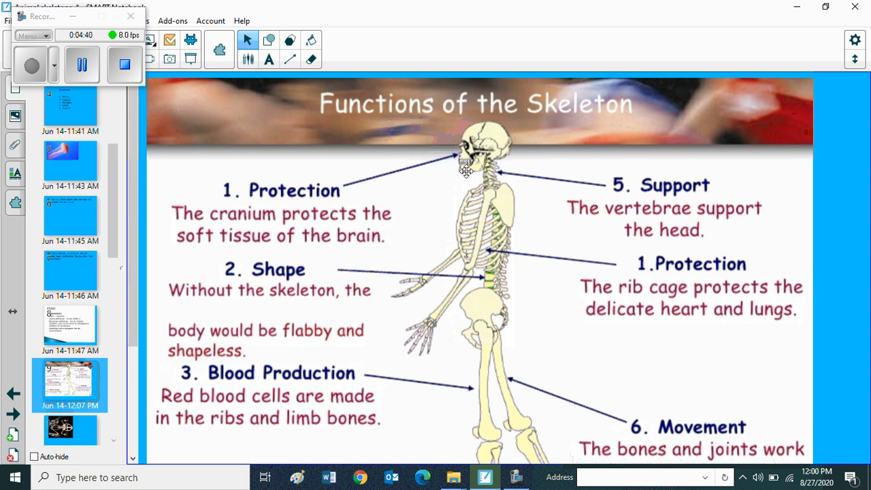
pyautogui.moveTo(365, 238)
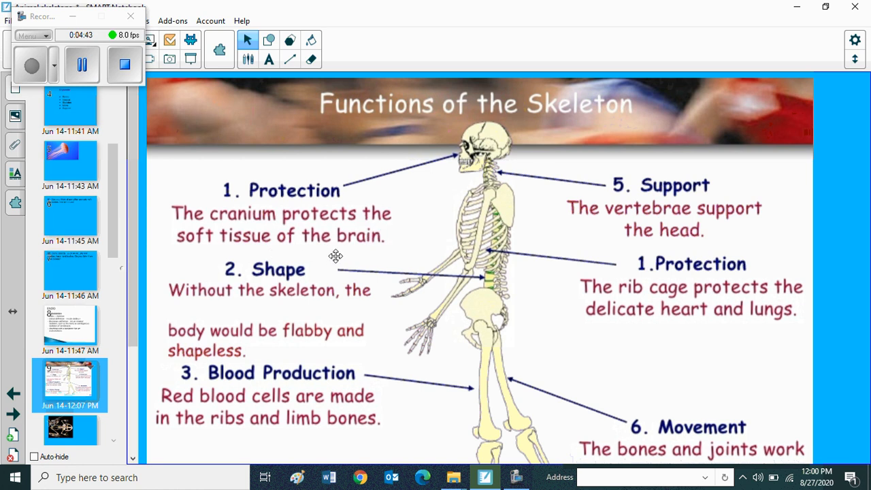
pyautogui.moveTo(454, 302)
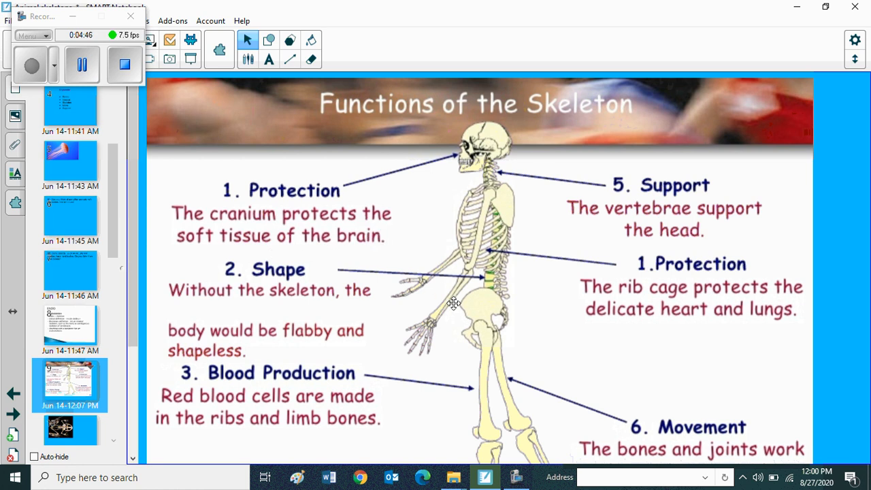
pyautogui.moveTo(395, 311)
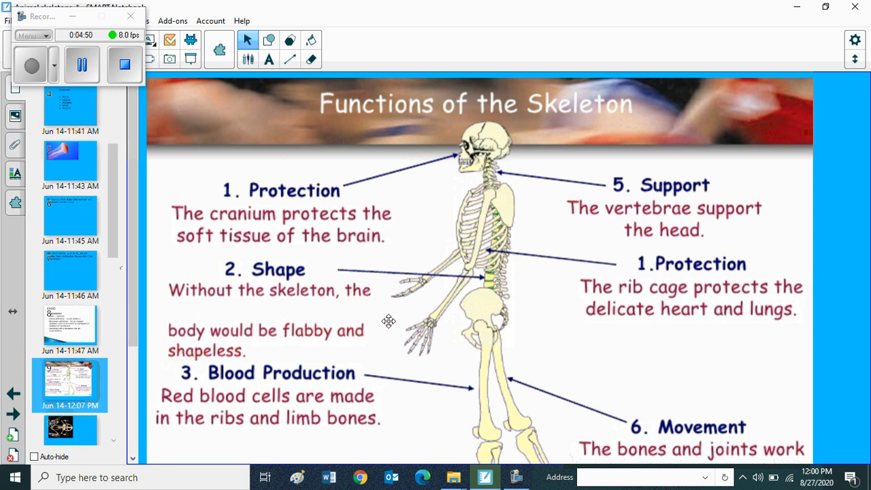
pyautogui.moveTo(477, 322)
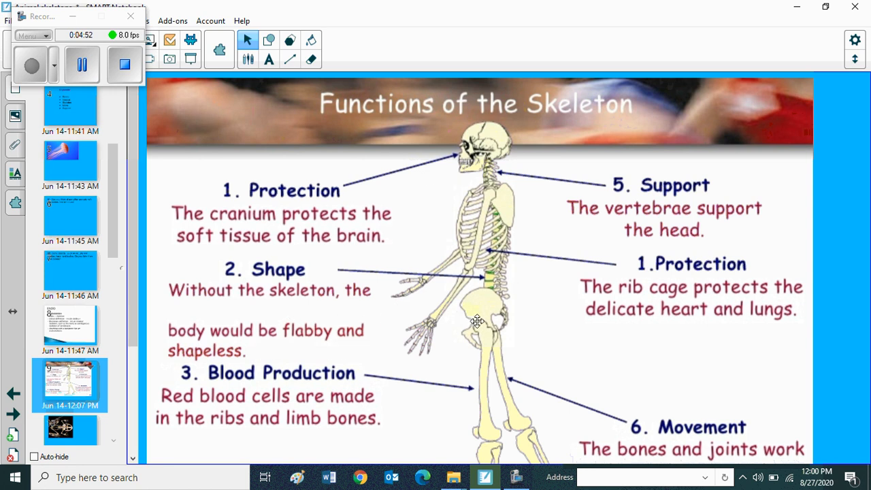
pyautogui.scroll(-3)
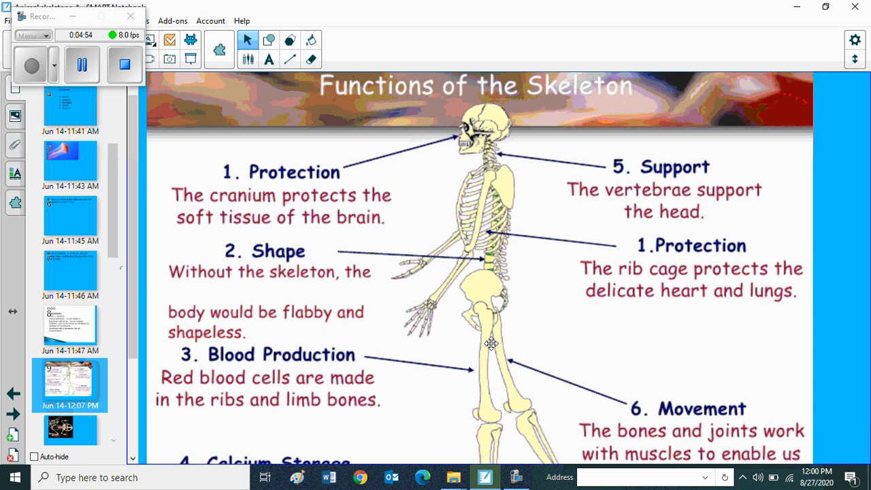
pyautogui.moveTo(482, 400)
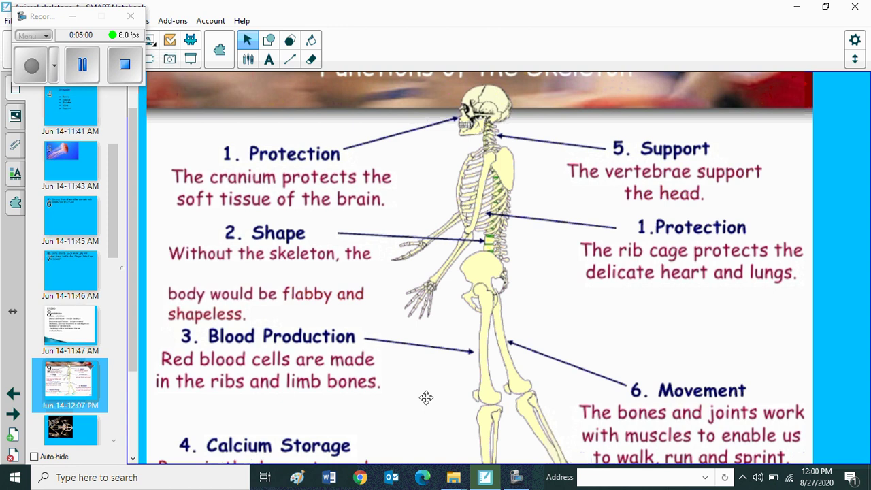
pyautogui.moveTo(469, 373)
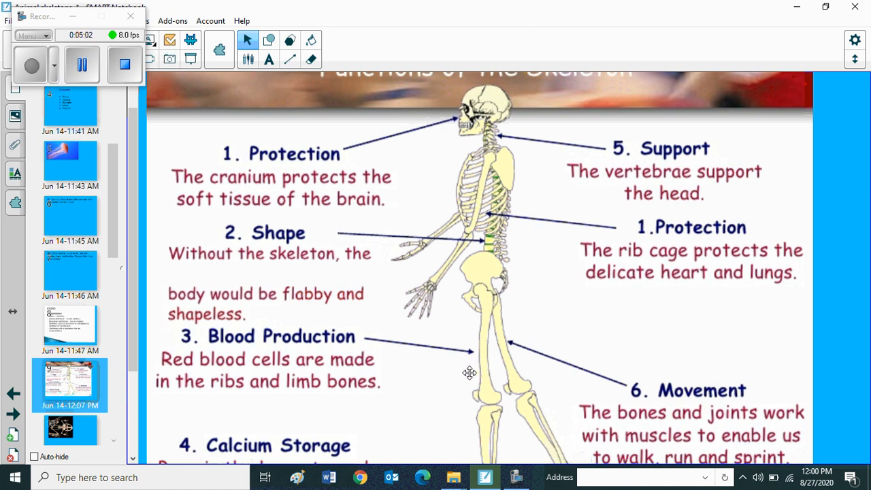
# Step: Scroll the Functions of the Skeleton page to reveal all six functions down to Calcium Storage and Movement
pyautogui.scroll(-3)
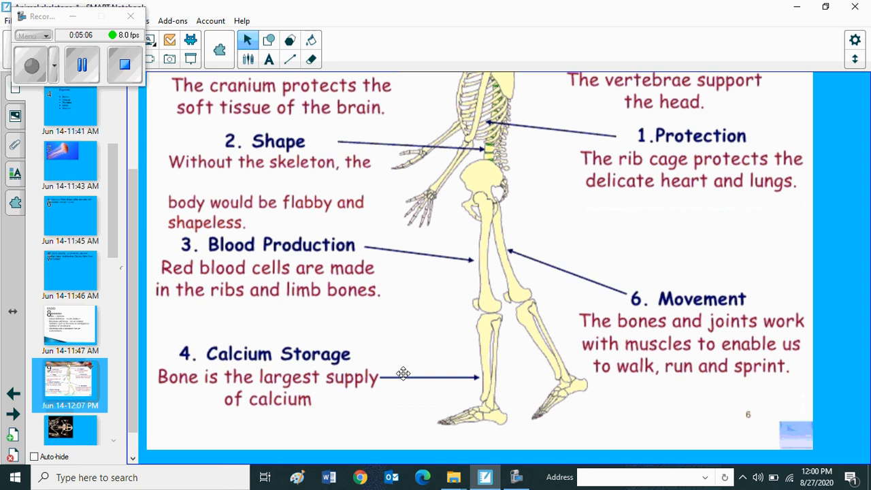
pyautogui.moveTo(322, 405)
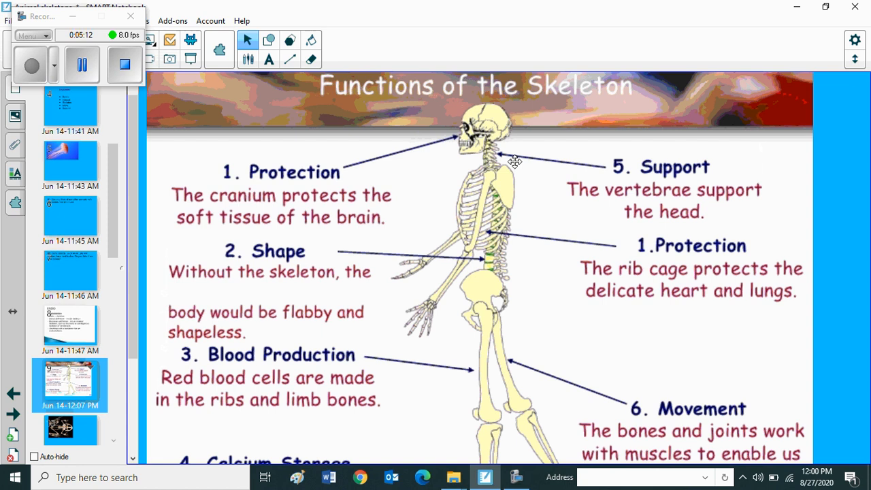
pyautogui.moveTo(547, 177)
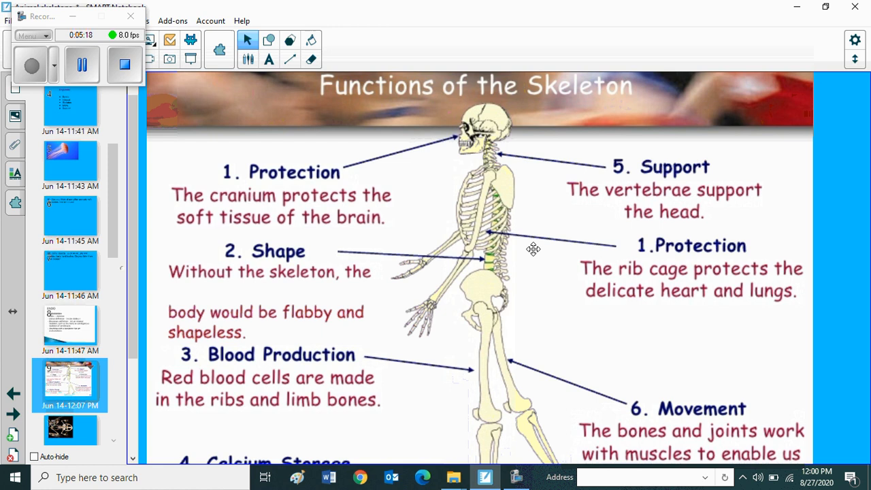
pyautogui.moveTo(495, 206)
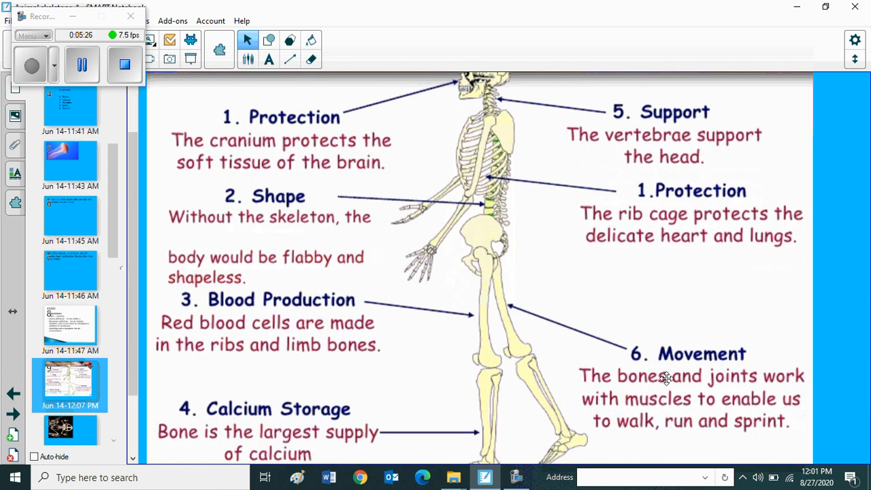
pyautogui.moveTo(493, 315)
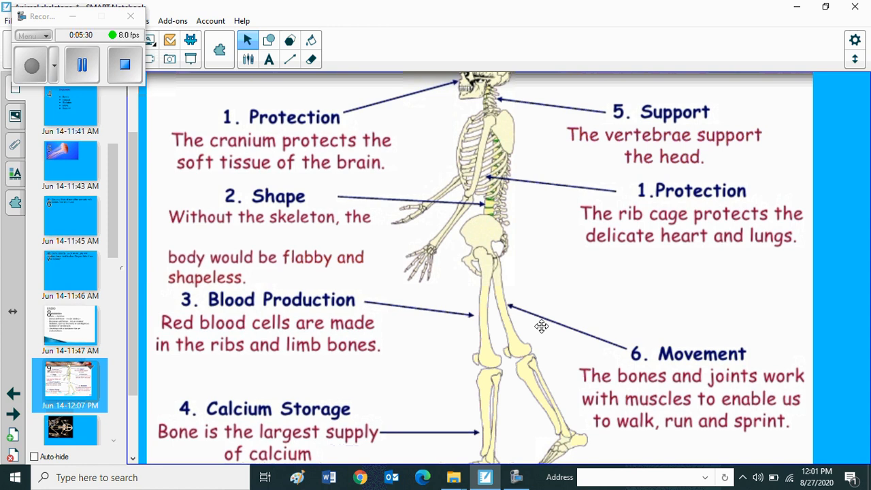
pyautogui.moveTo(520, 320)
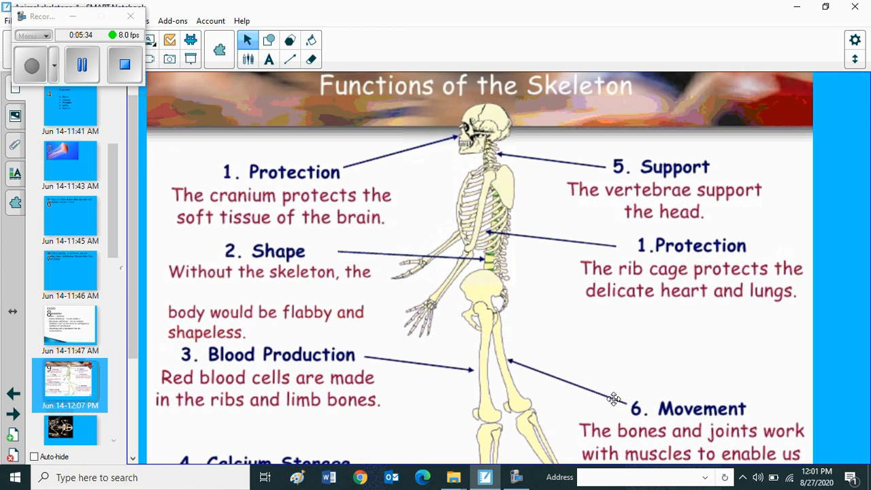
pyautogui.moveTo(564, 321)
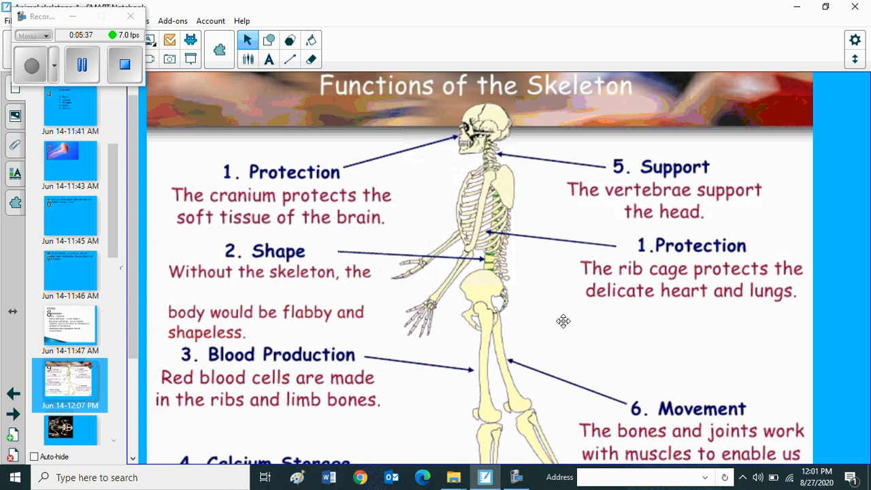
pyautogui.moveTo(318, 185)
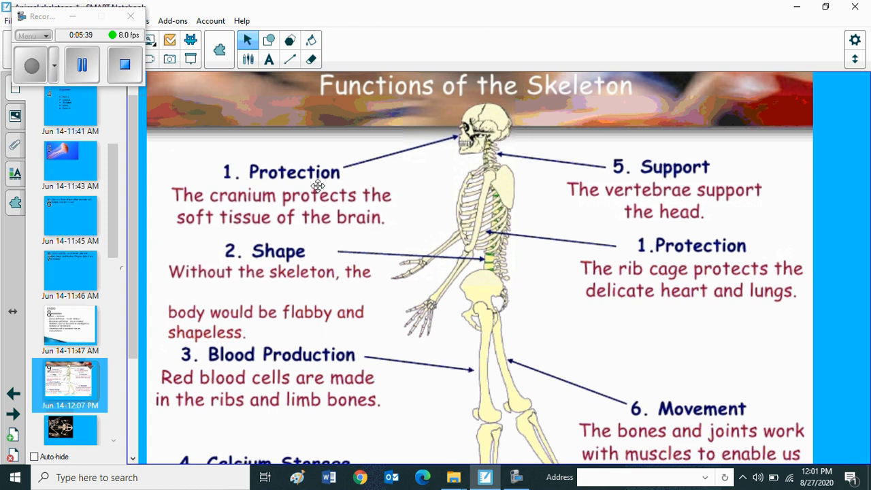
pyautogui.scroll(-3)
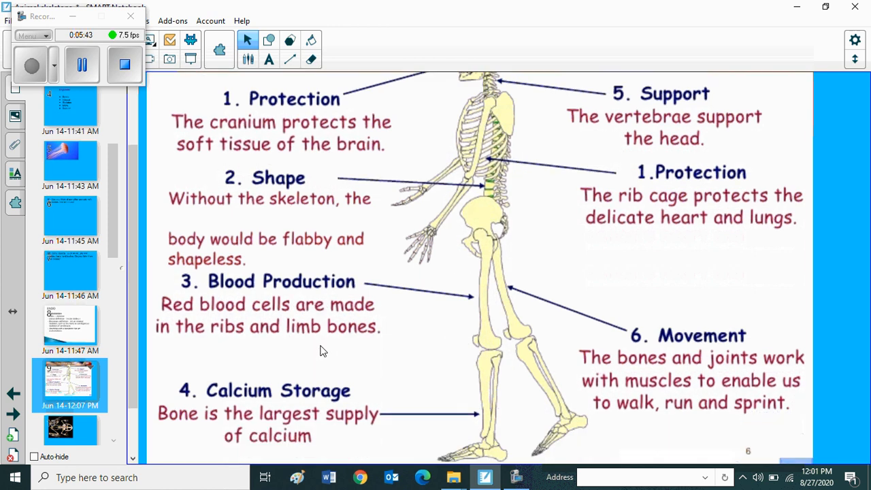
pyautogui.moveTo(847, 104)
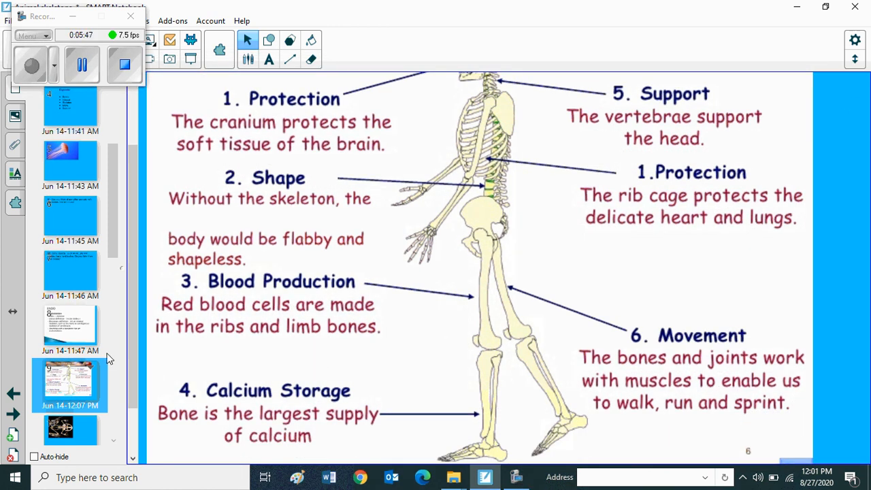
pyautogui.scroll(-3)
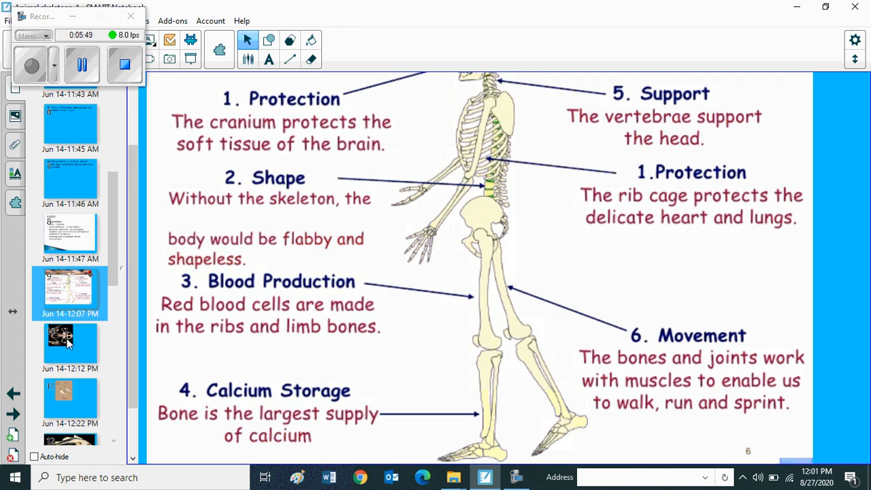
# Step: Show the frog skeleton photo page, then the coiled snake skeleton drawing page
pyautogui.click(68, 343)
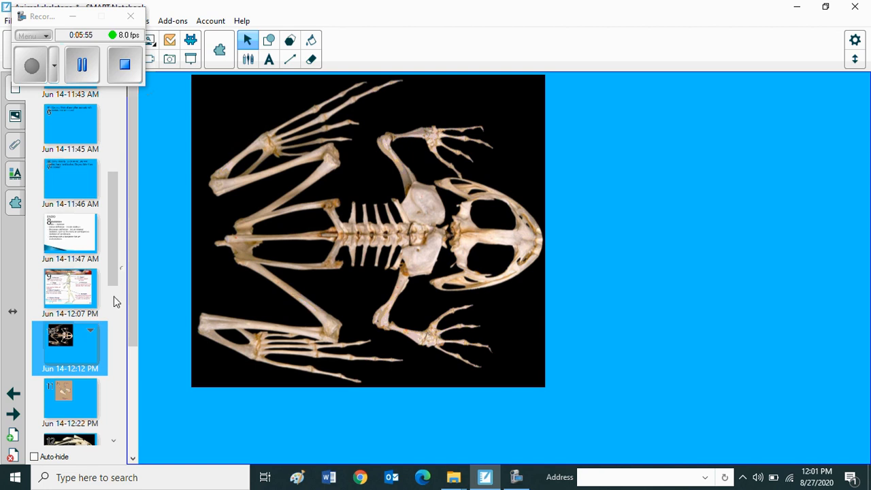
pyautogui.moveTo(64, 406)
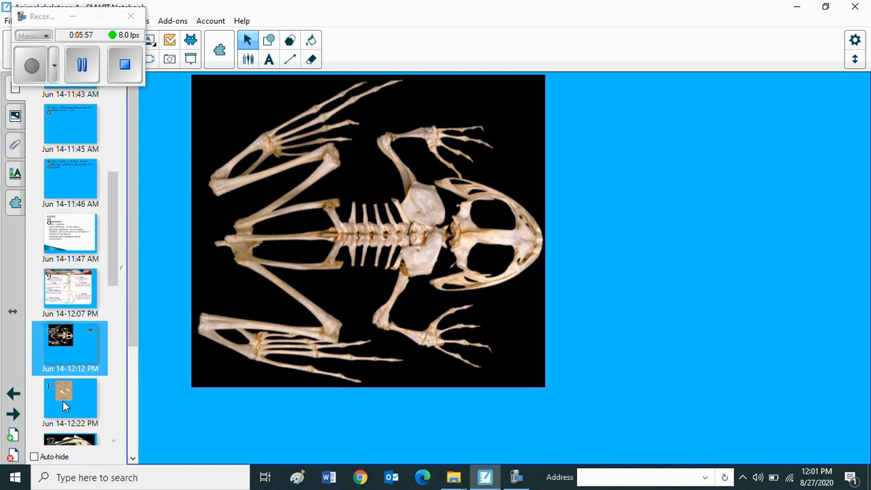
pyautogui.click(65, 397)
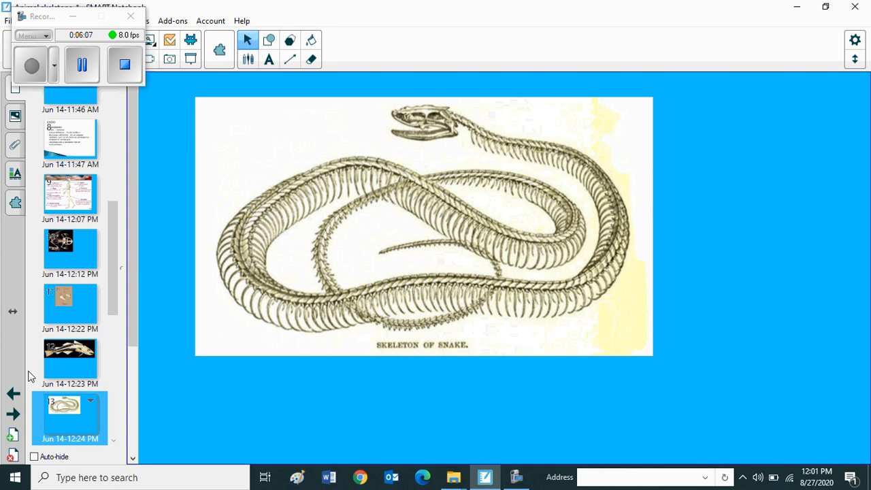
pyautogui.moveTo(9, 354)
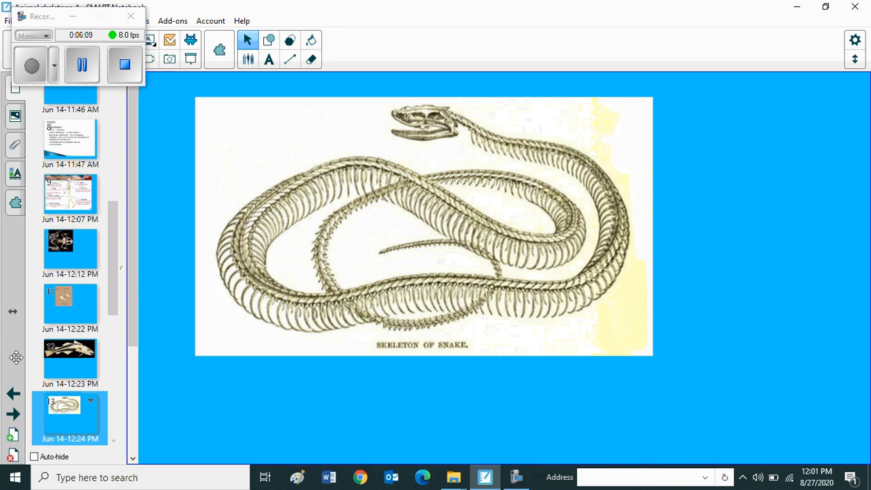
pyautogui.moveTo(19, 361)
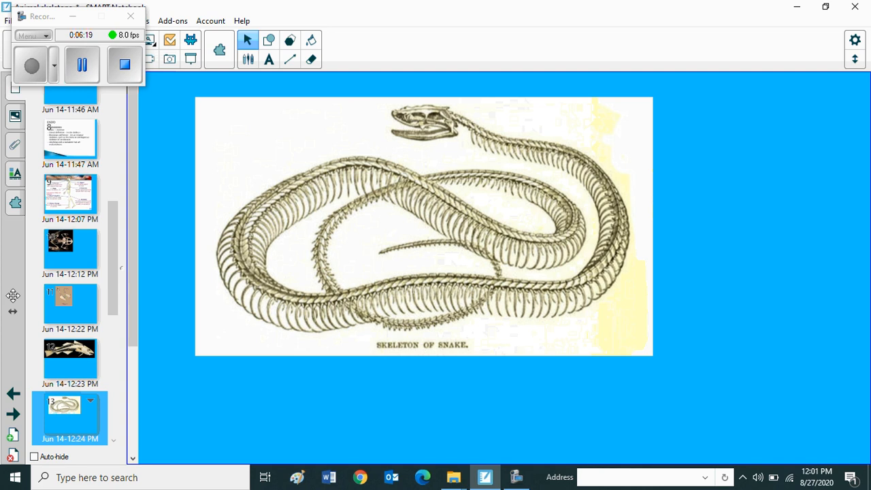
pyautogui.moveTo(7, 292)
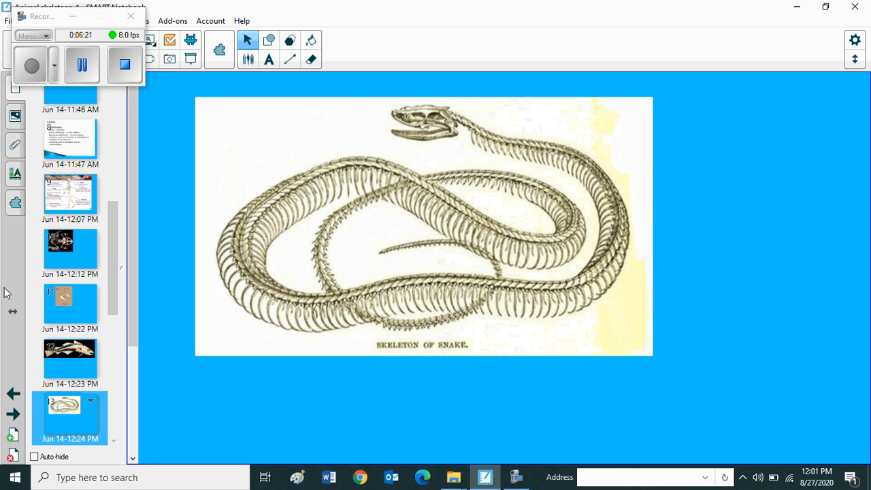
pyautogui.moveTo(98, 337)
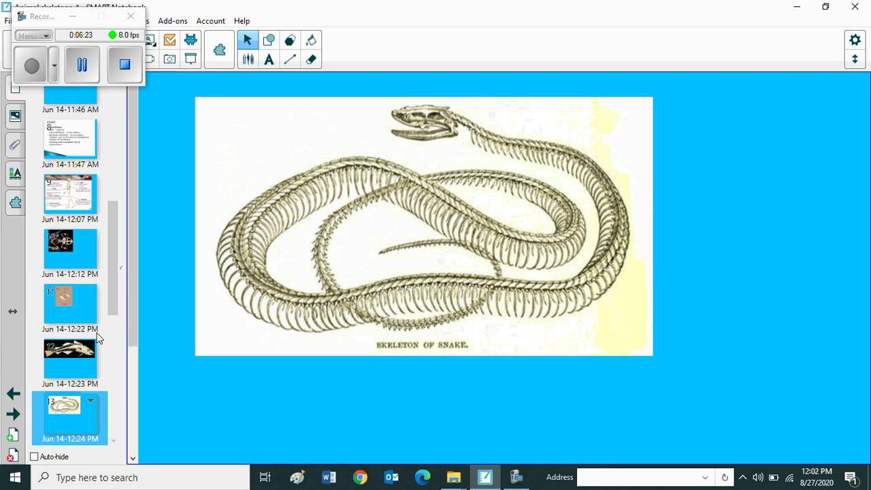
pyautogui.moveTo(275, 354)
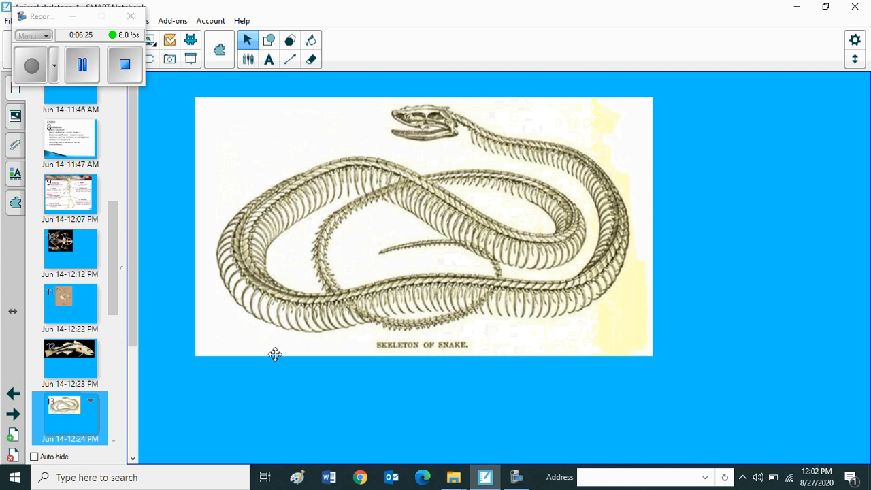
pyautogui.moveTo(403, 302)
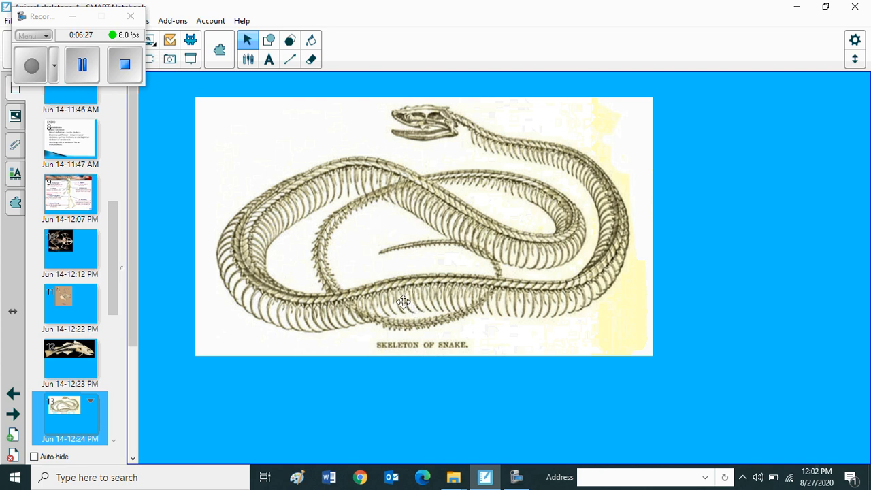
pyautogui.moveTo(487, 375)
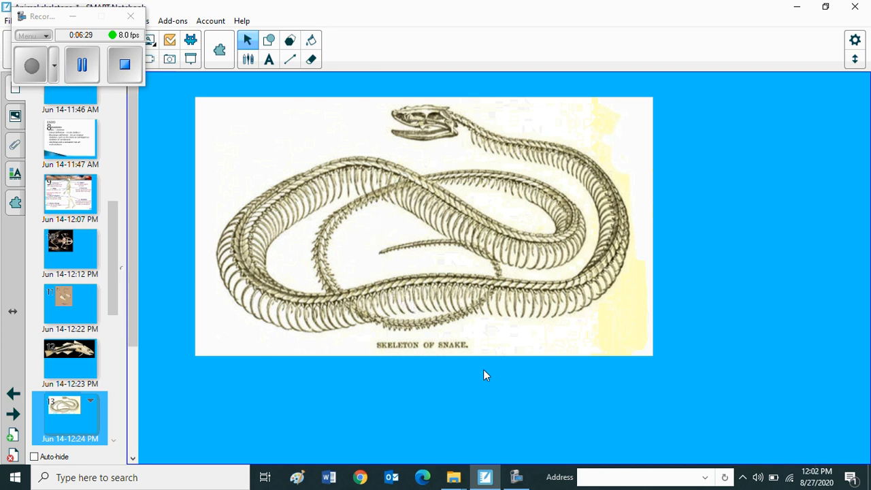
pyautogui.moveTo(591, 270)
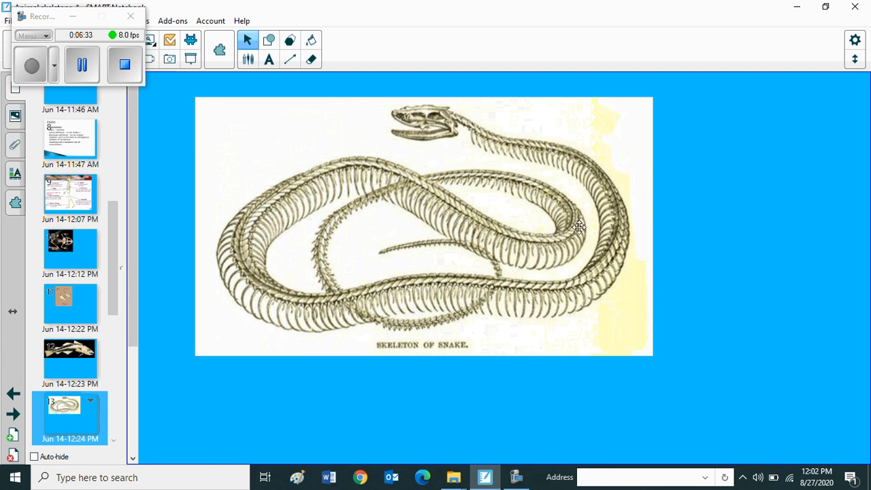
pyautogui.moveTo(457, 223)
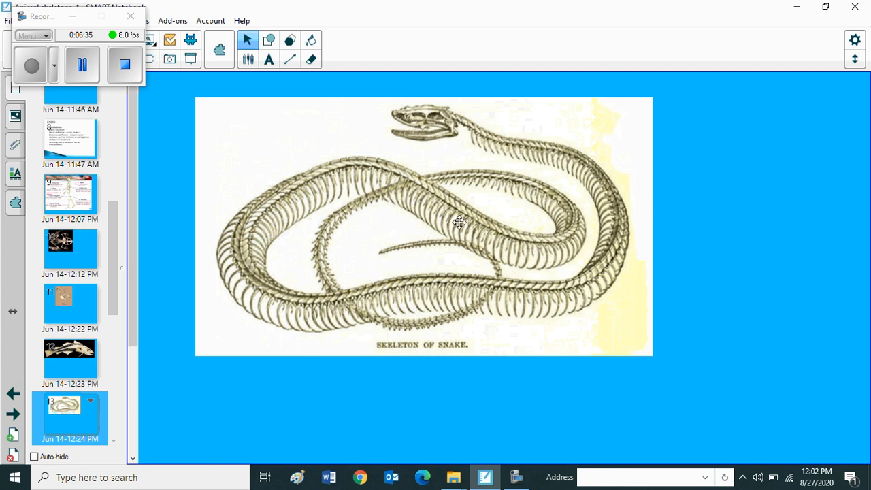
pyautogui.moveTo(469, 182)
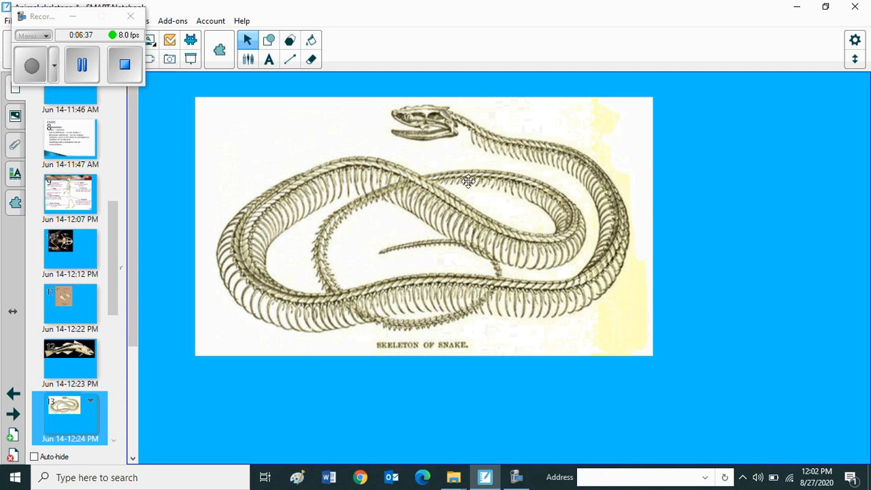
pyautogui.moveTo(535, 297)
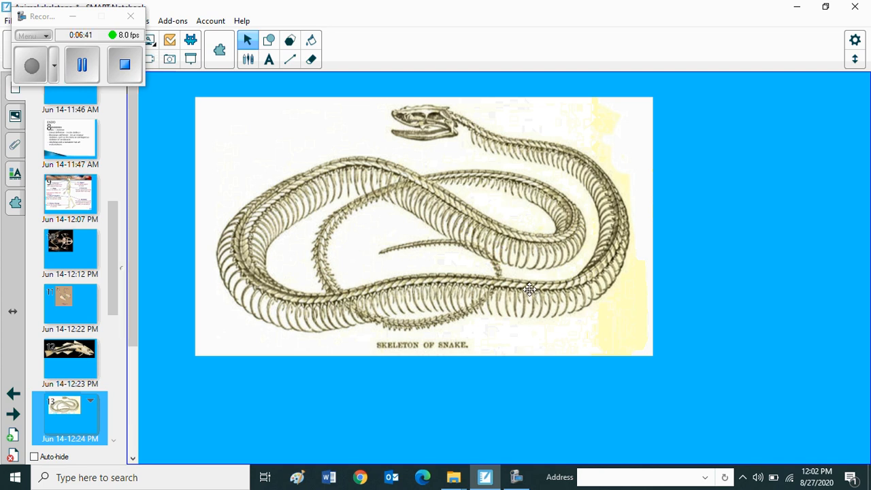
pyautogui.moveTo(515, 277)
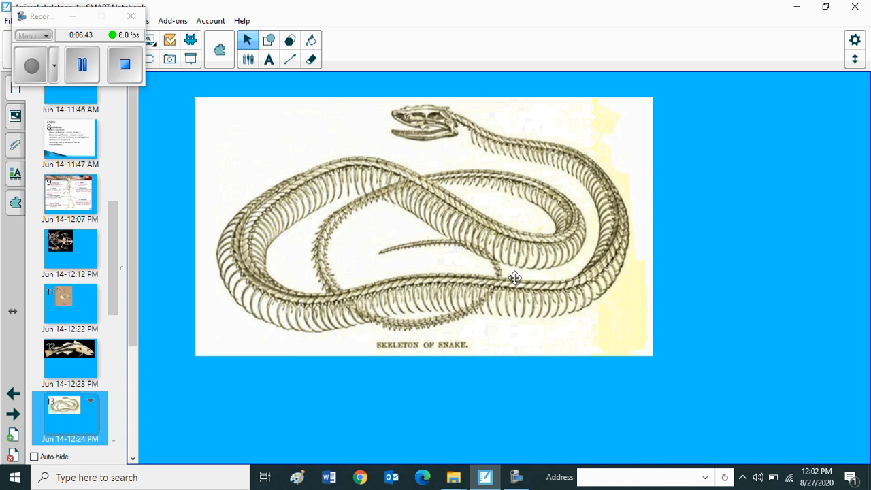
pyautogui.moveTo(512, 266)
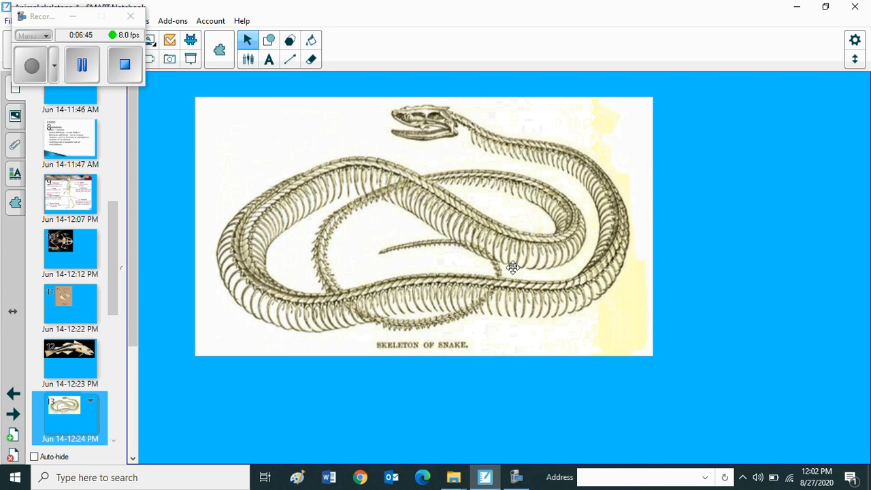
pyautogui.moveTo(475, 265)
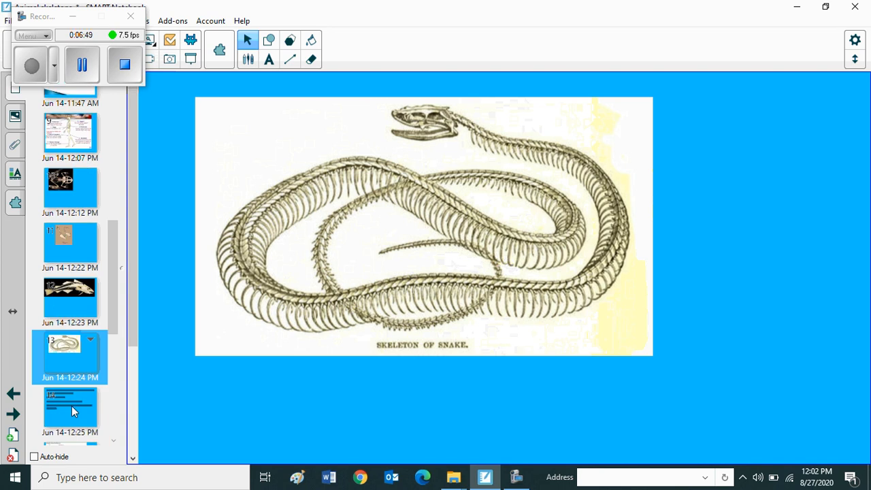
pyautogui.click(71, 409)
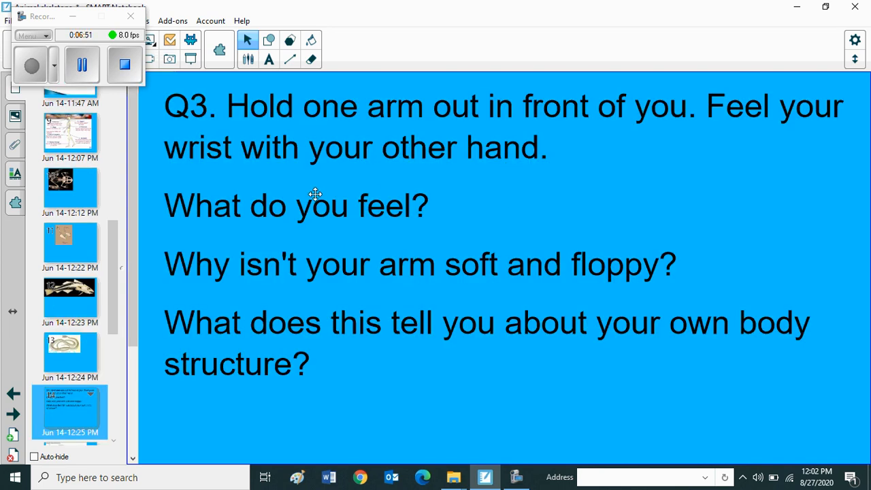
pyautogui.moveTo(460, 134)
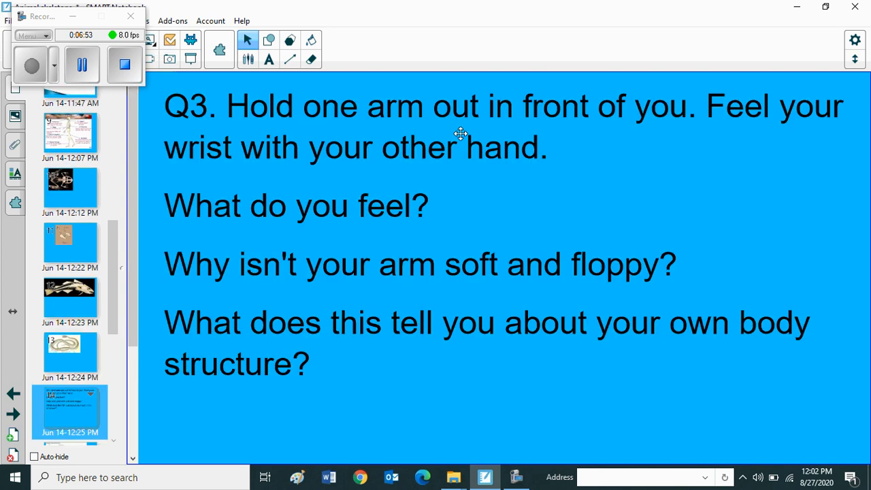
pyautogui.moveTo(664, 134)
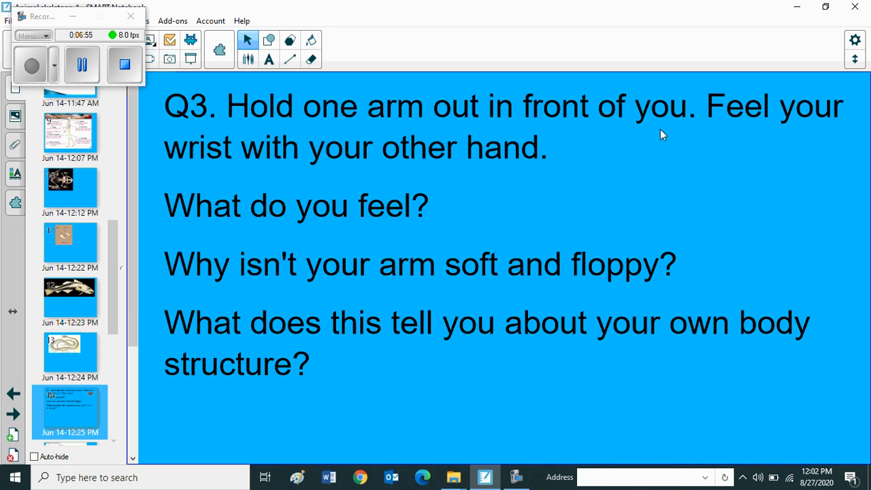
pyautogui.moveTo(313, 192)
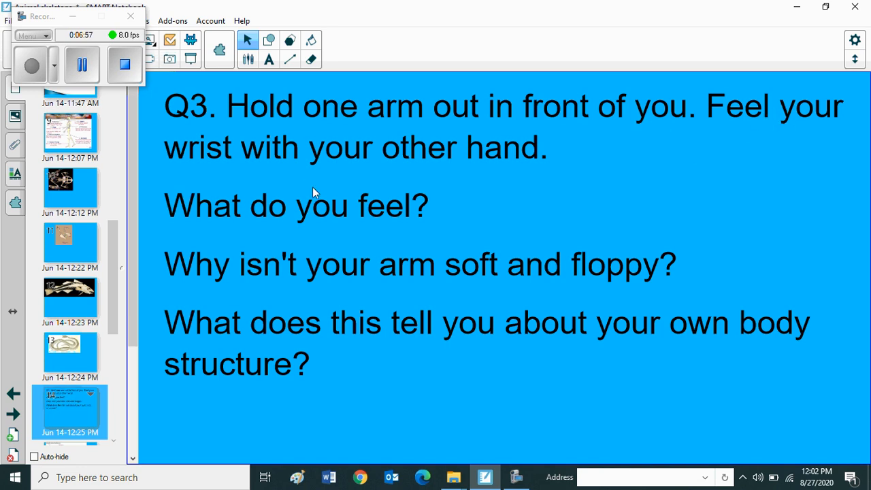
pyautogui.moveTo(278, 248)
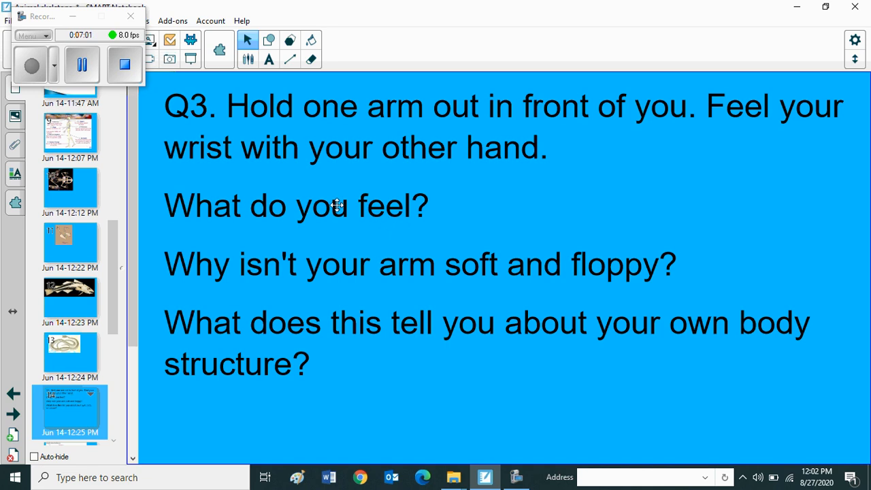
pyautogui.moveTo(306, 199)
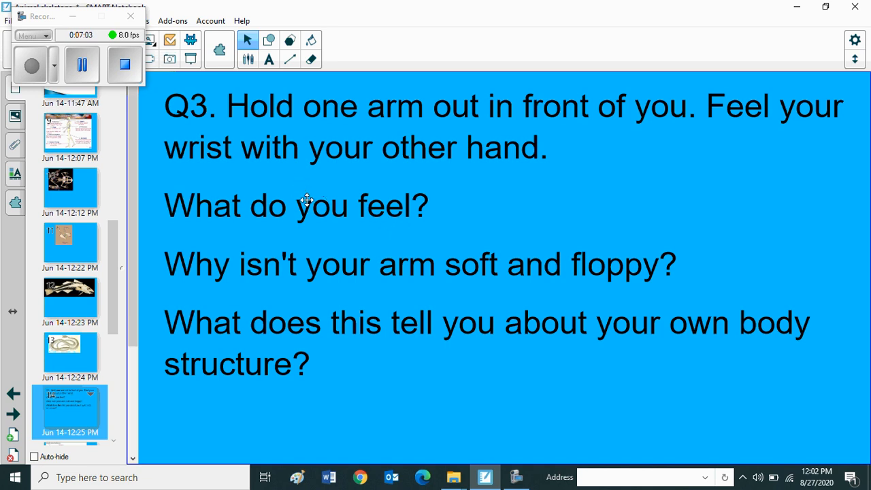
pyautogui.moveTo(303, 199)
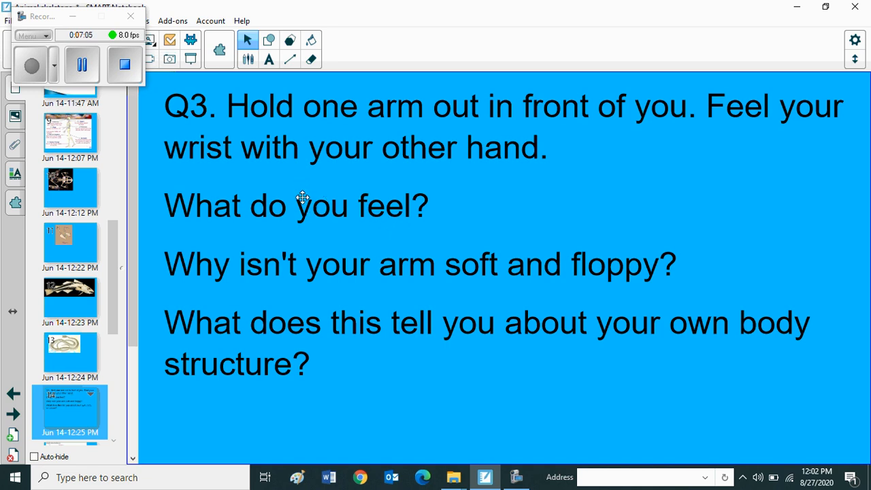
pyautogui.moveTo(347, 165)
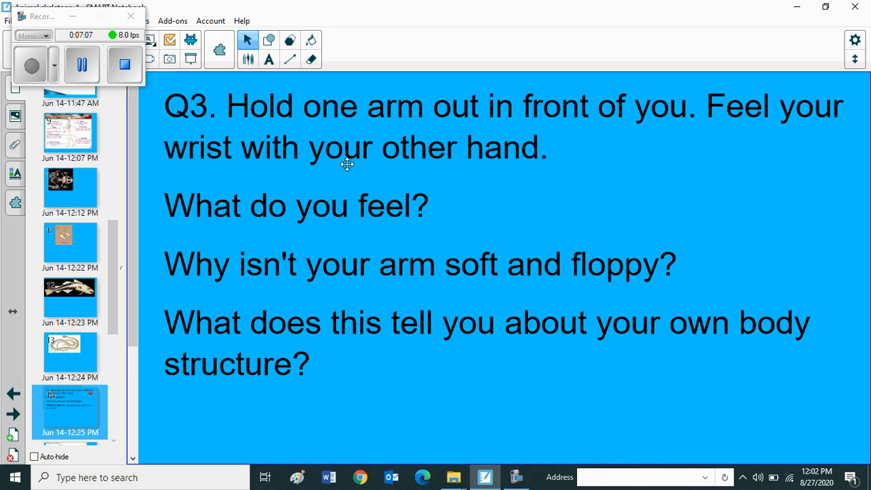
pyautogui.moveTo(345, 173)
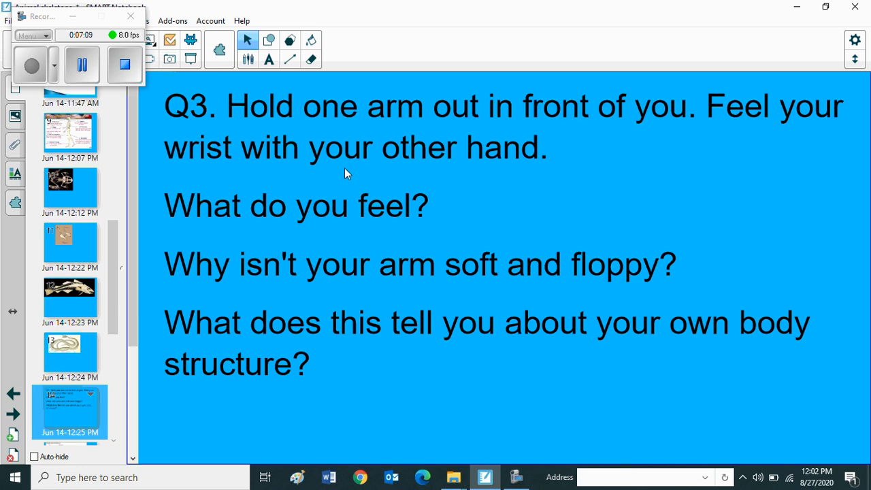
pyautogui.moveTo(436, 197)
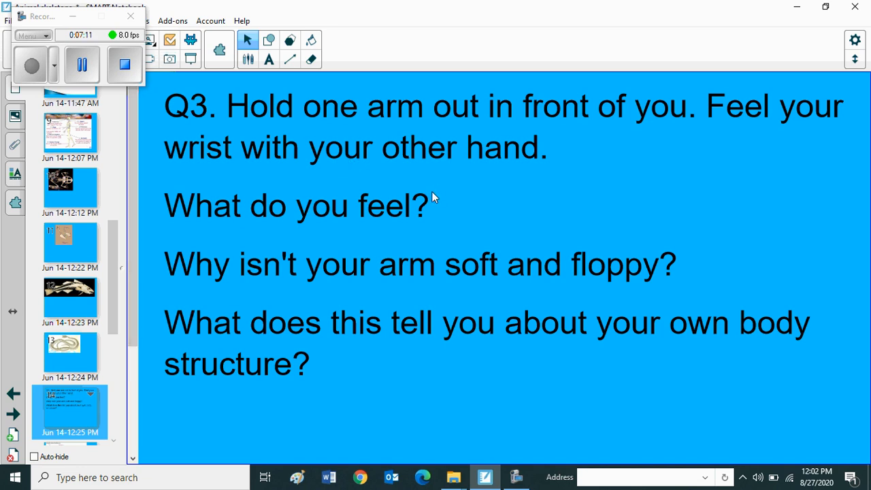
pyautogui.moveTo(446, 211)
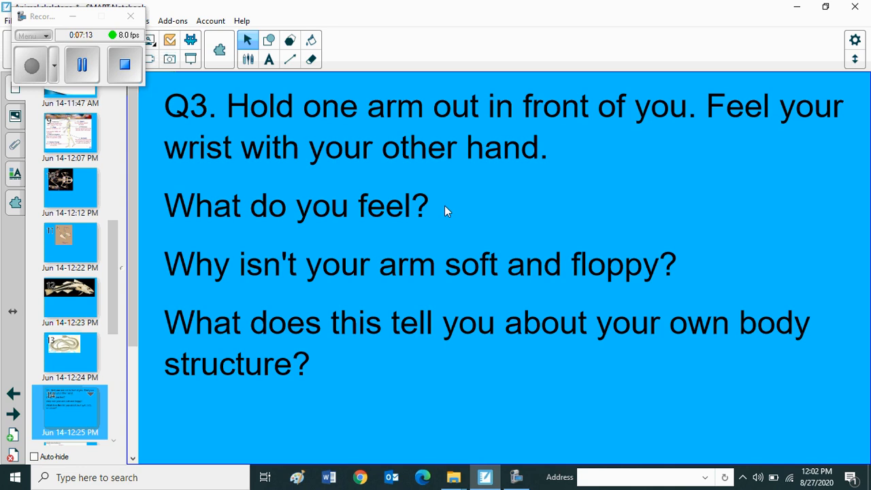
pyautogui.moveTo(452, 202)
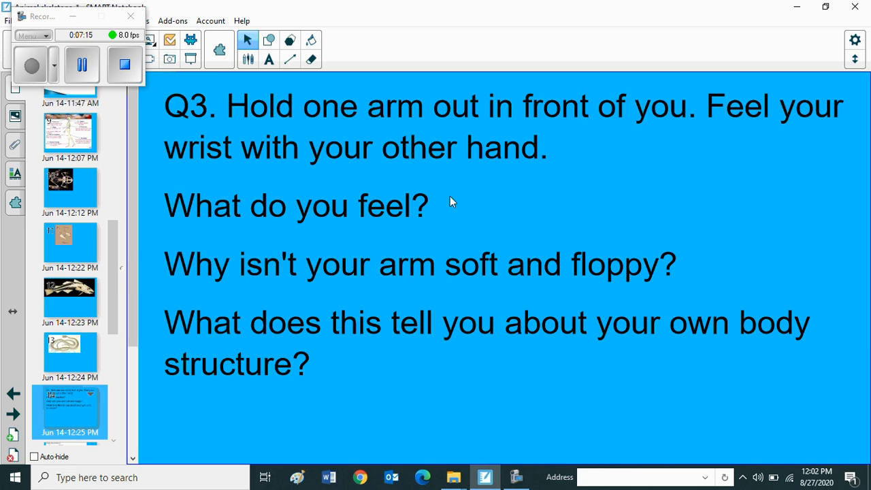
pyautogui.moveTo(139, 360)
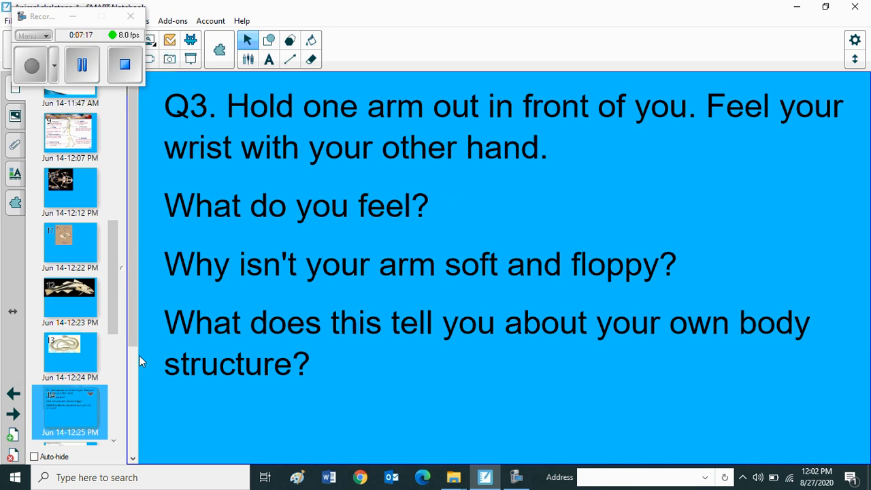
pyautogui.moveTo(455, 281)
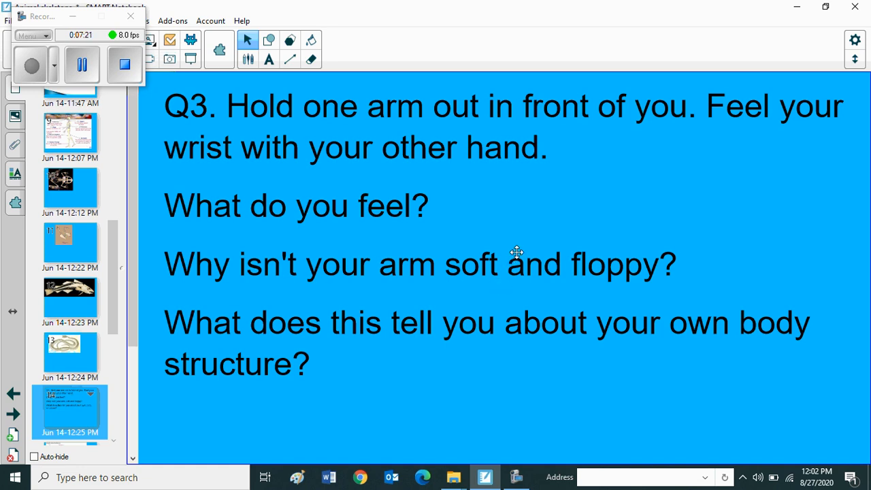
pyautogui.moveTo(525, 250)
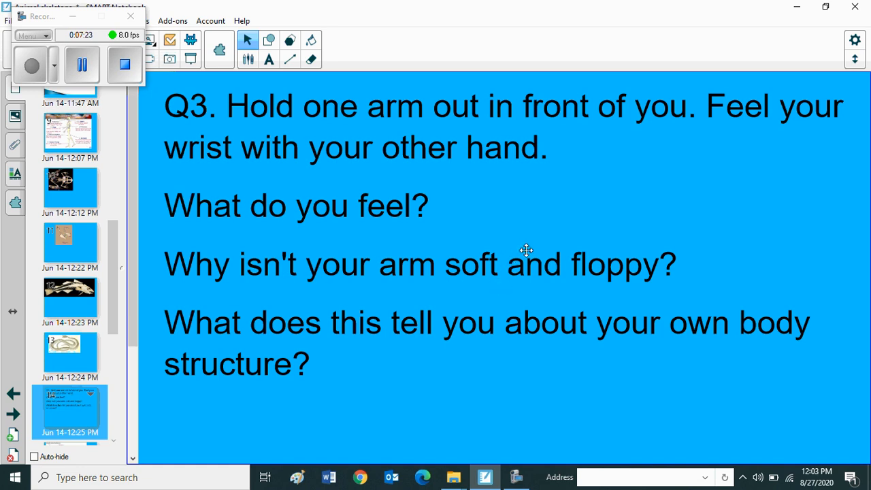
pyautogui.moveTo(511, 262)
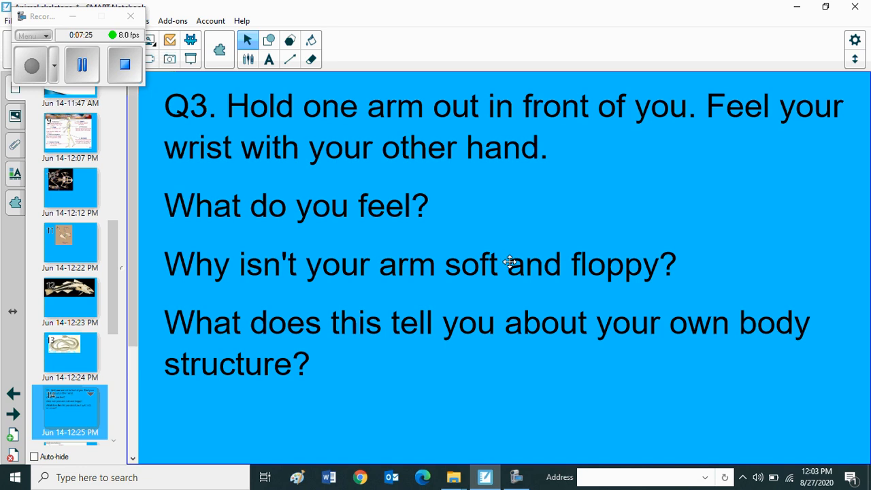
pyautogui.moveTo(410, 356)
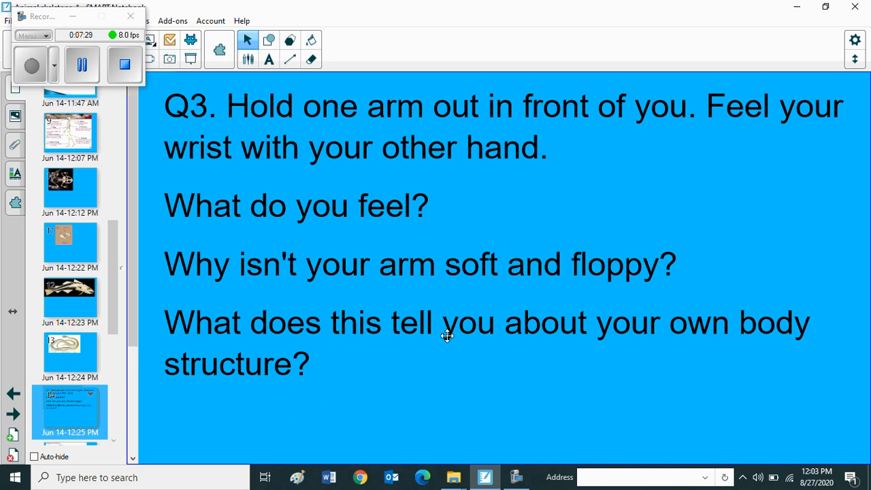
pyautogui.moveTo(285, 419)
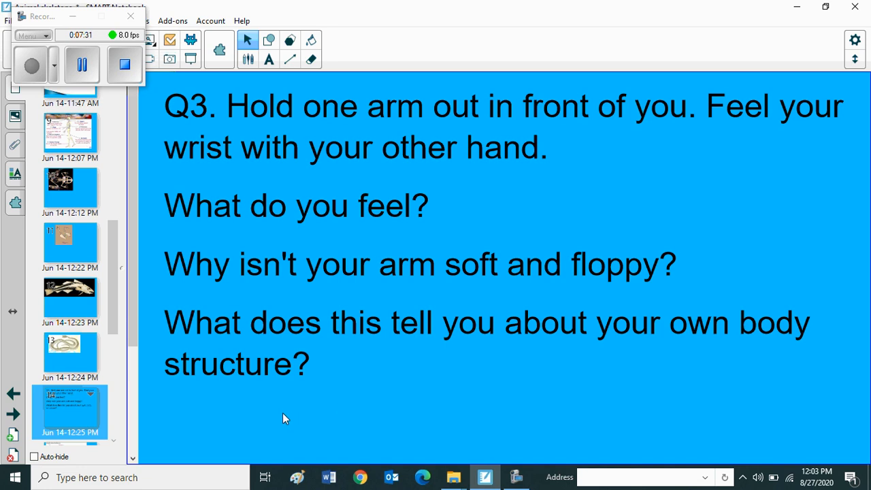
pyautogui.moveTo(554, 99)
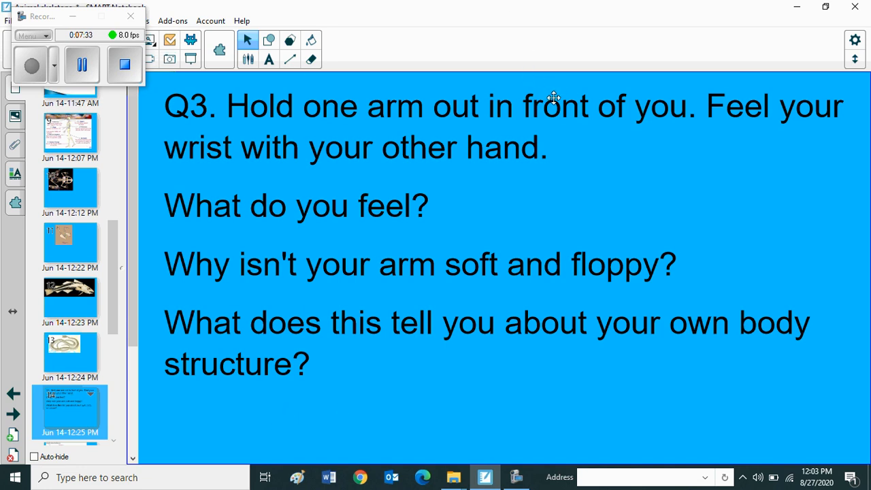
pyautogui.moveTo(405, 63)
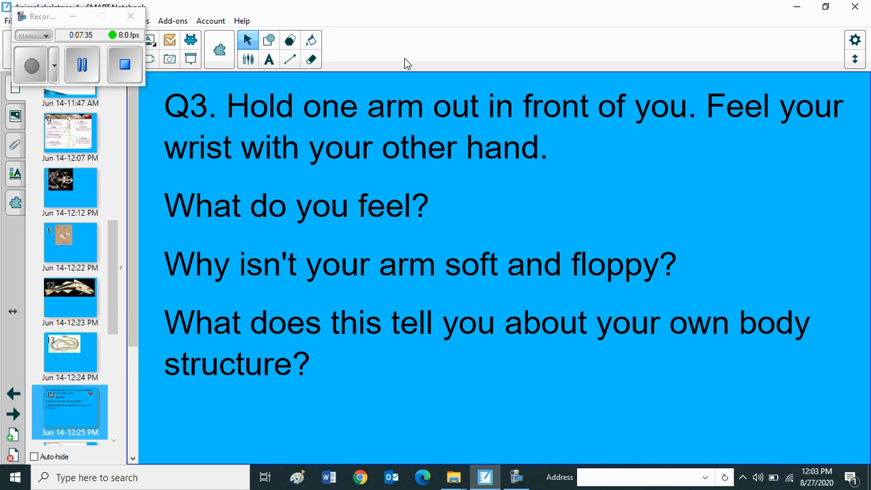
pyautogui.moveTo(379, 96)
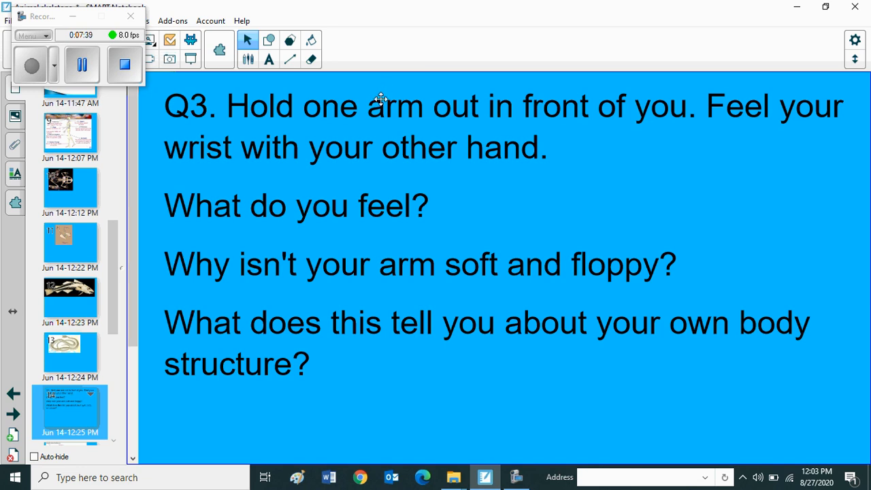
pyautogui.moveTo(252, 143)
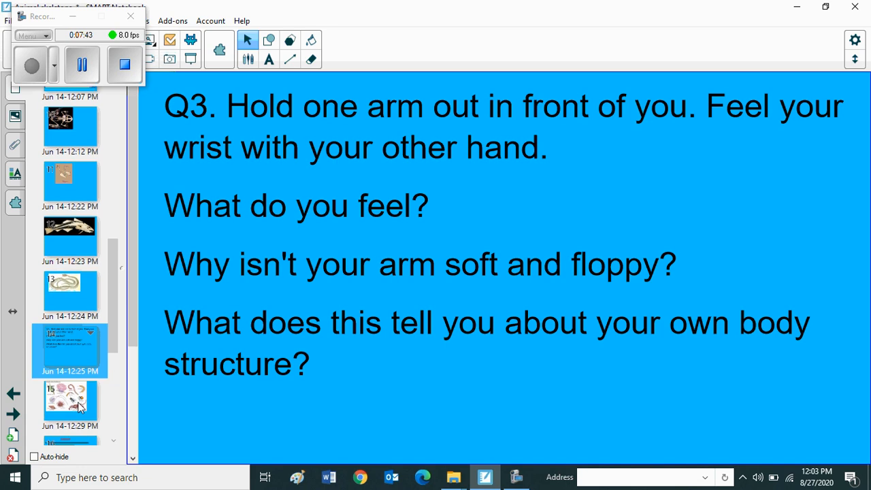
# Step: Go to the Animals without backbones page and scroll through its invertebrate illustrations
pyautogui.click(68, 400)
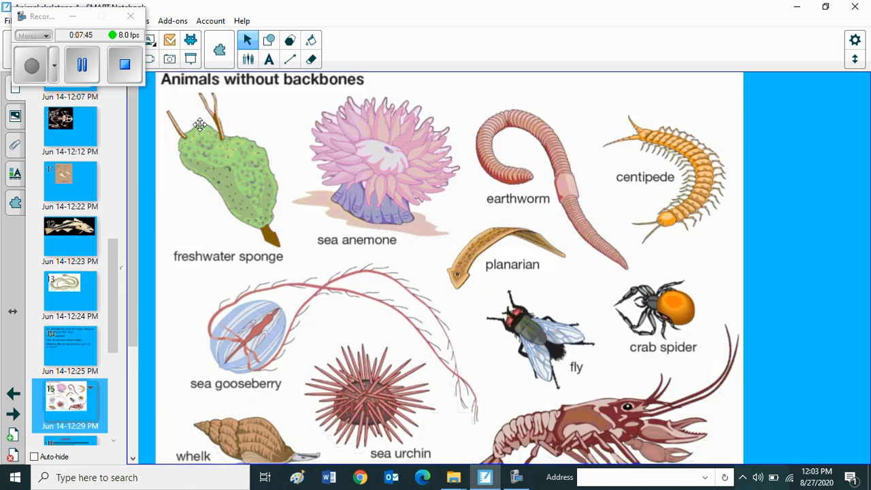
pyautogui.moveTo(346, 101)
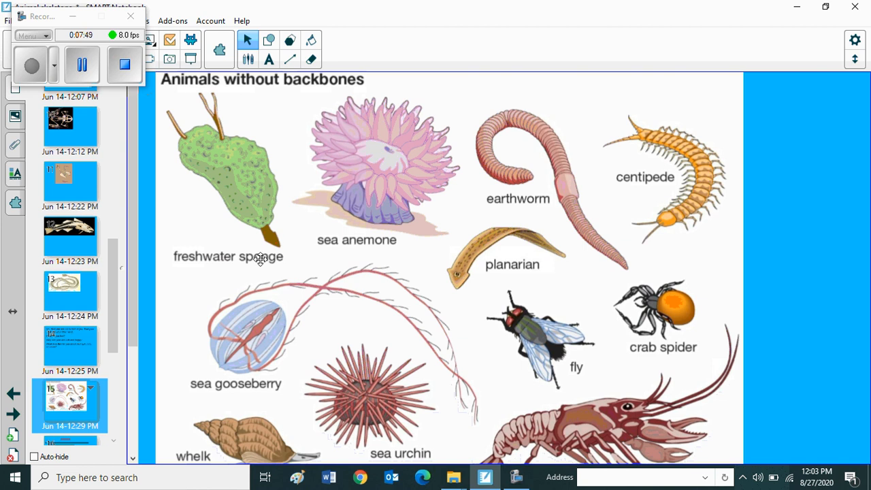
pyautogui.moveTo(253, 222)
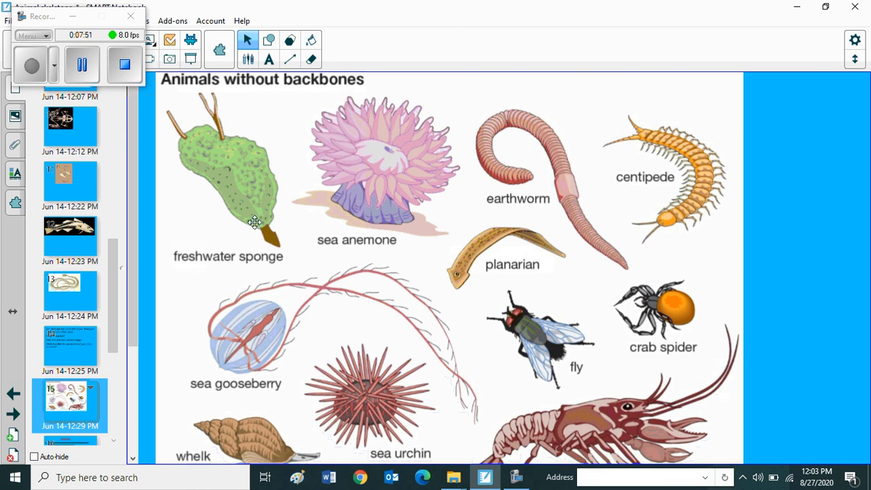
pyautogui.moveTo(384, 210)
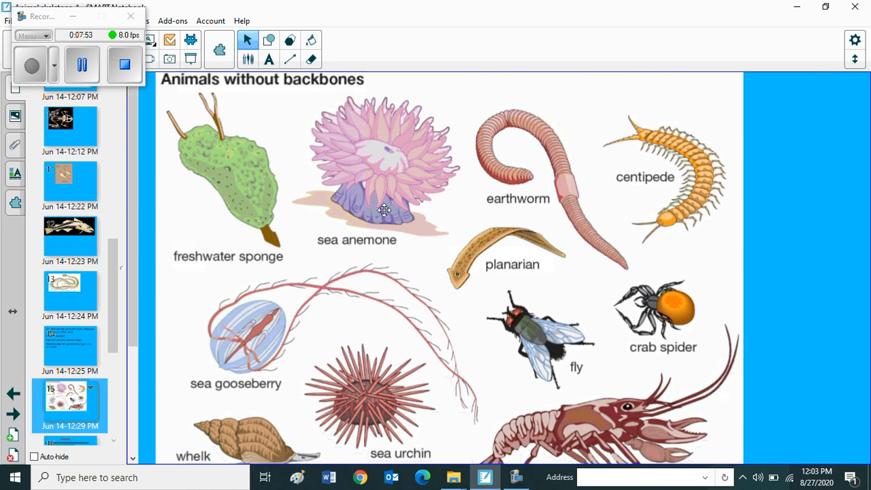
pyautogui.moveTo(726, 193)
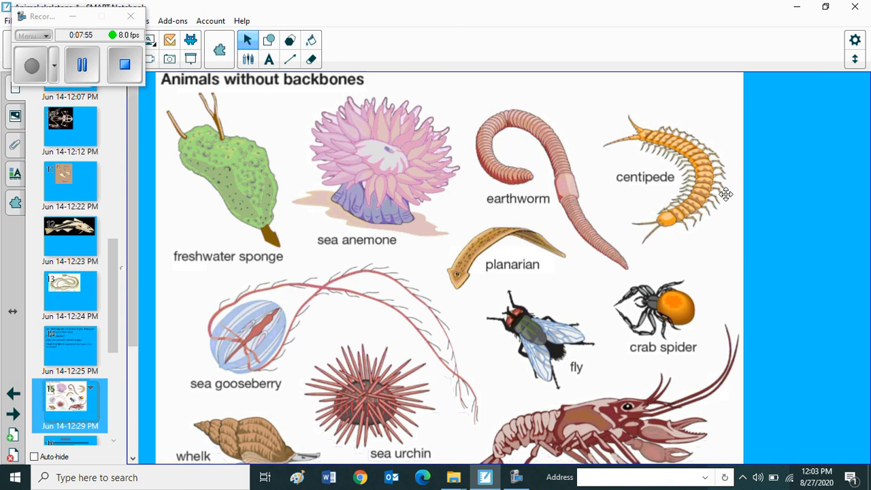
pyautogui.moveTo(515, 284)
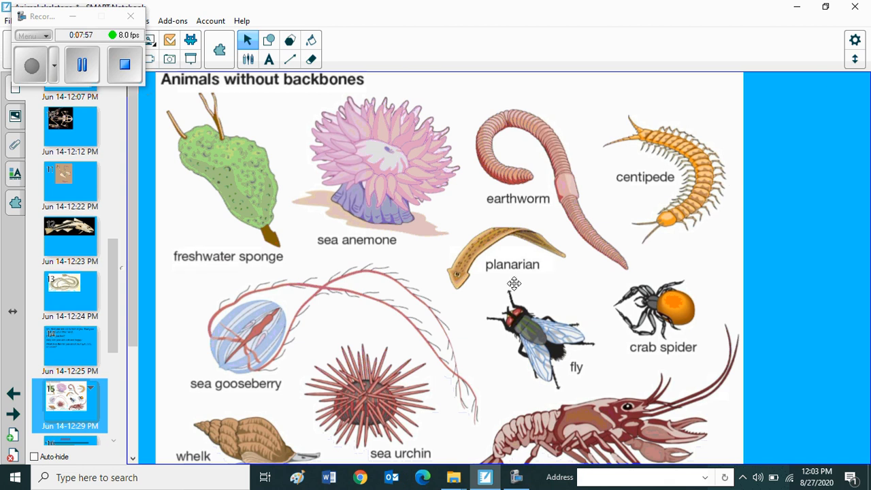
pyautogui.moveTo(584, 370)
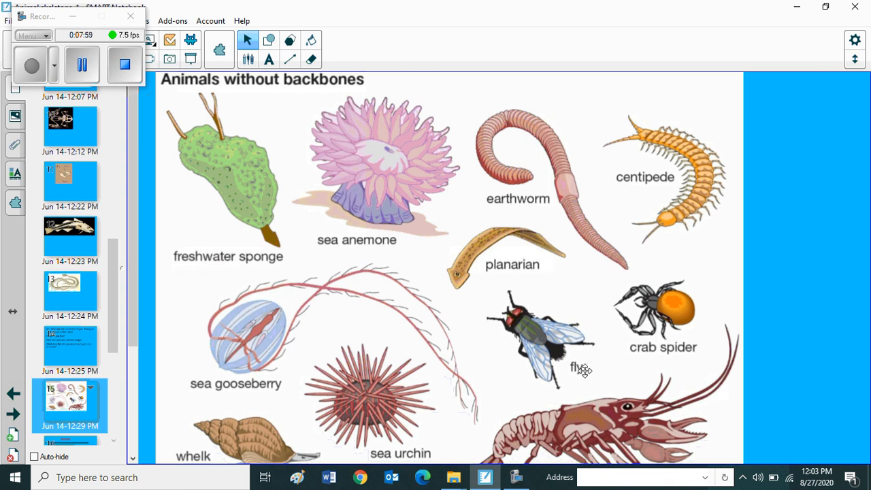
pyautogui.scroll(-3)
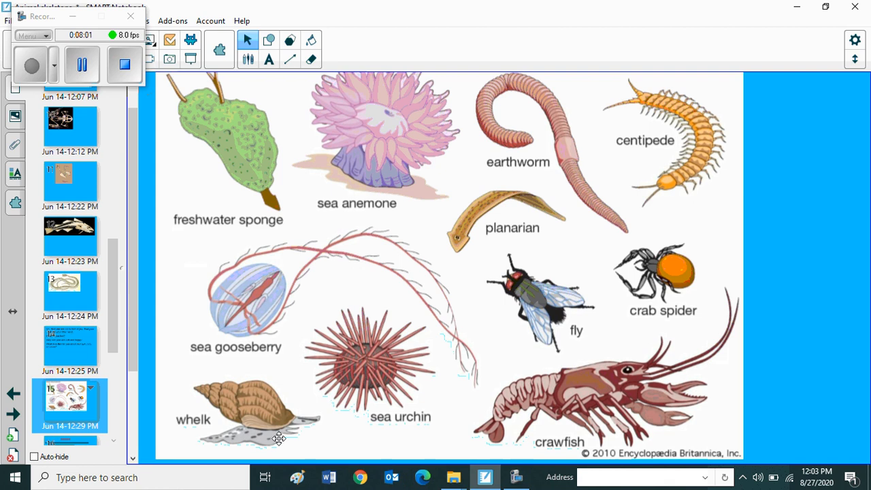
pyautogui.moveTo(585, 413)
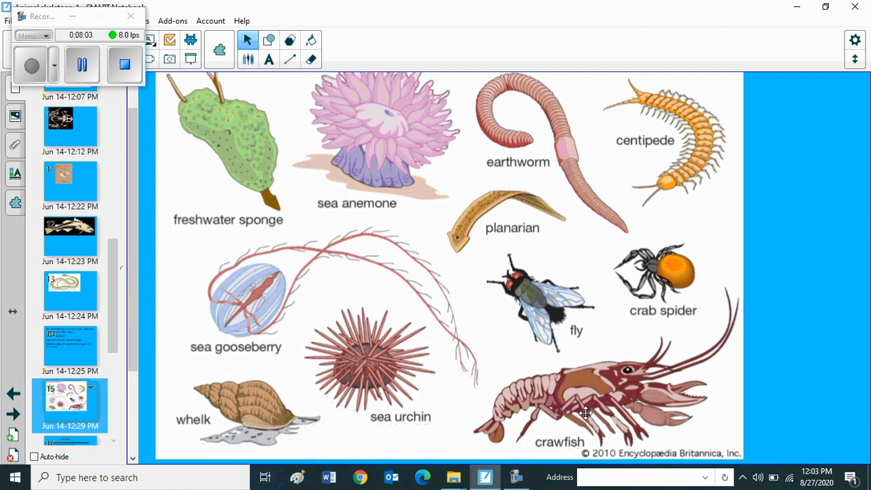
pyautogui.moveTo(624, 84)
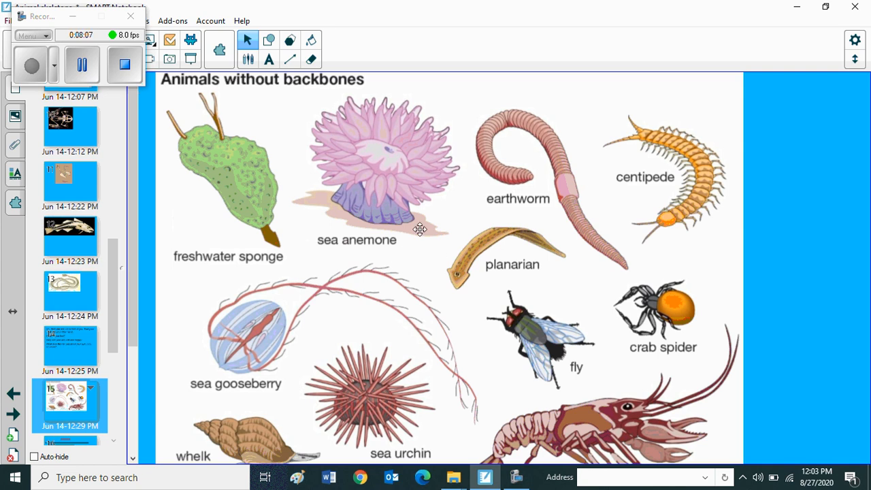
pyautogui.scroll(-3)
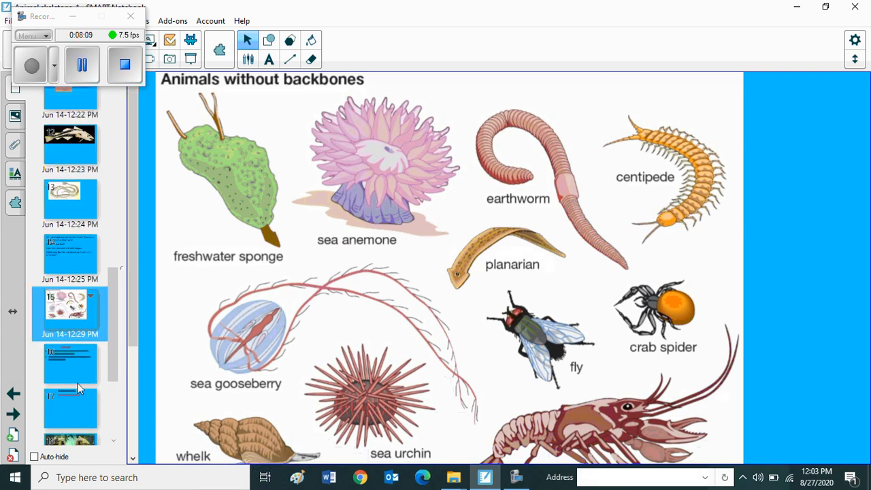
pyautogui.click(71, 362)
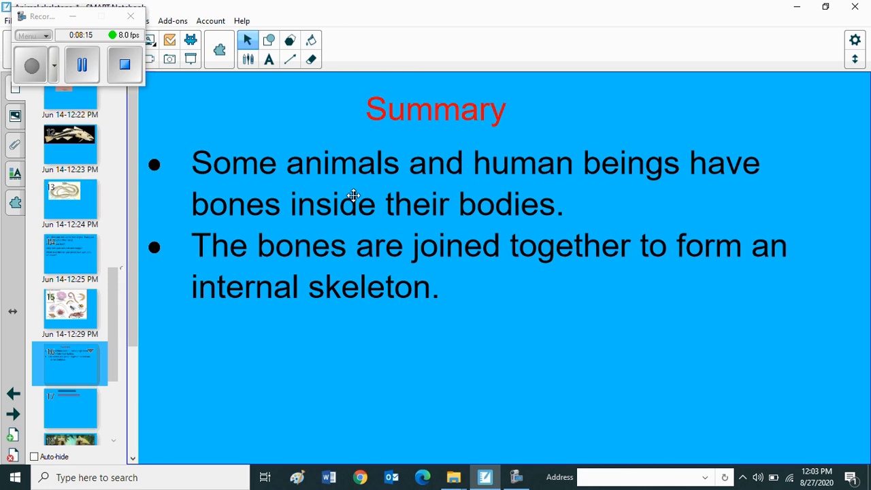
pyautogui.moveTo(705, 196)
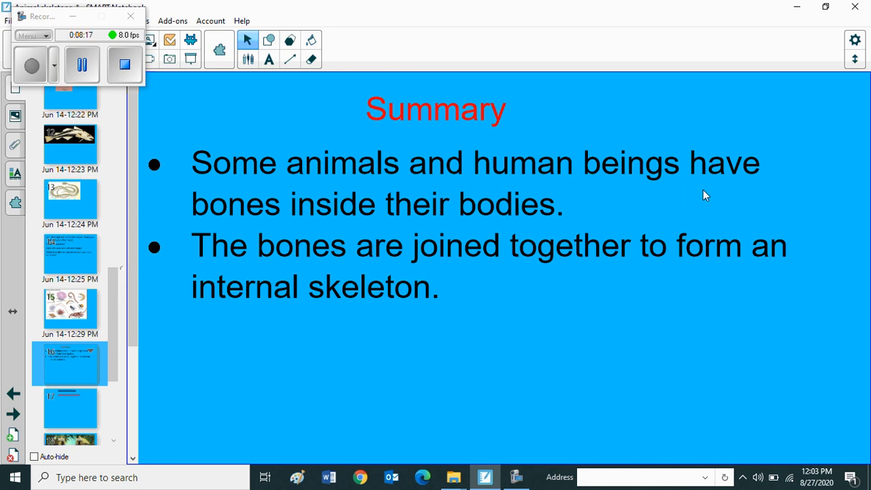
pyautogui.moveTo(286, 210)
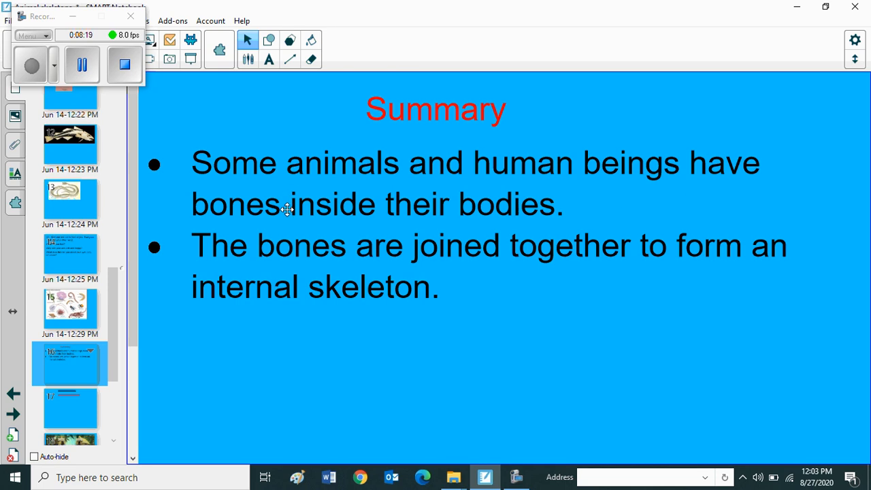
pyautogui.moveTo(507, 228)
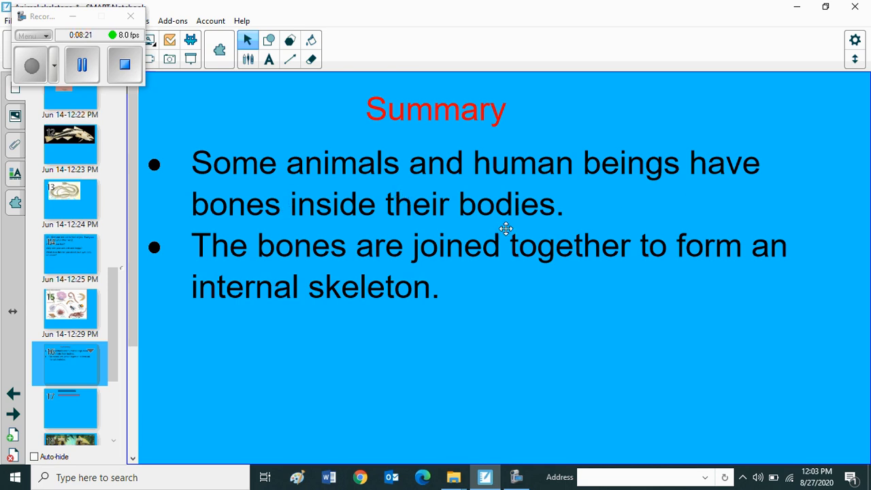
pyautogui.moveTo(376, 278)
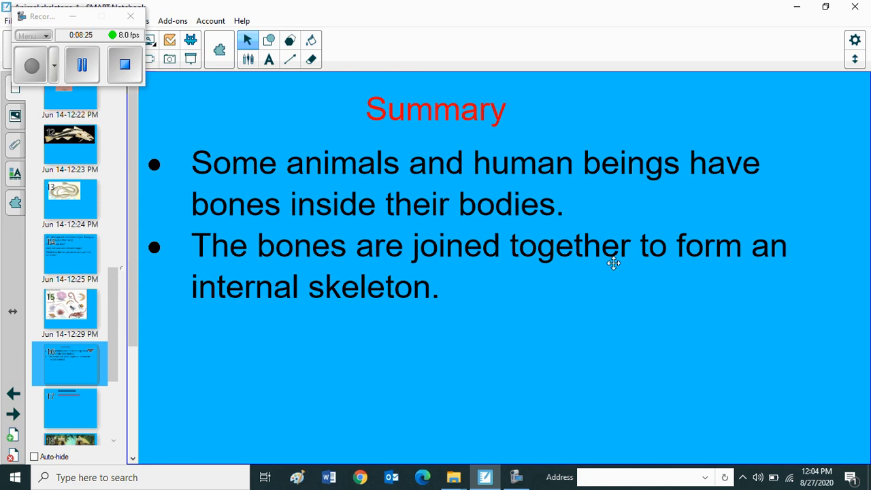
pyautogui.moveTo(397, 257)
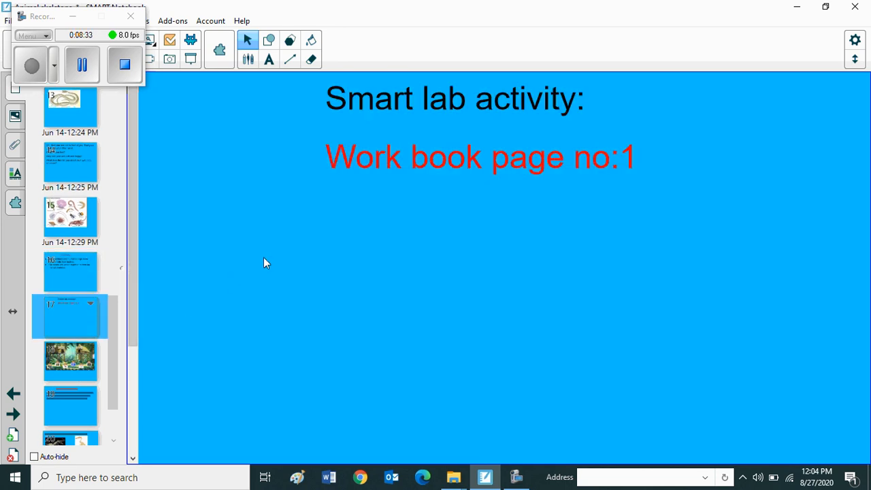
pyautogui.moveTo(501, 192)
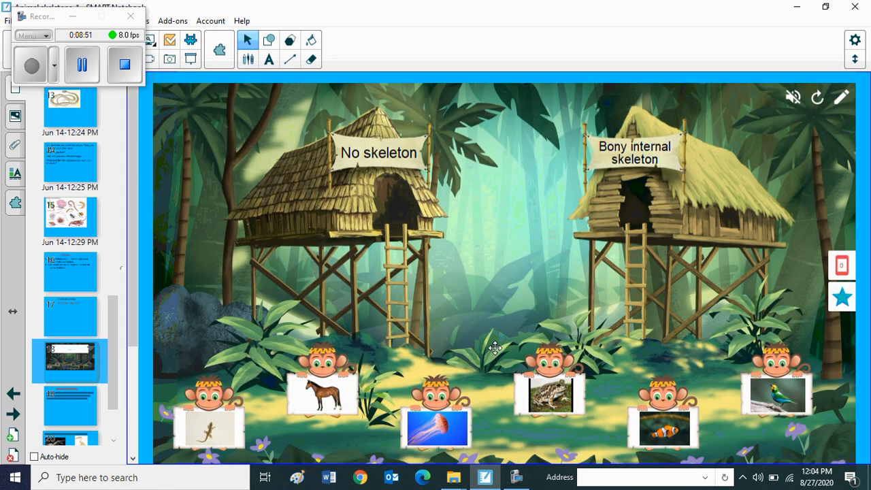
pyautogui.moveTo(327, 231)
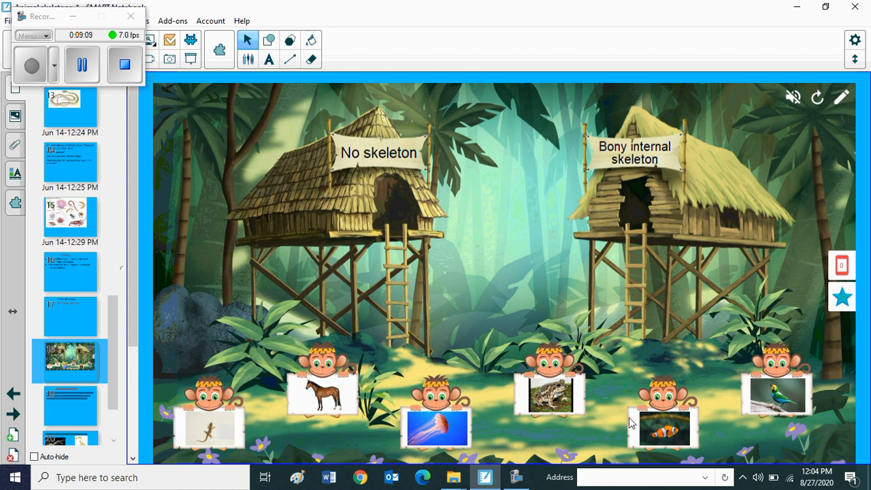
pyautogui.moveTo(365, 409)
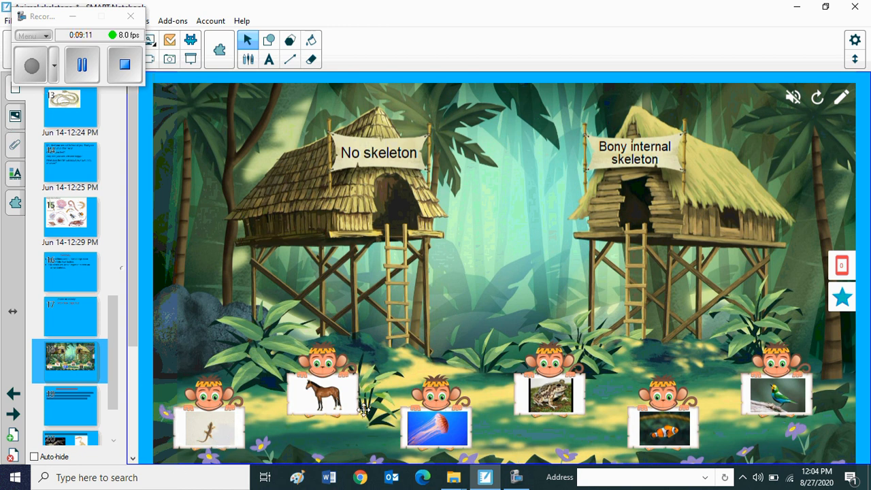
pyautogui.moveTo(451, 449)
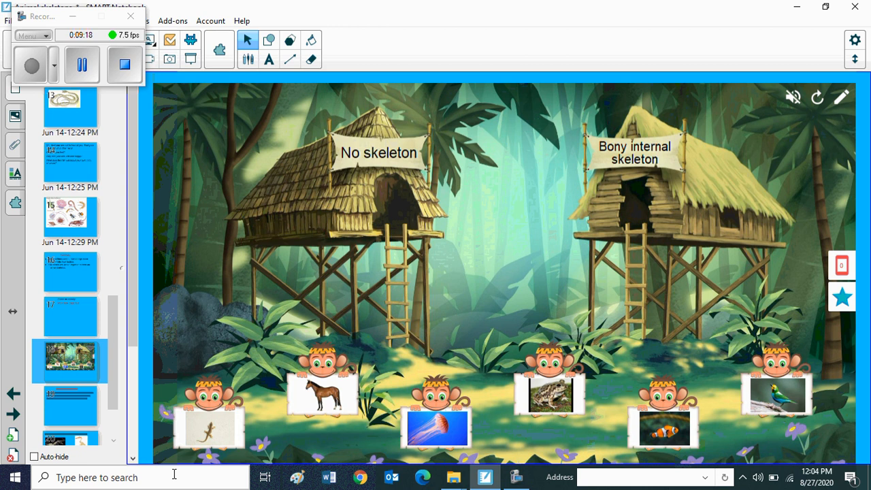
pyautogui.moveTo(840, 231)
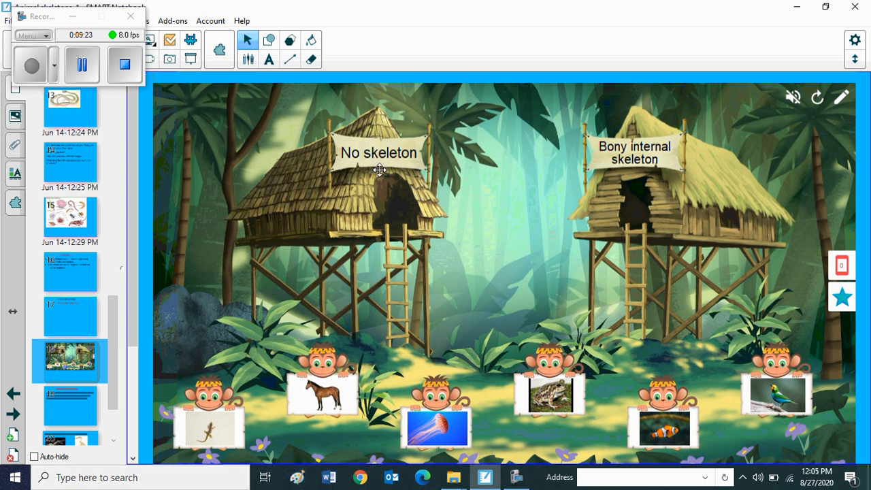
pyautogui.moveTo(701, 171)
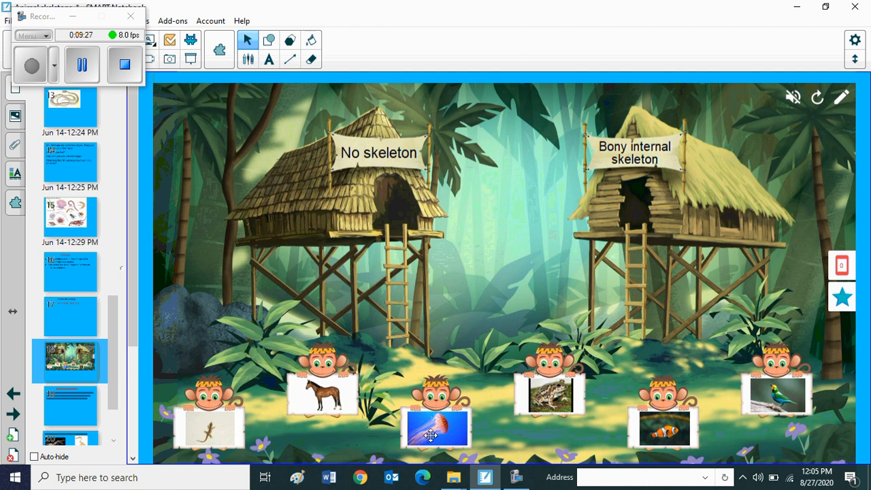
# Step: Sort the jellyfish, bird, horse, lizard and other animal cards into their skeleton huts, then reset the game
pyautogui.moveTo(436, 429); pyautogui.dragTo(446, 300)
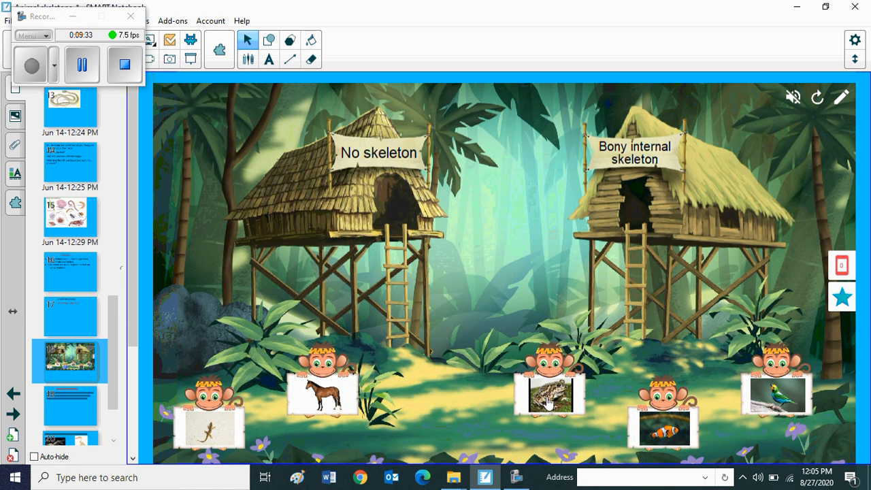
pyautogui.moveTo(547, 392); pyautogui.dragTo(637, 211)
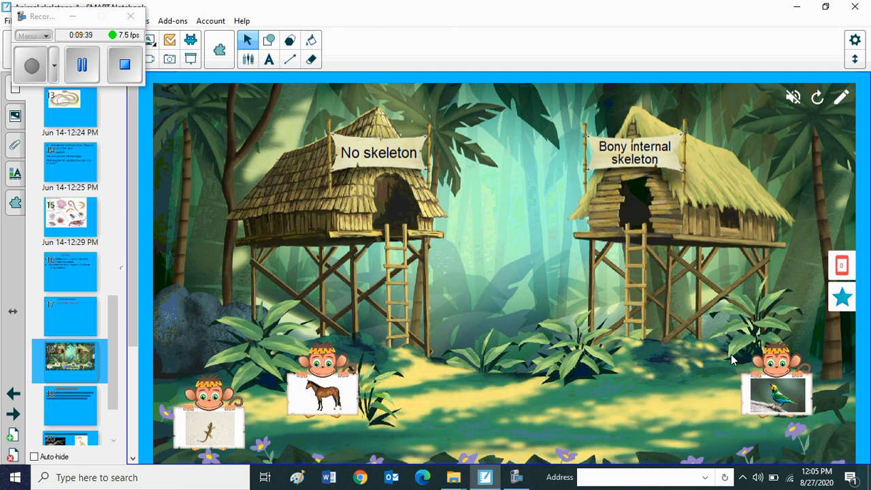
pyautogui.moveTo(776, 382); pyautogui.dragTo(708, 224)
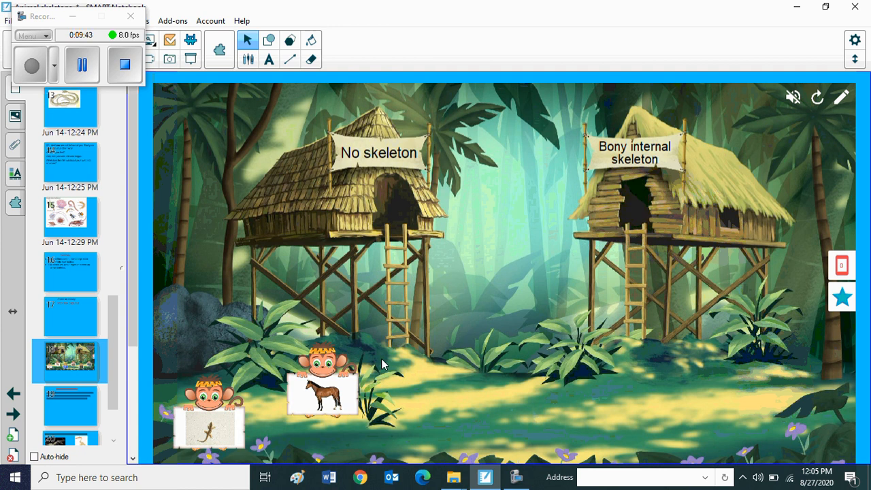
pyautogui.moveTo(320, 381); pyautogui.dragTo(626, 218)
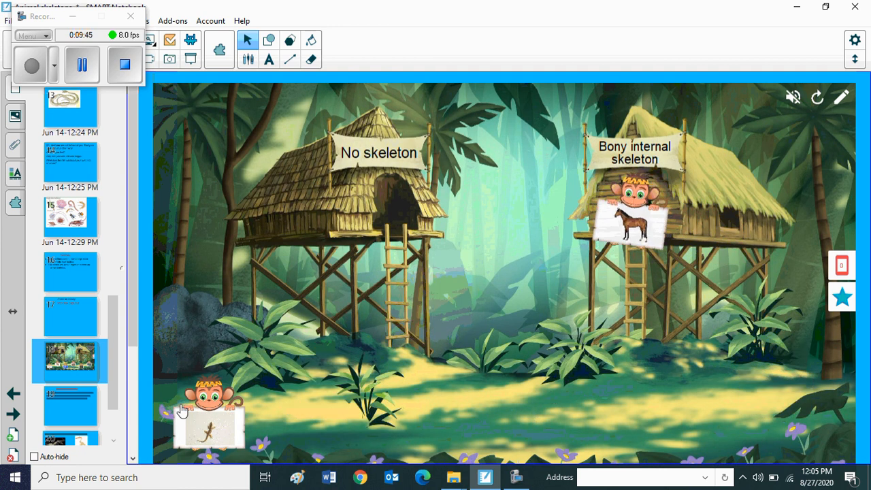
pyautogui.moveTo(210, 422); pyautogui.dragTo(637, 218)
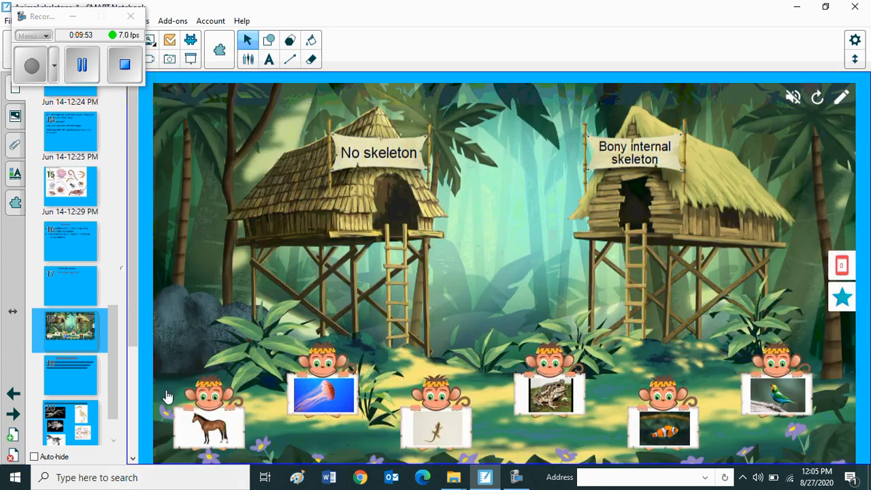
pyautogui.click(69, 375)
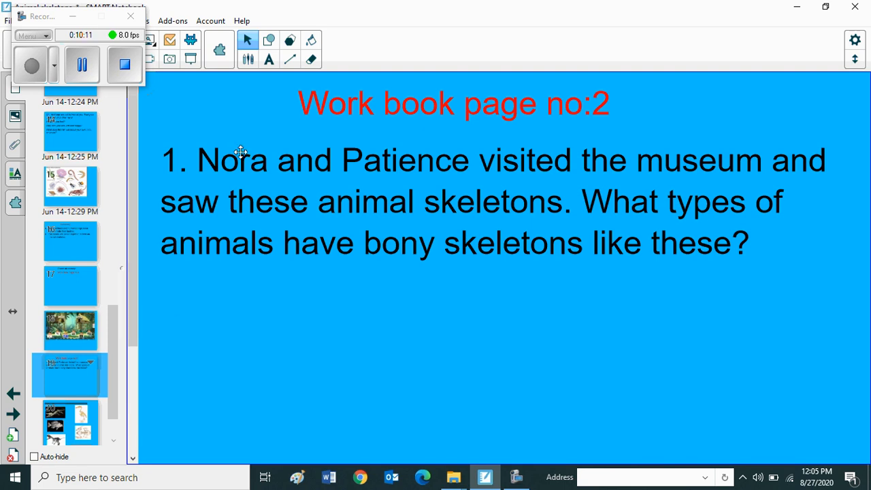
pyautogui.moveTo(656, 221)
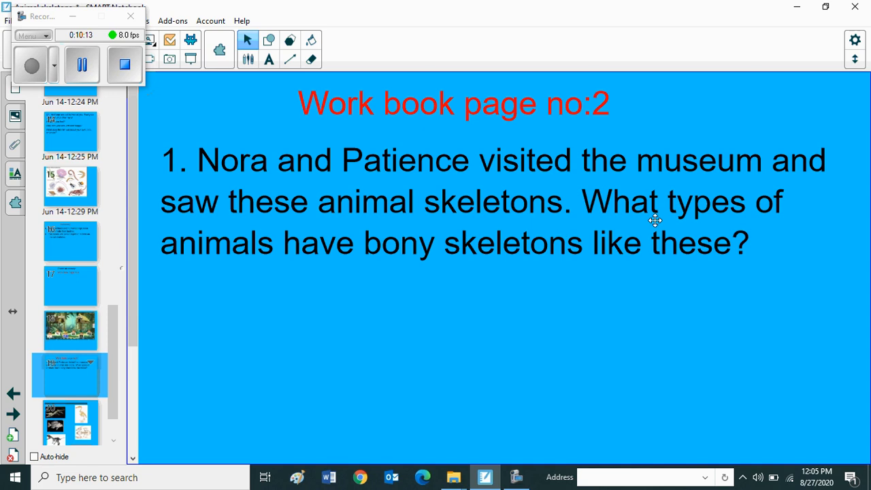
pyautogui.moveTo(263, 254)
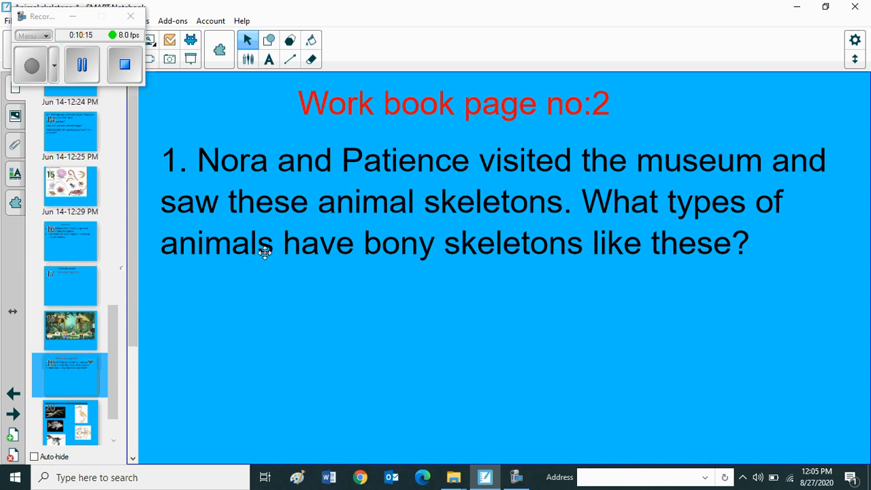
pyautogui.moveTo(620, 272)
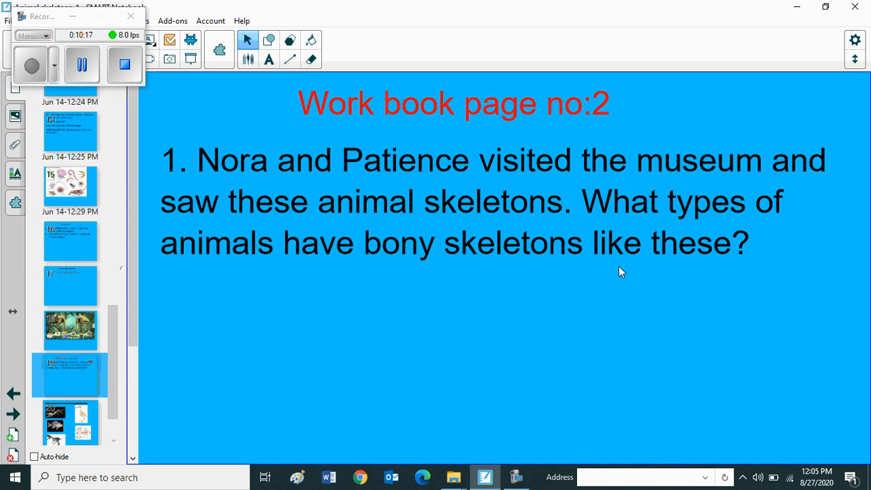
# Step: Move past Work book page 2 to the slide for naming the crocodile, bird and fish skeletons
pyautogui.scroll(-3)
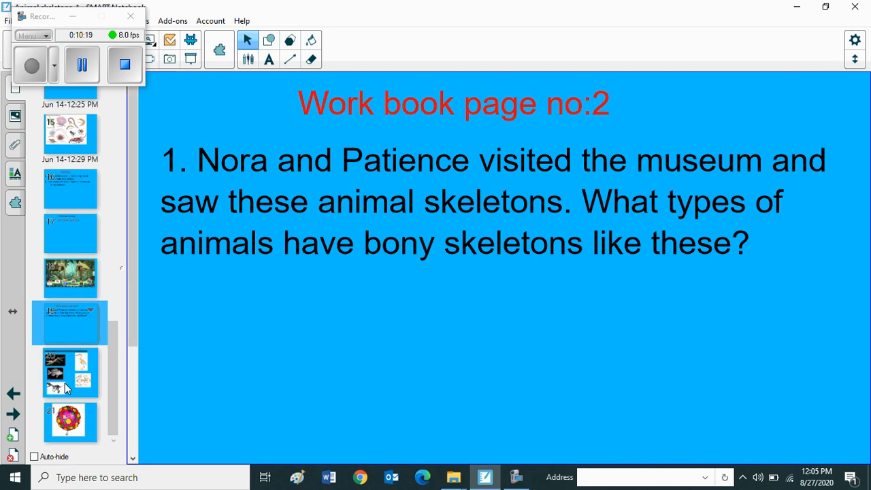
pyautogui.click(70, 373)
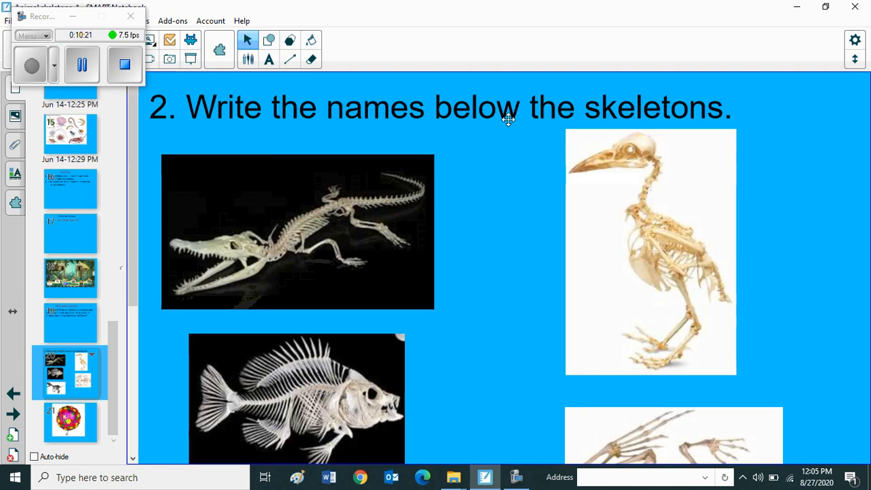
pyautogui.moveTo(702, 148)
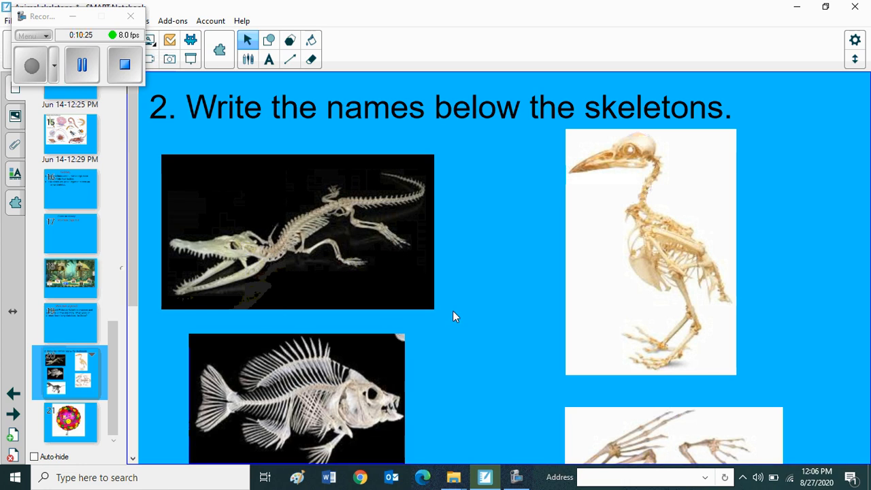
pyautogui.scroll(-3)
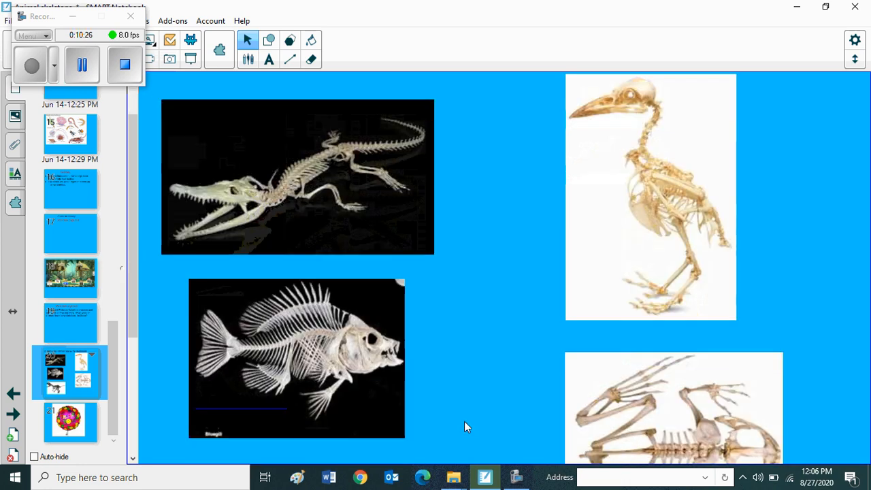
pyautogui.scroll(-3)
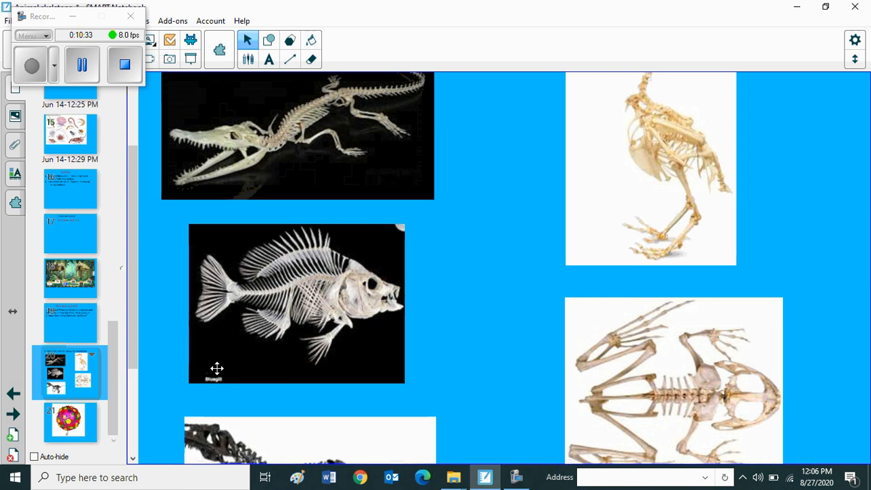
pyautogui.moveTo(155, 424)
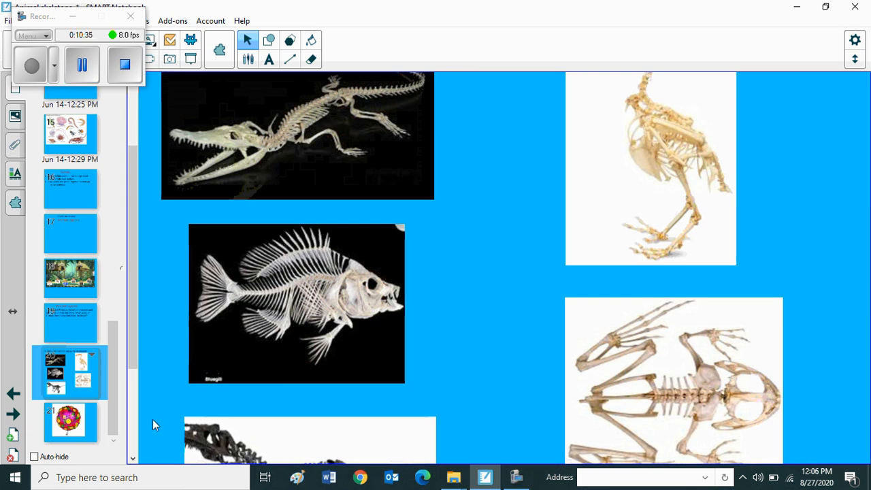